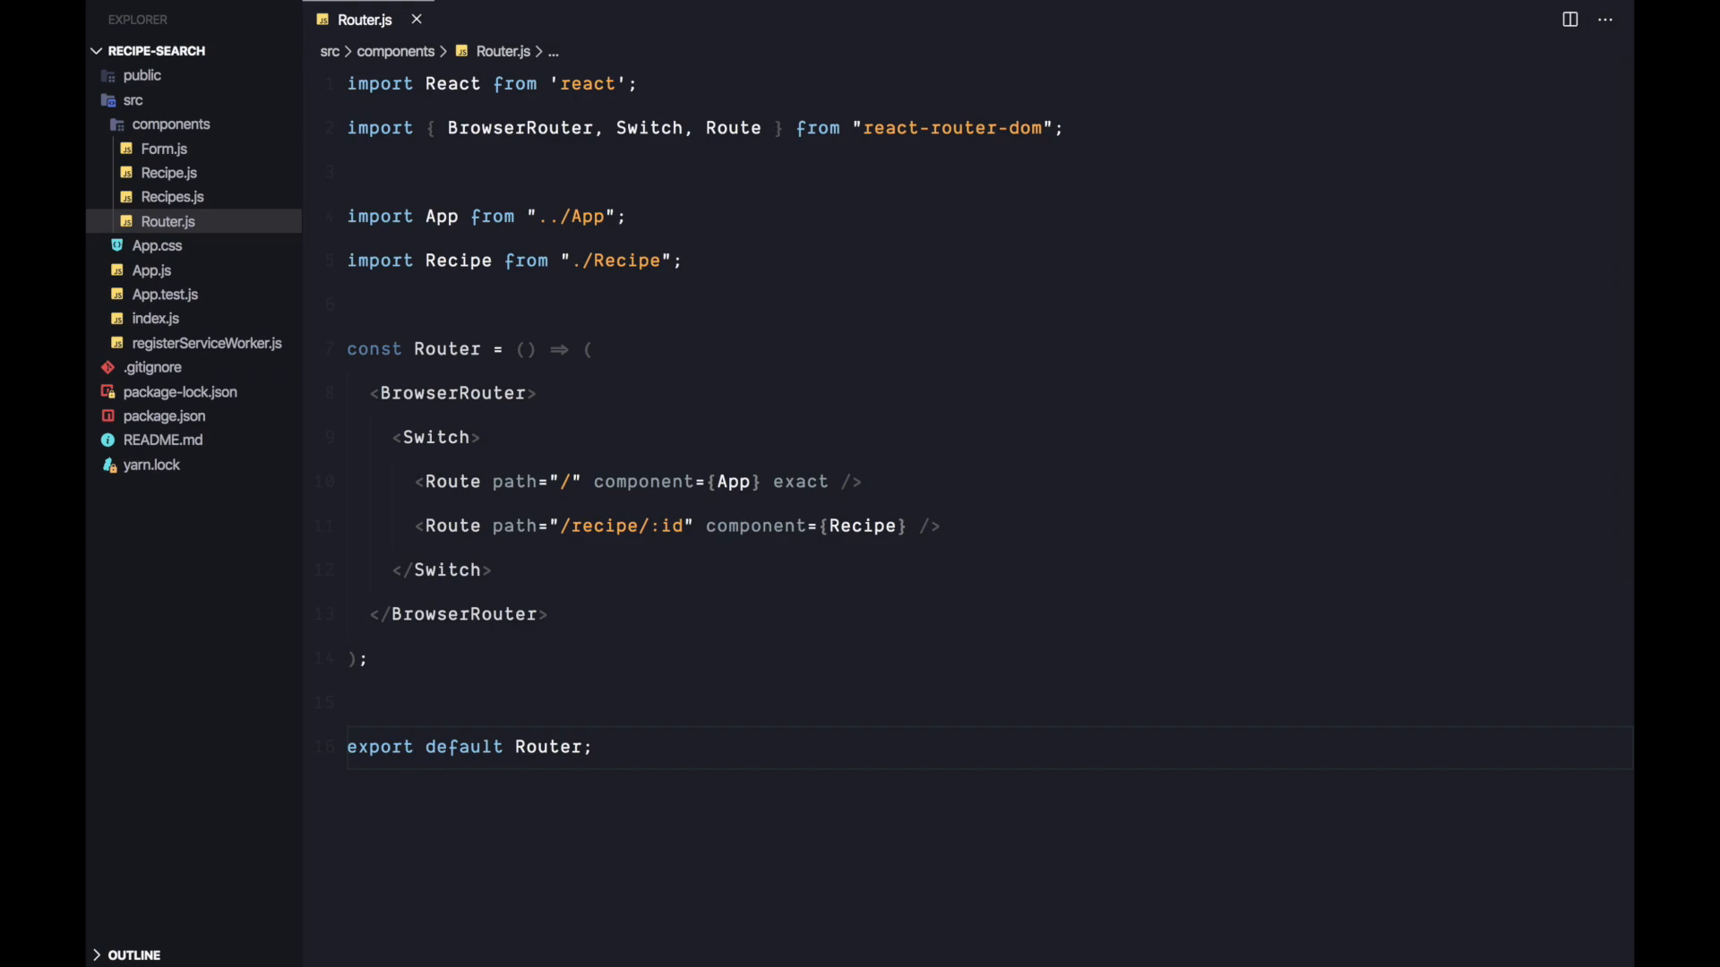
mouse_move(930, 319)
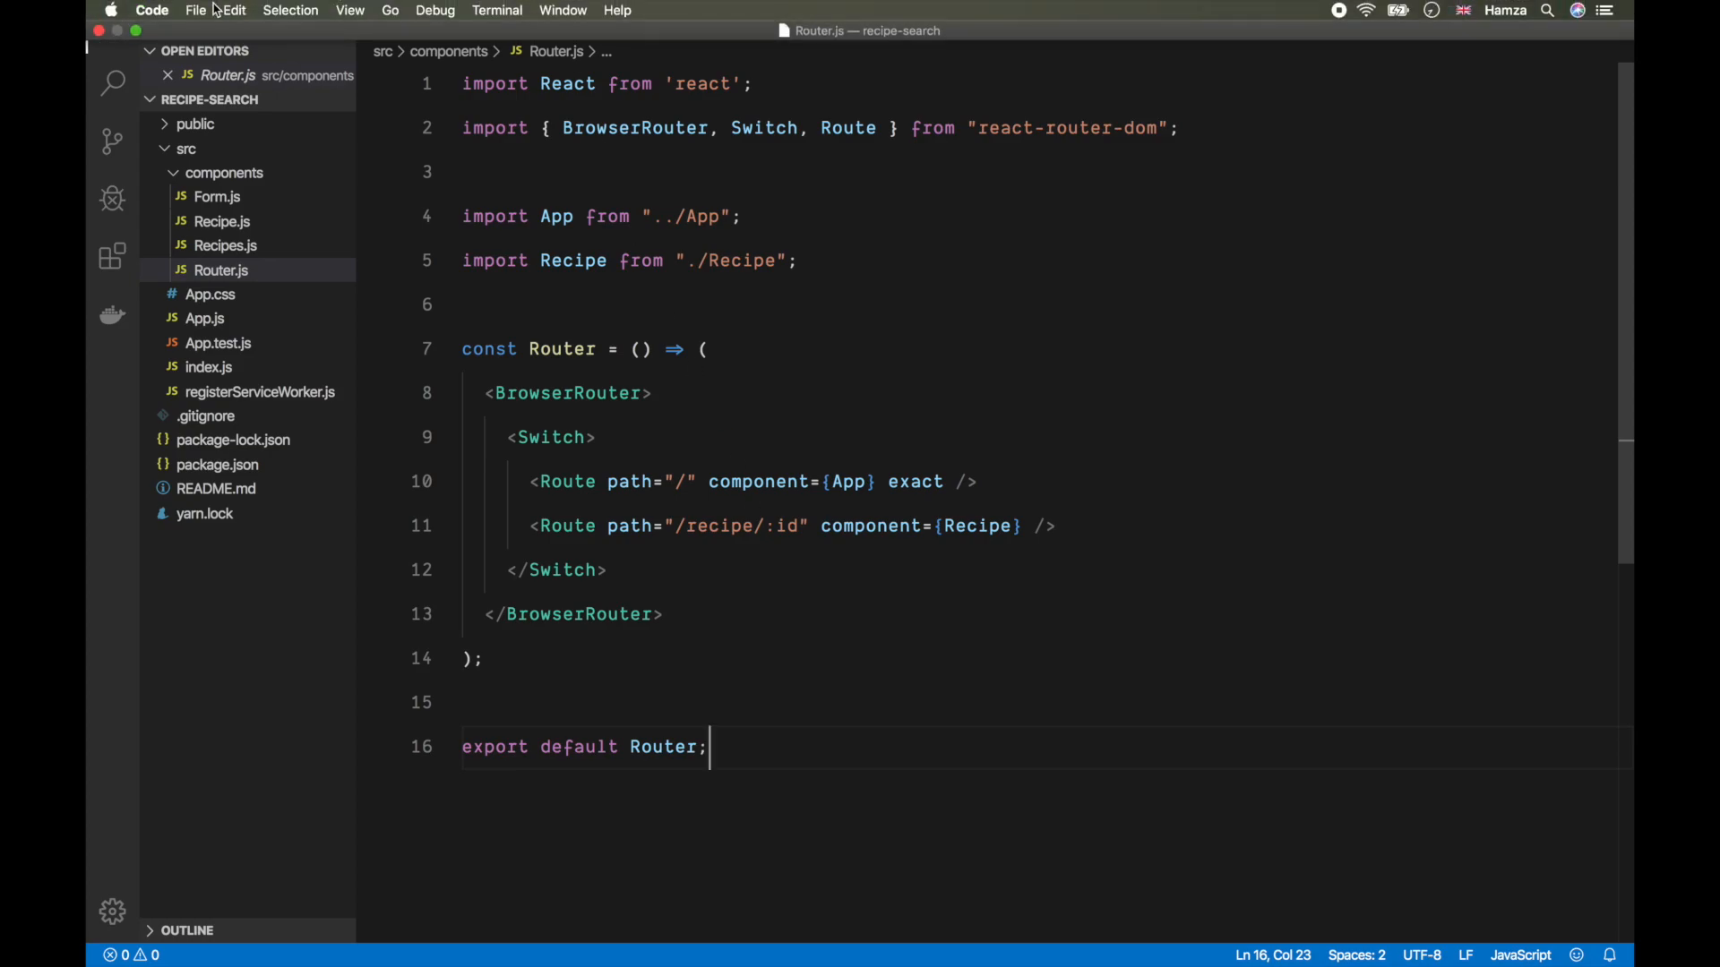
Step: Search the Settings editor for 'settings.json' and open the user settings as a JSON file
left_click(151, 11)
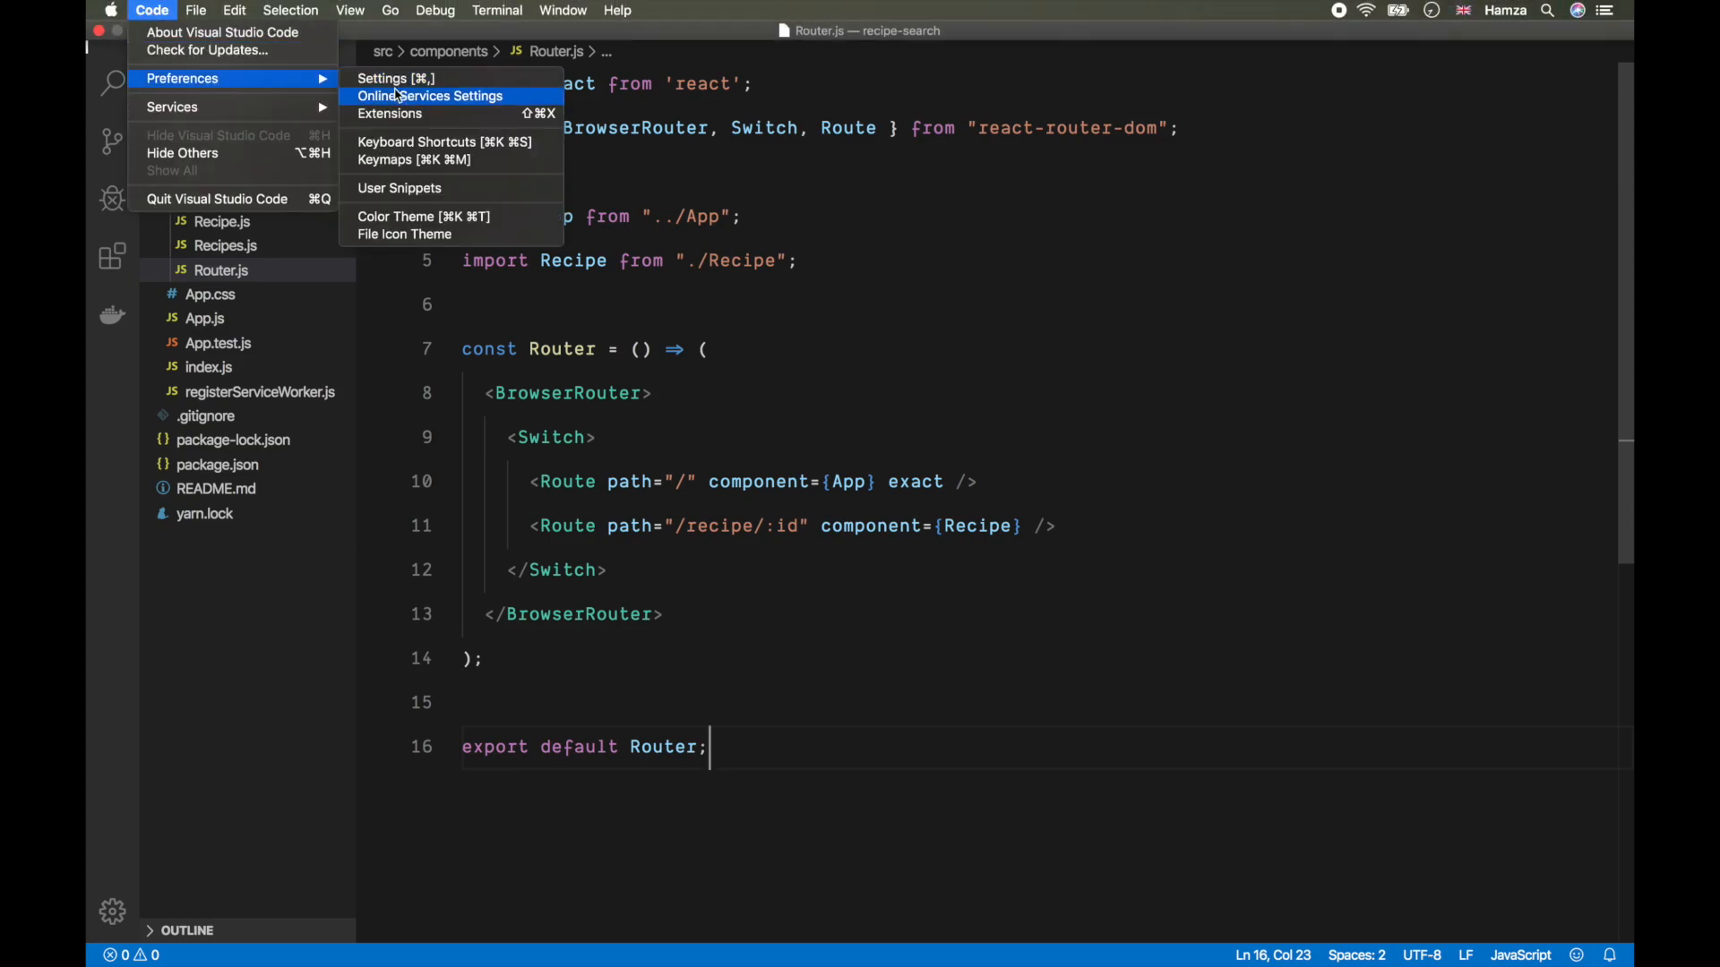
left_click(384, 77)
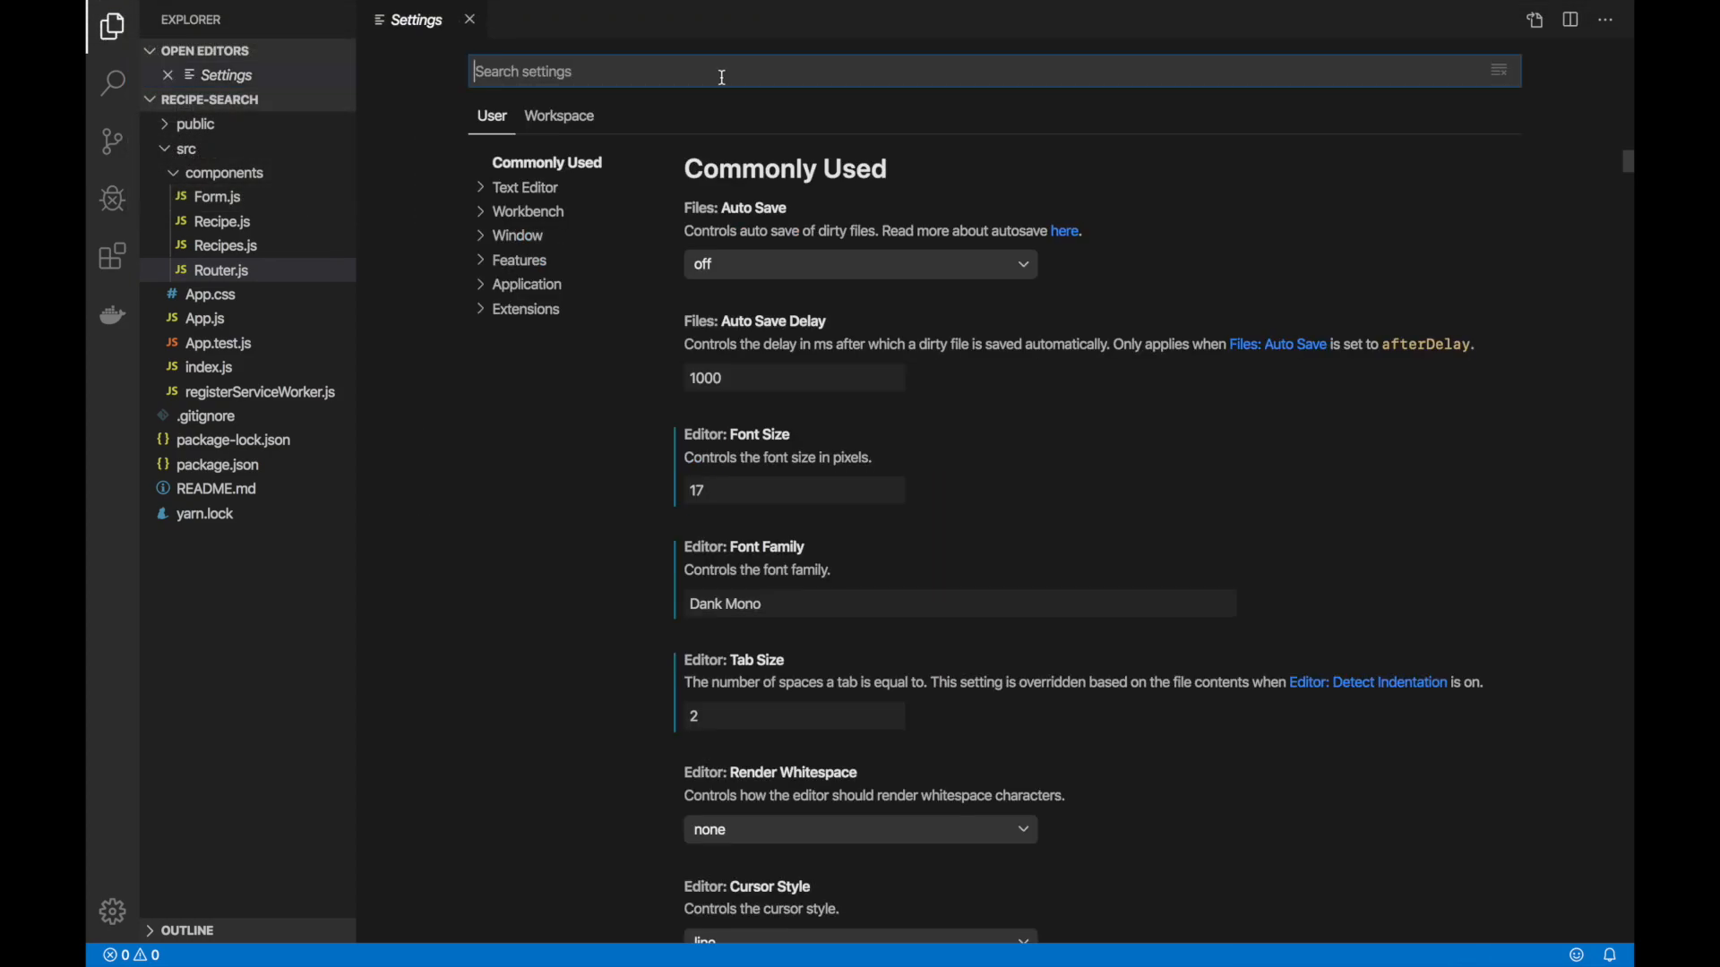
type("settings")
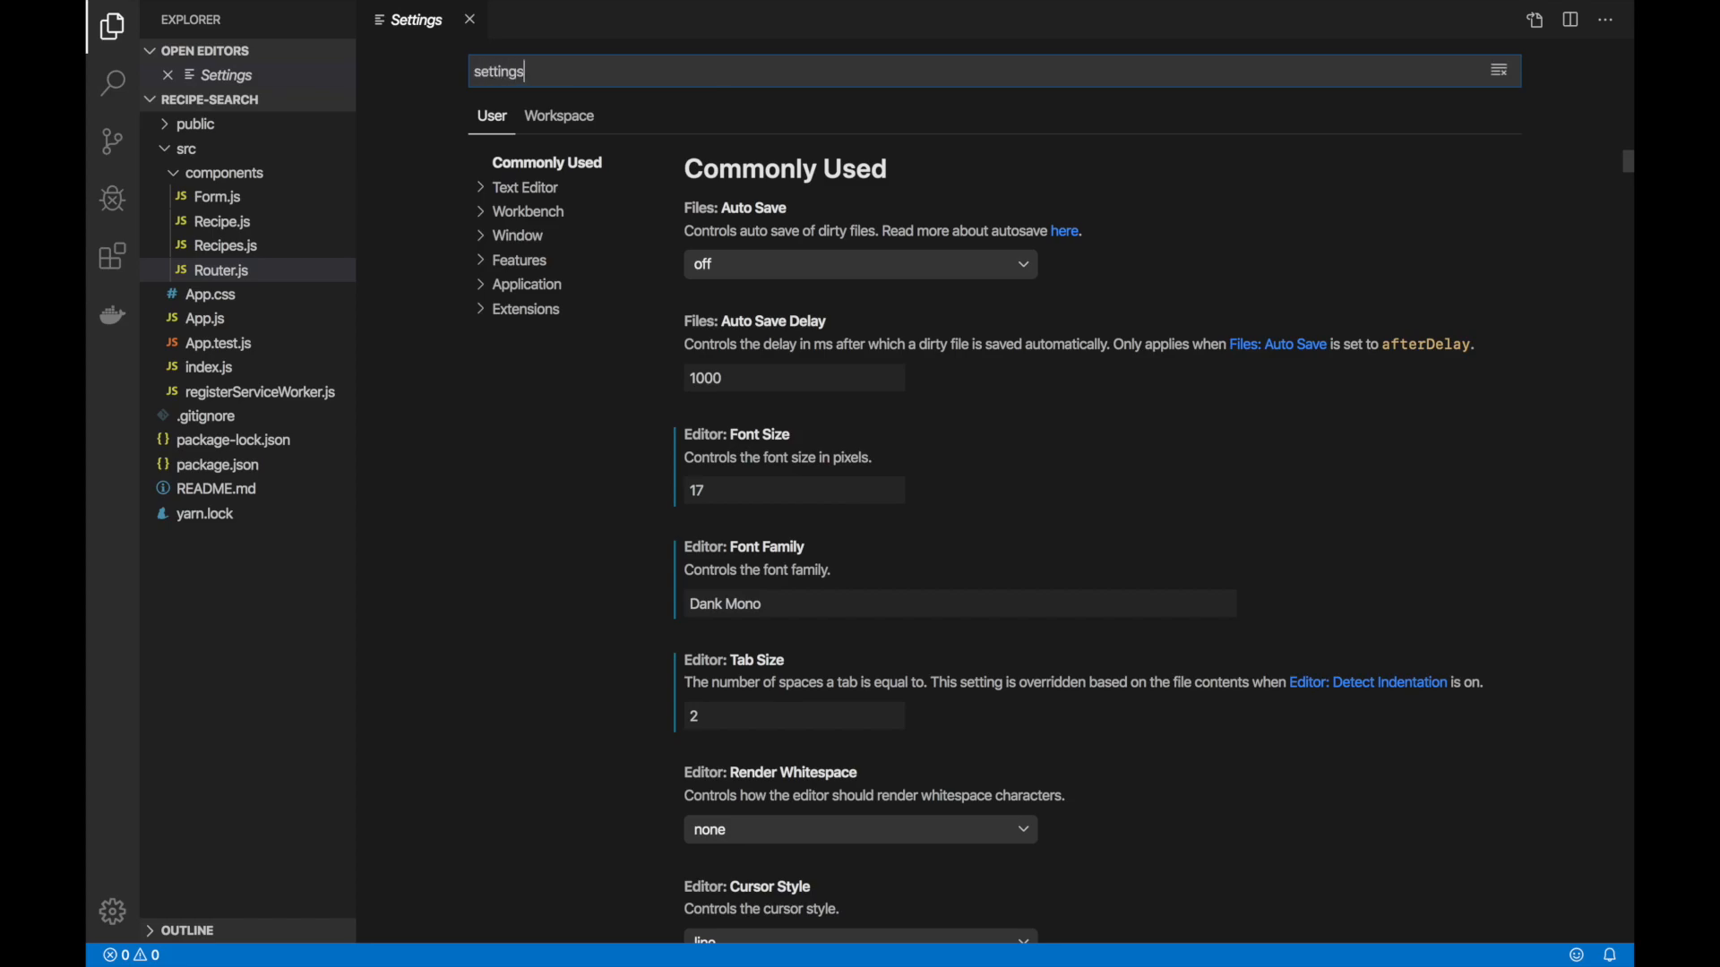
type(".json")
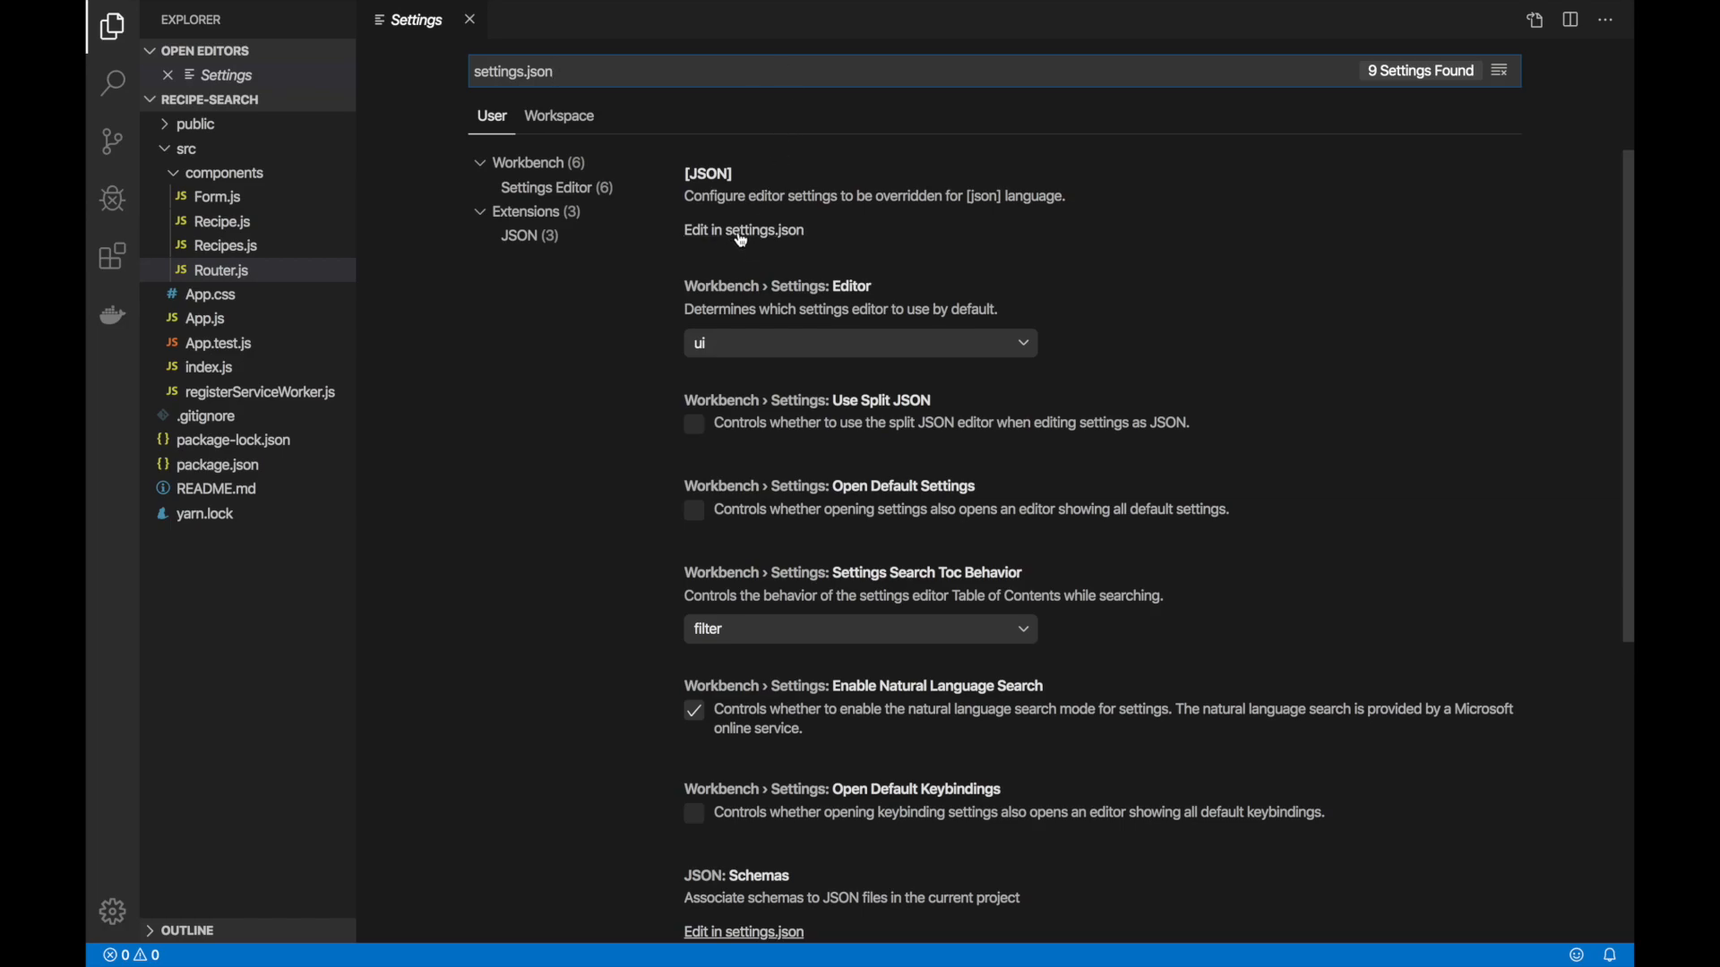
left_click(742, 229)
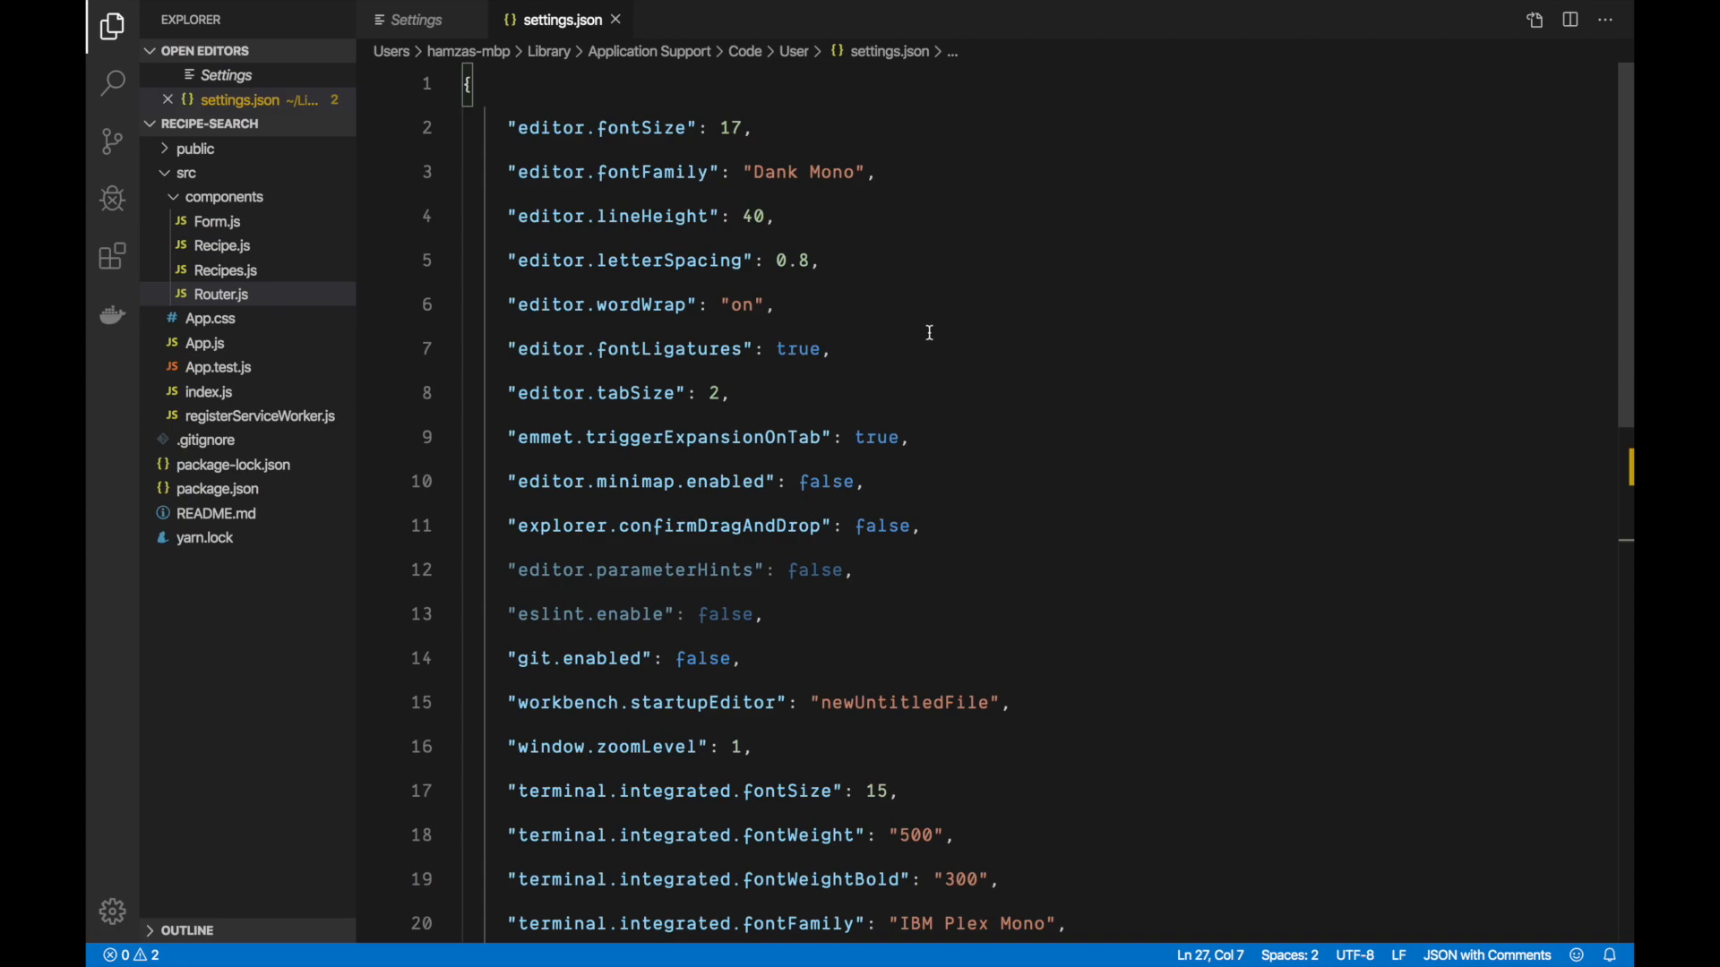
mouse_move(979, 389)
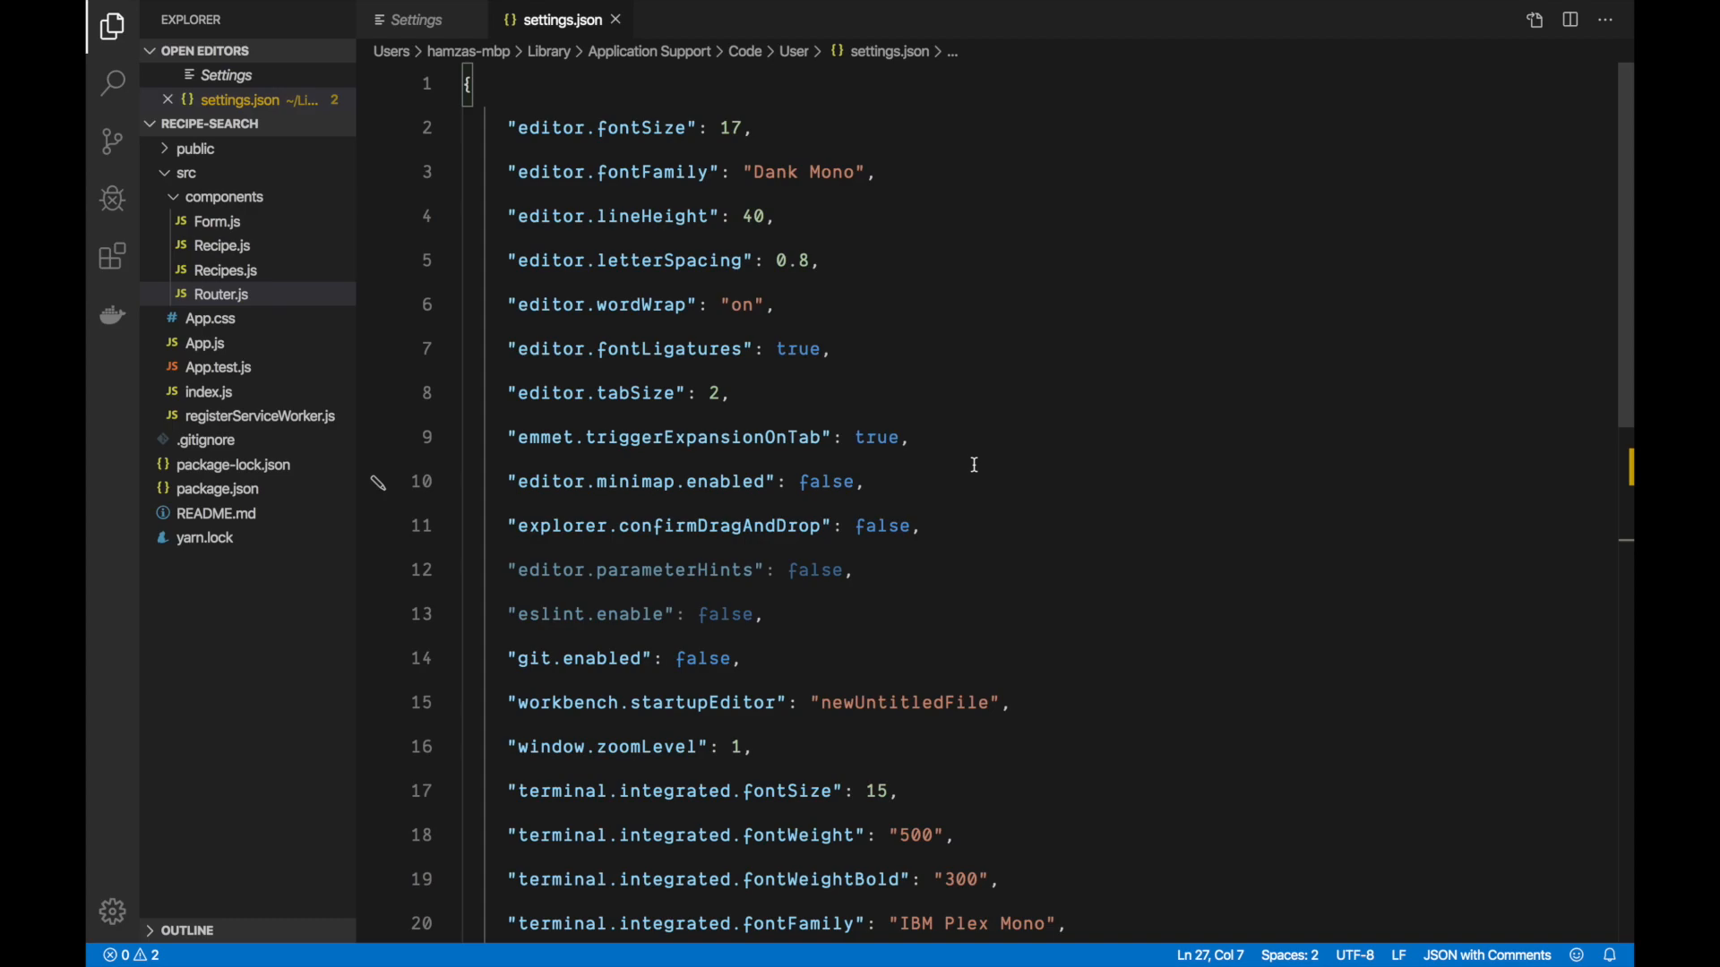
mouse_move(112, 255)
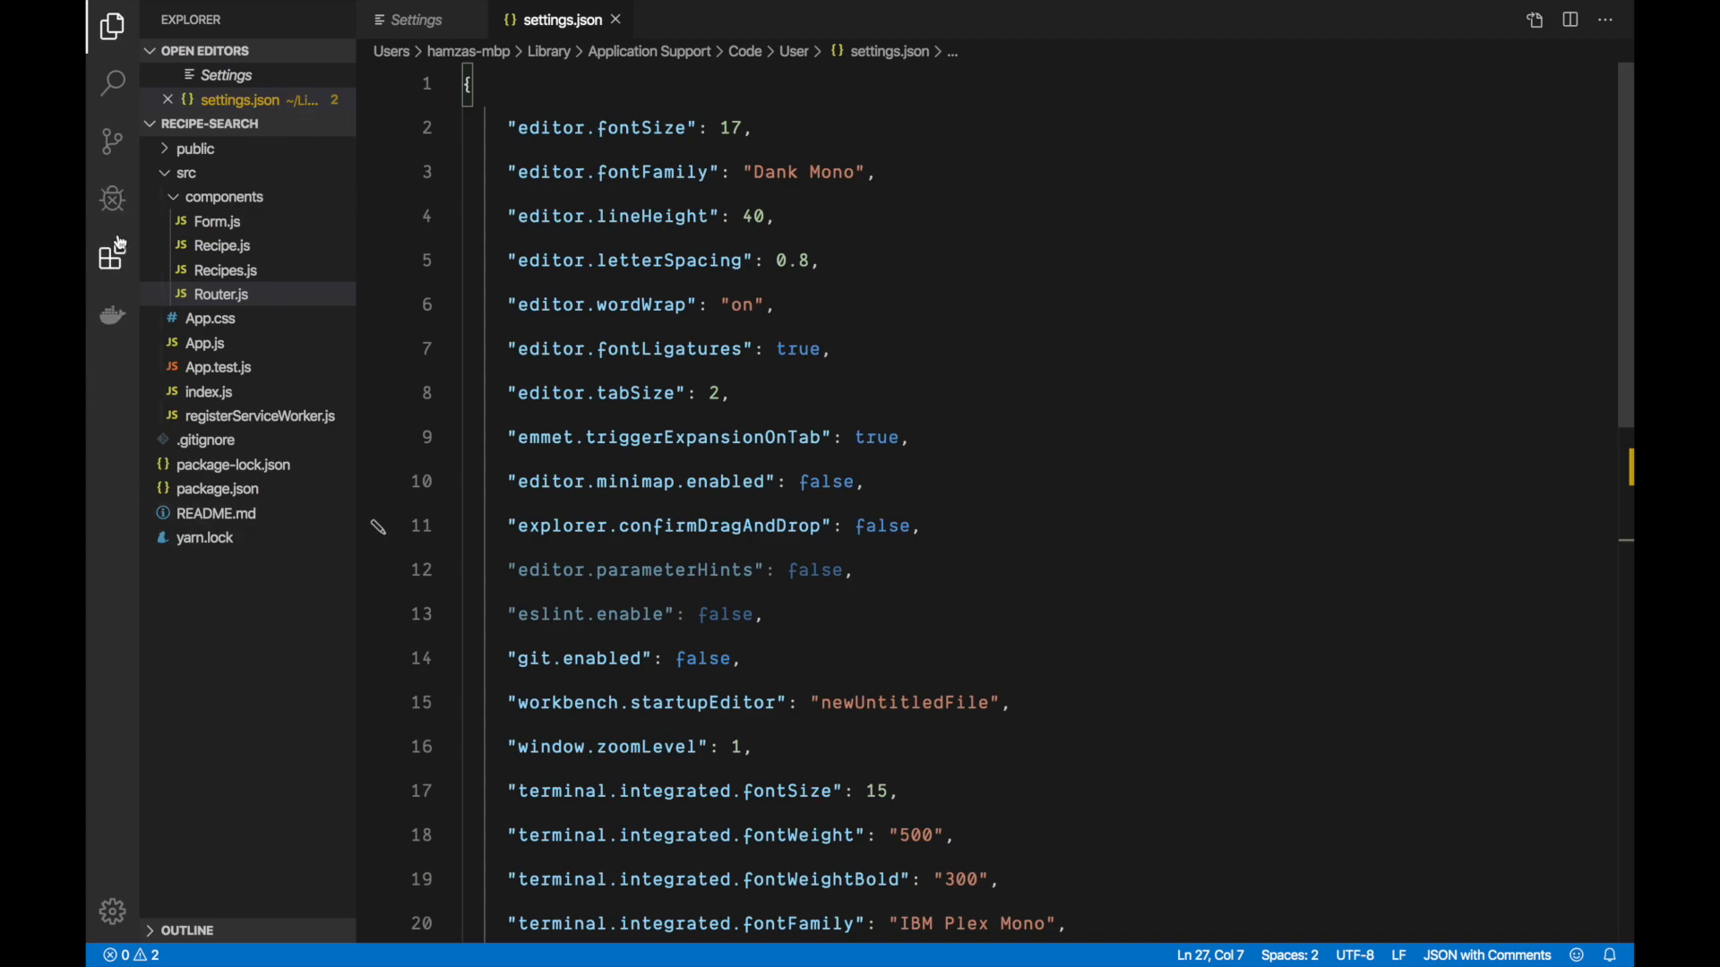
mouse_move(1105, 501)
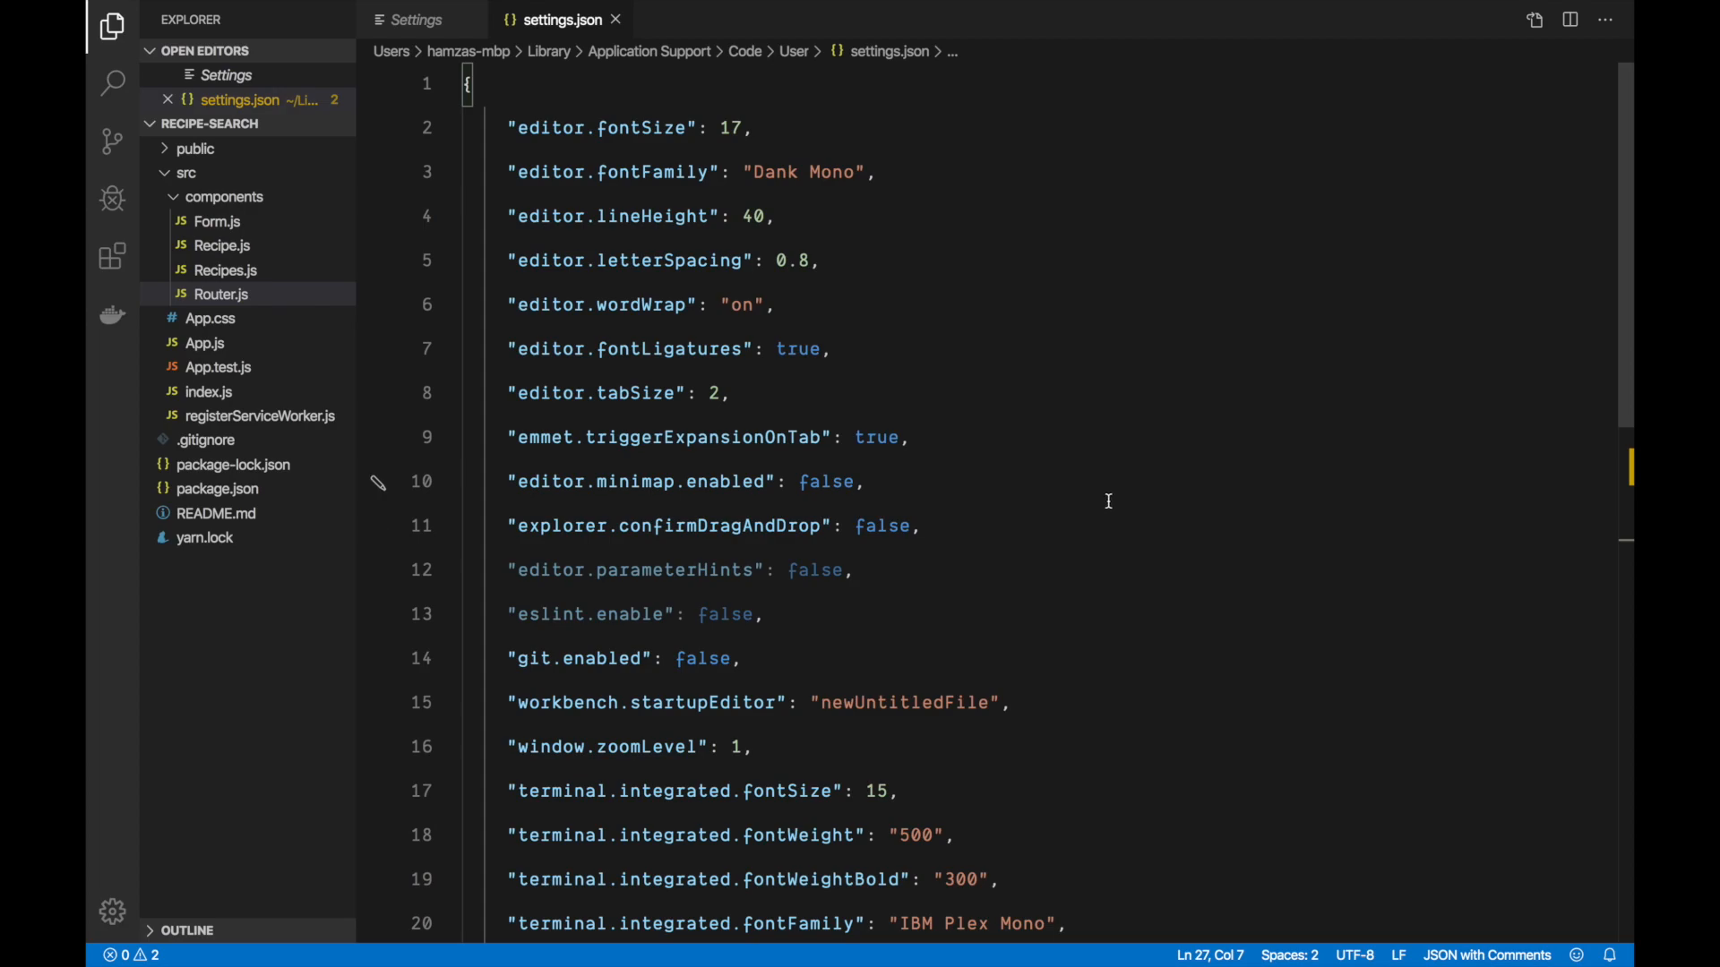
mouse_move(622, 649)
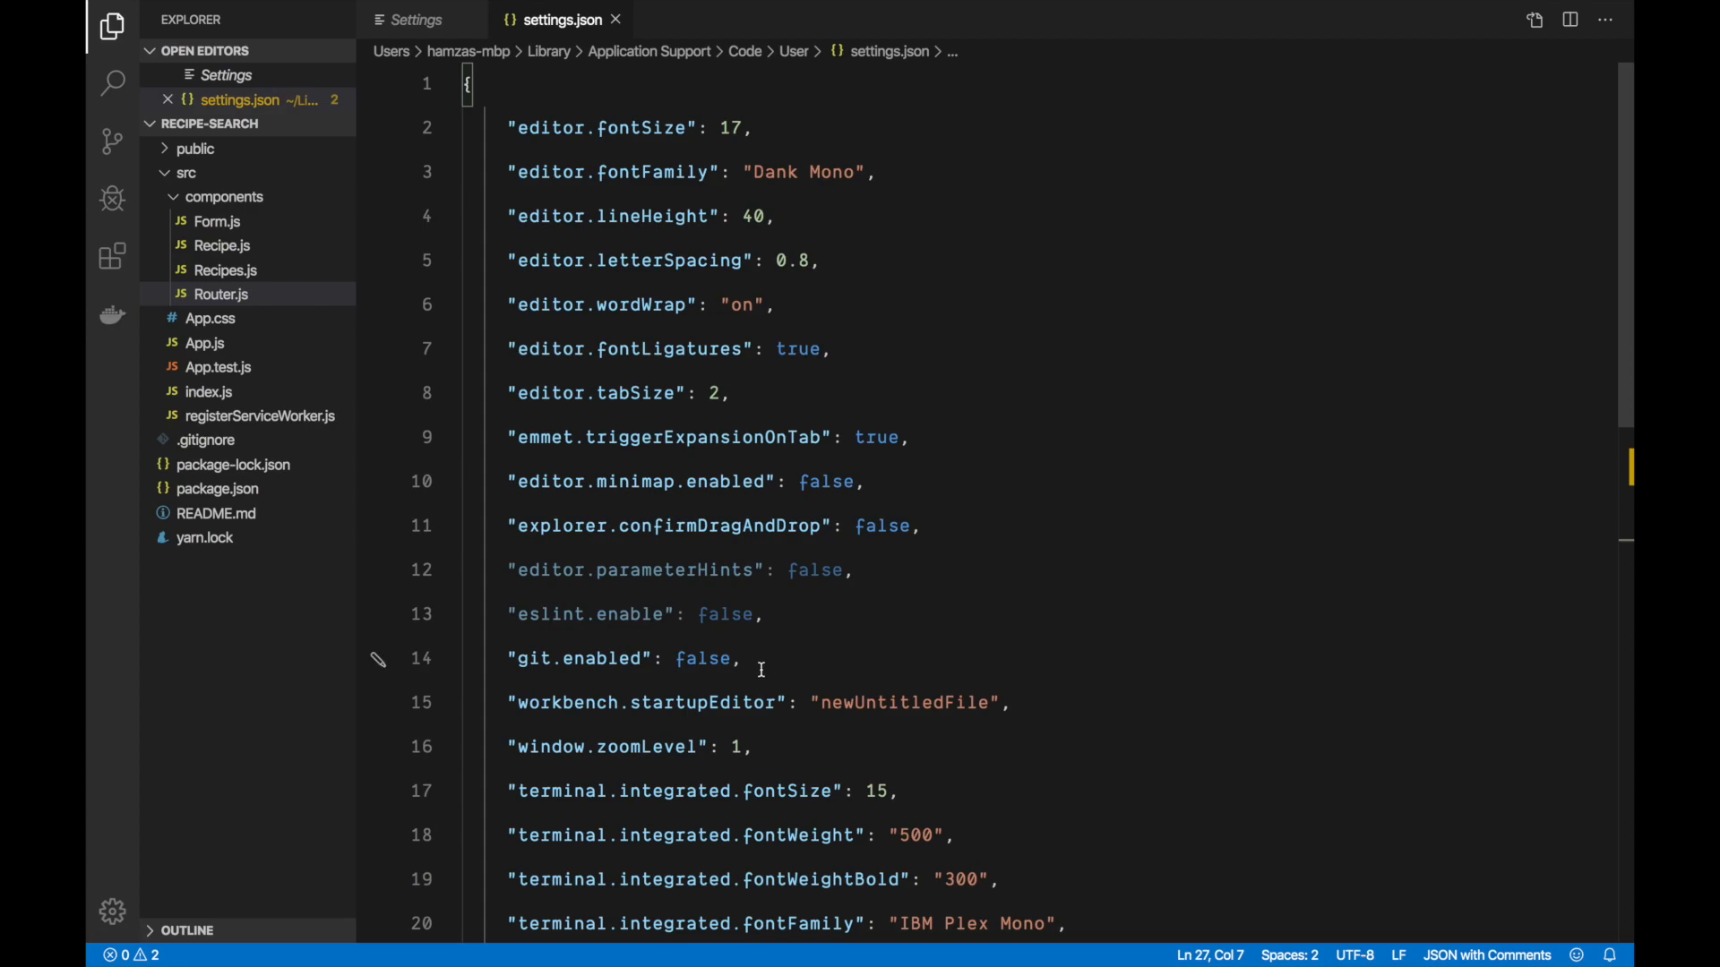
mouse_move(368, 408)
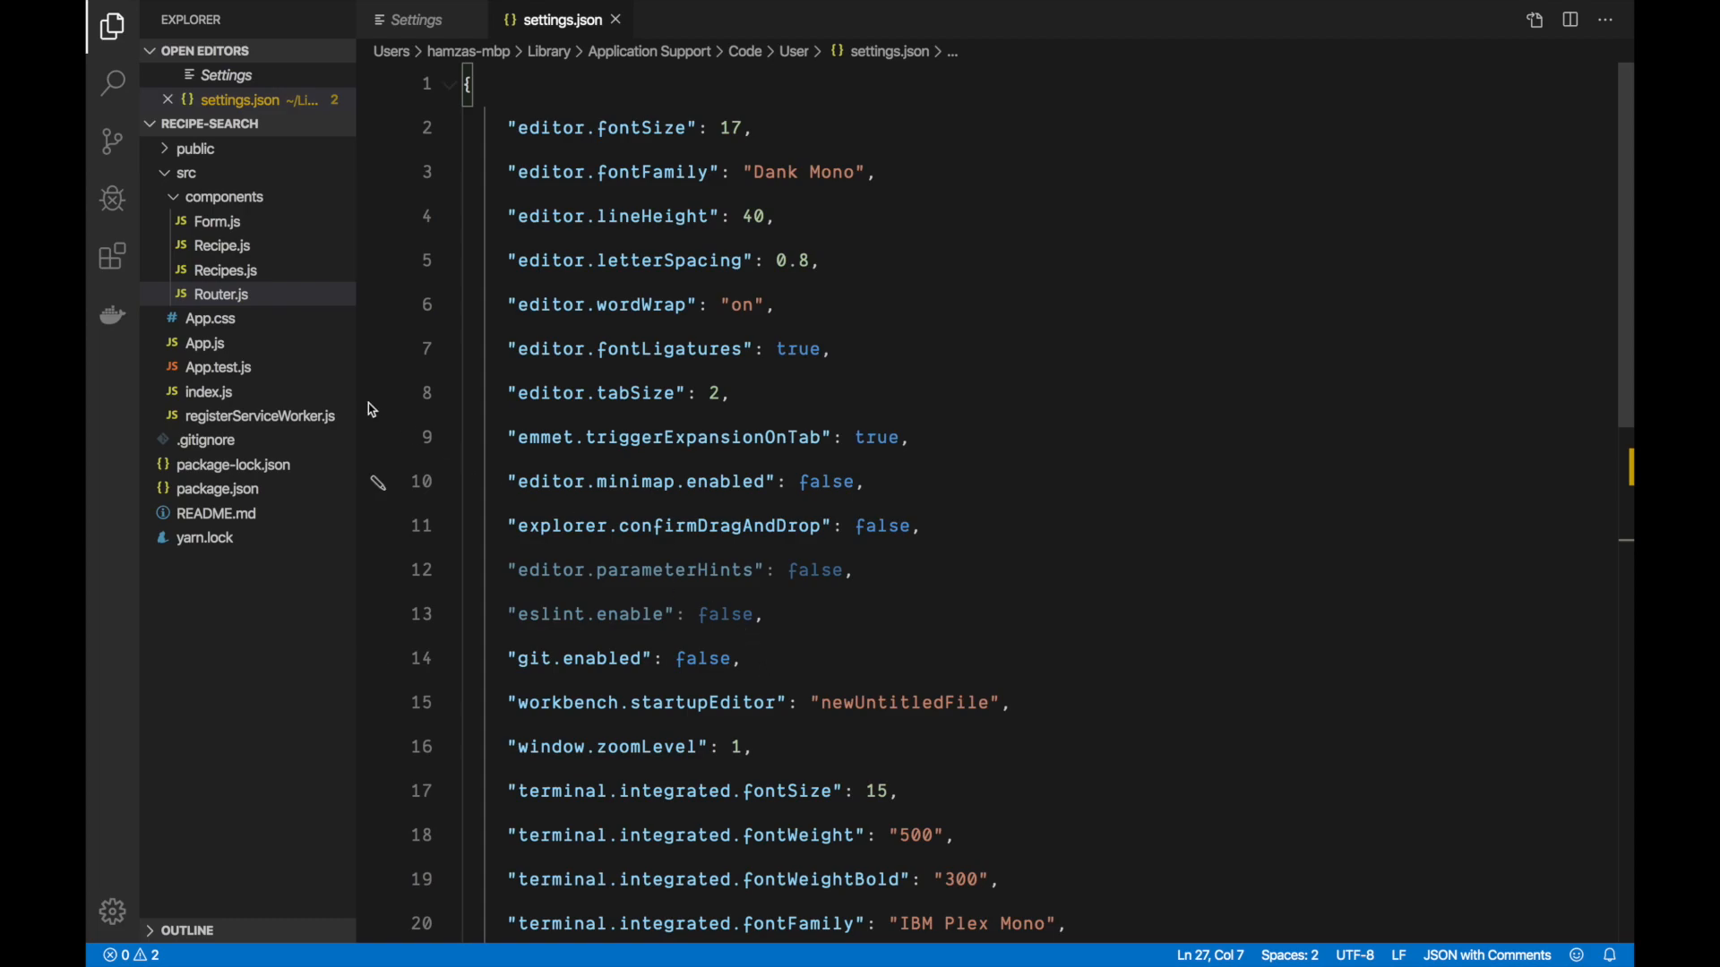
mouse_move(263, 134)
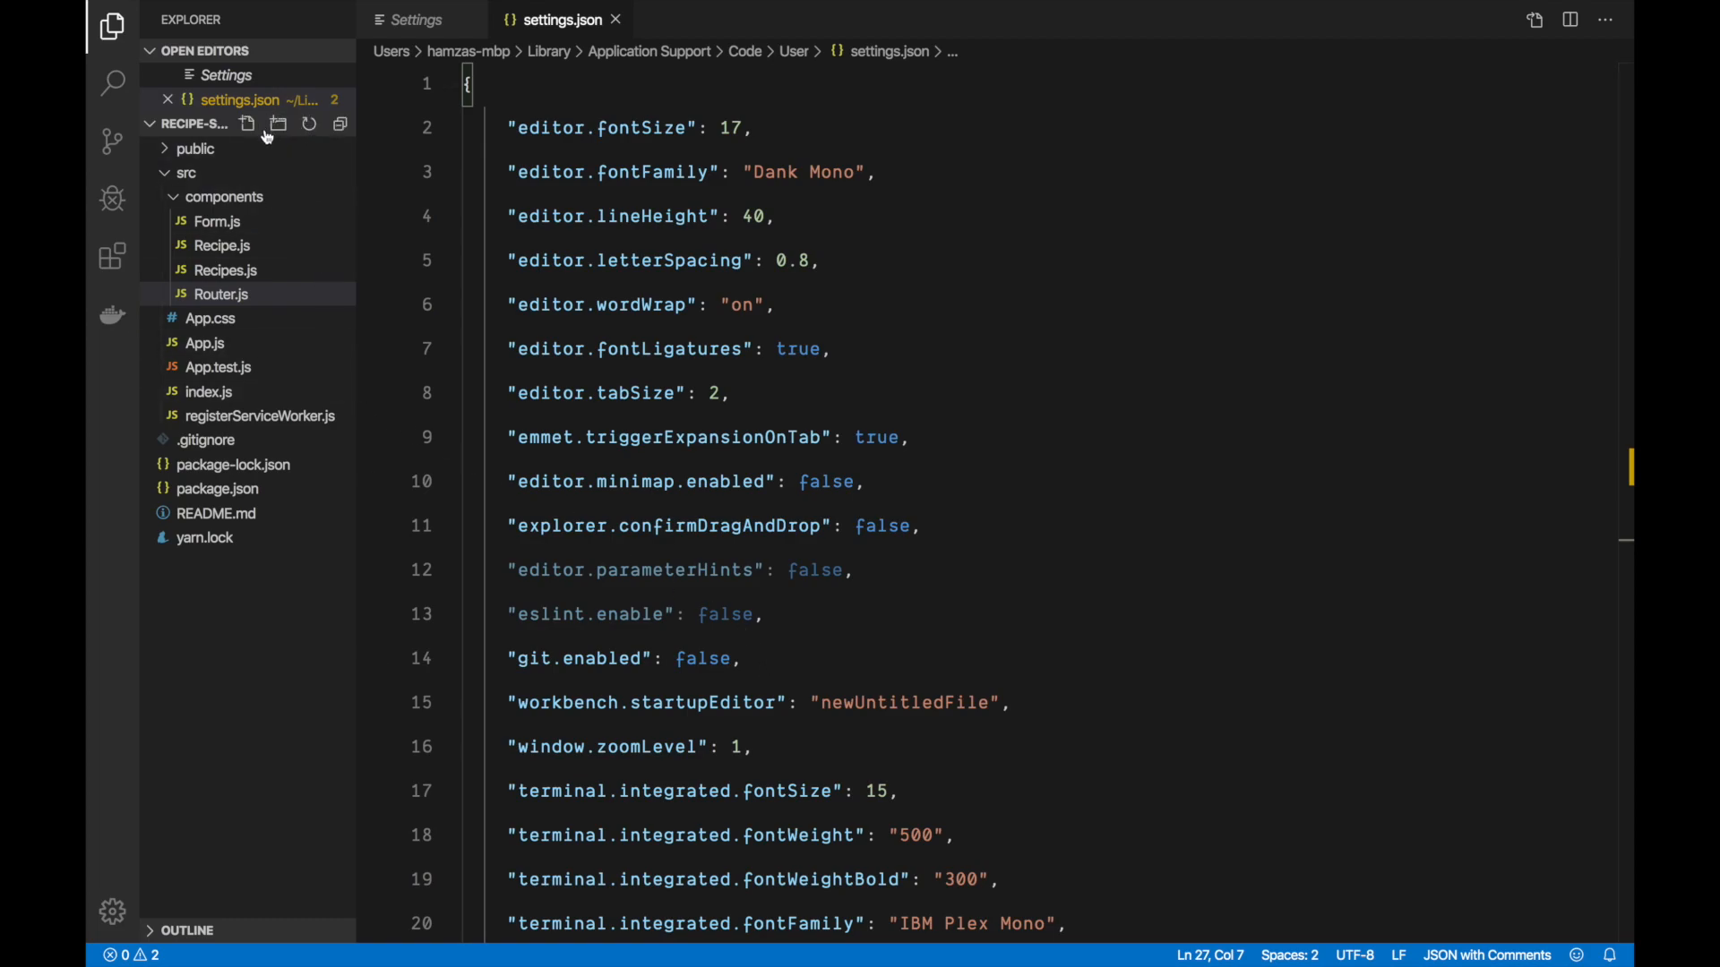
mouse_move(276, 124)
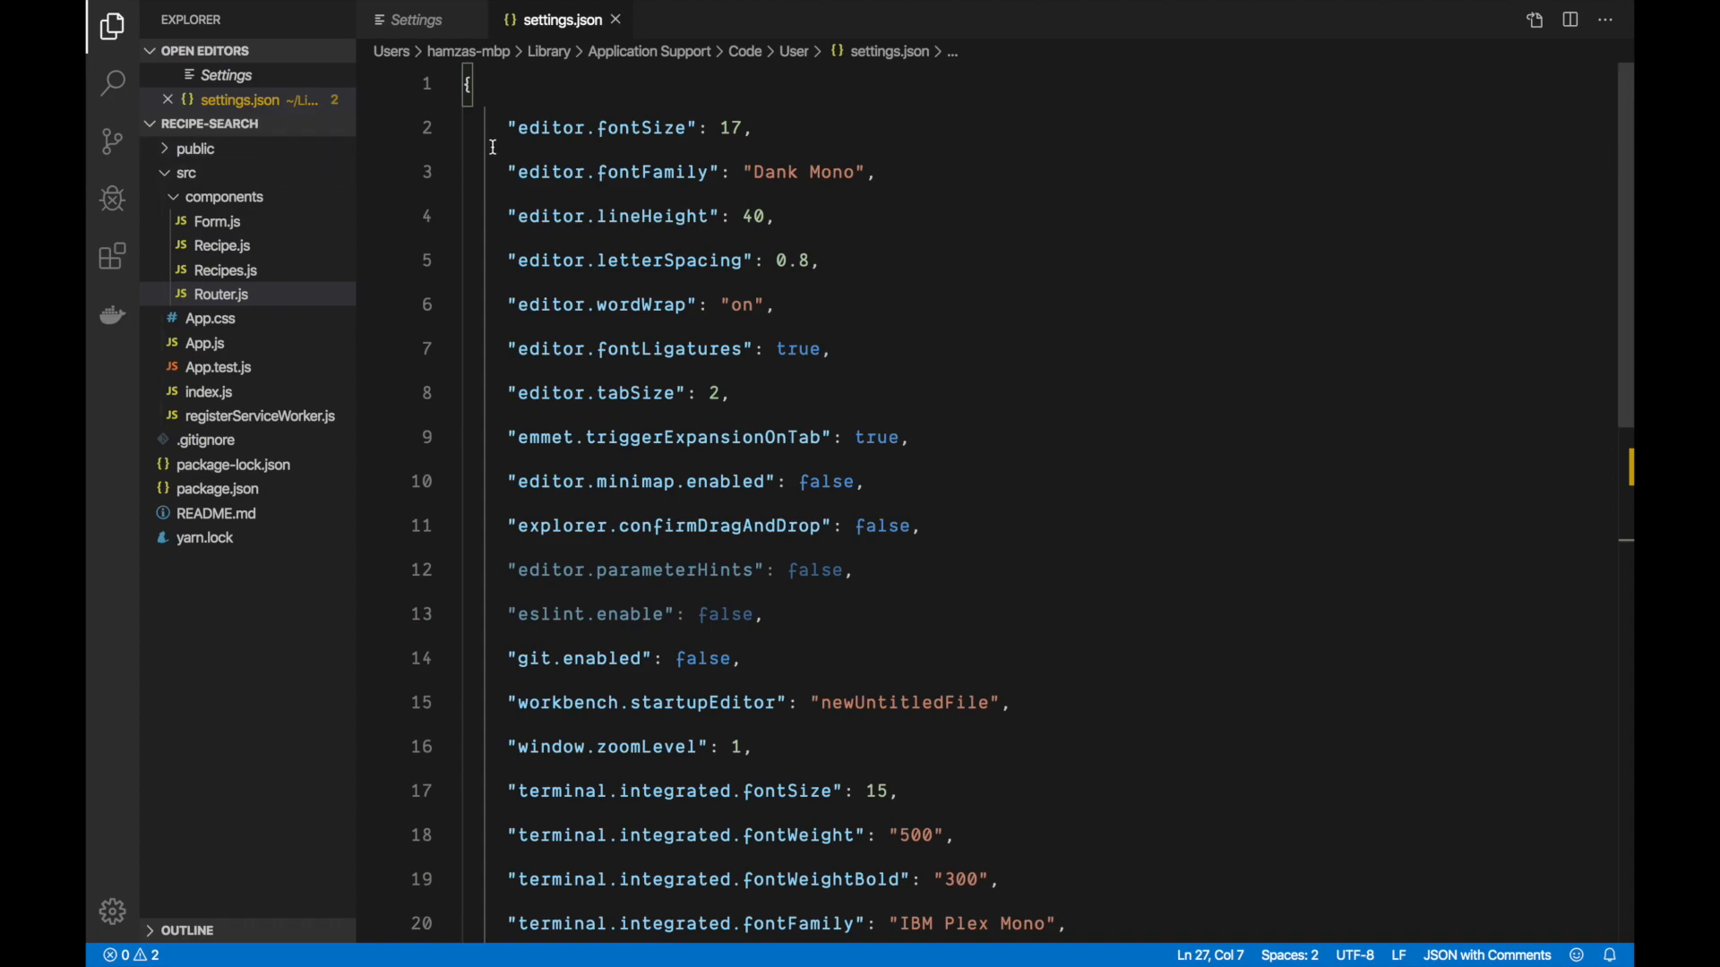
mouse_move(625, 70)
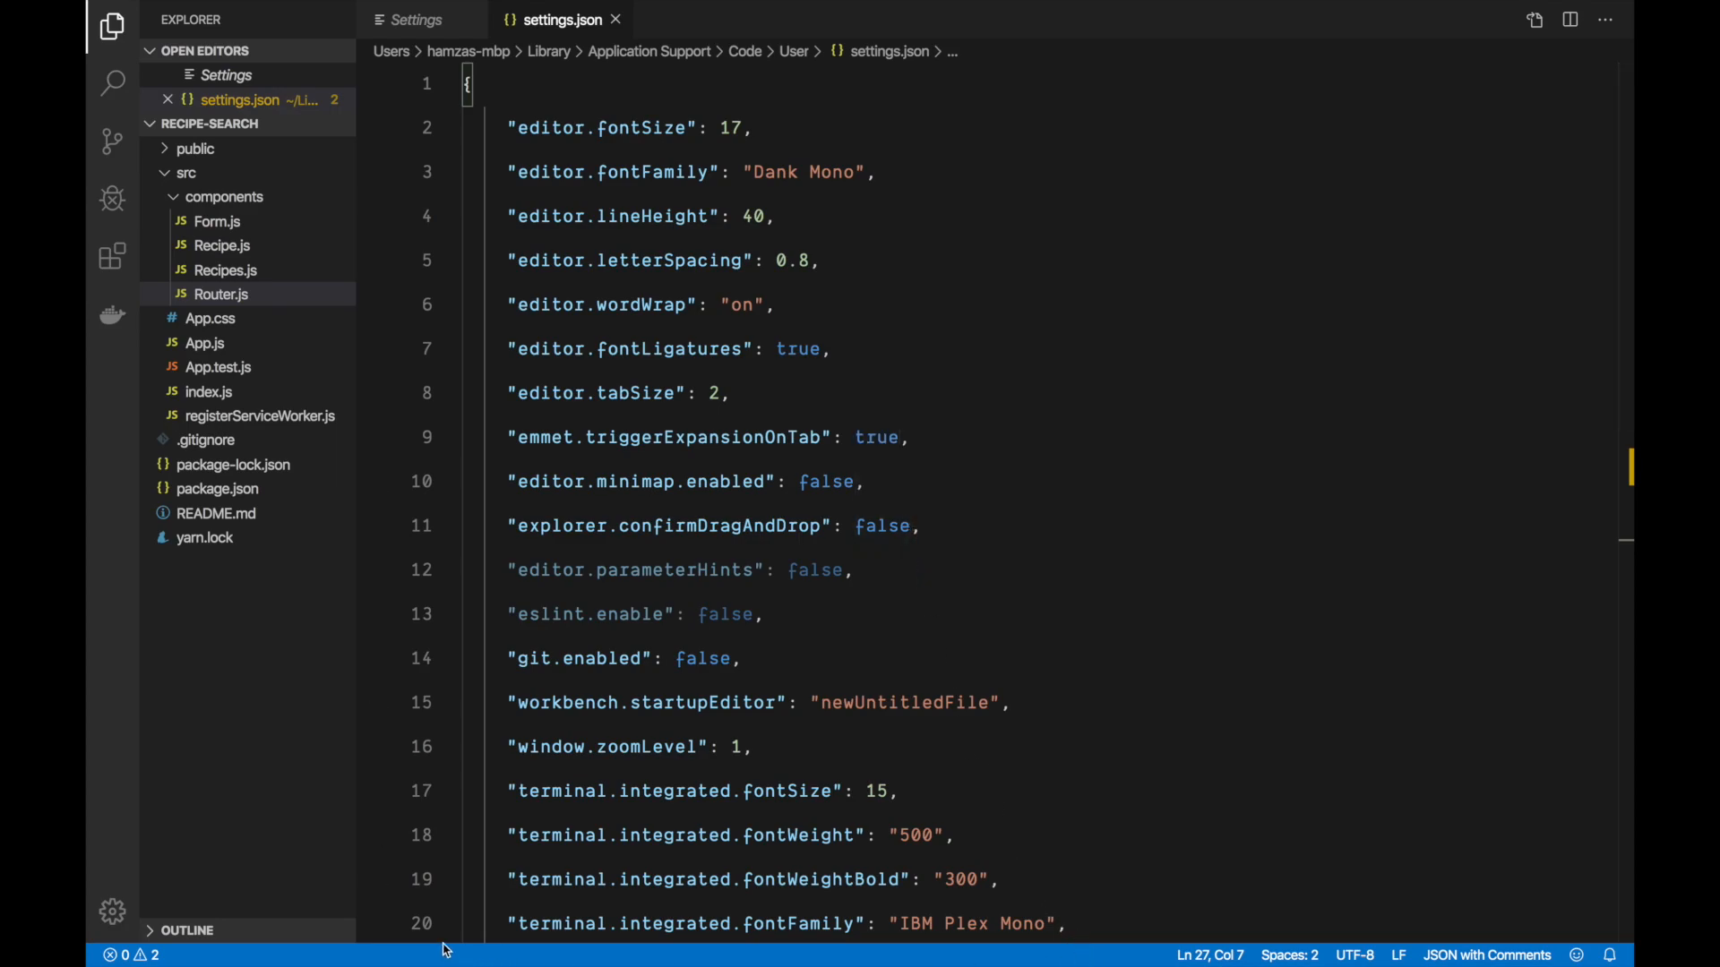
mouse_move(636, 957)
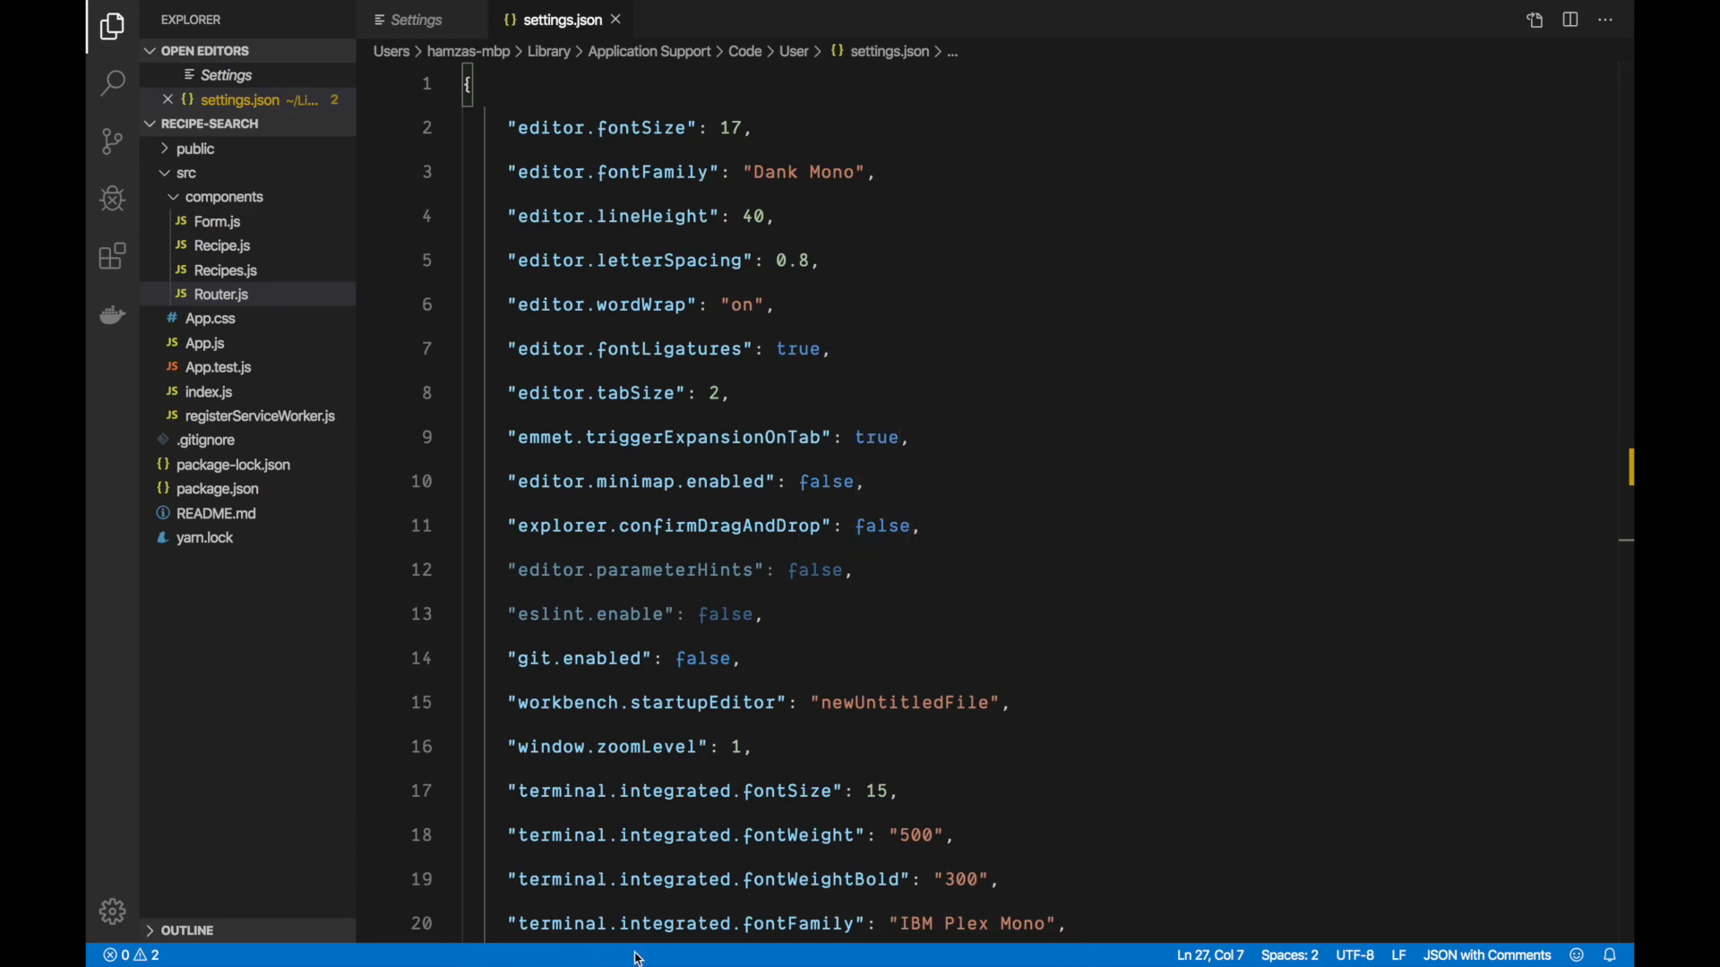
mouse_move(763, 960)
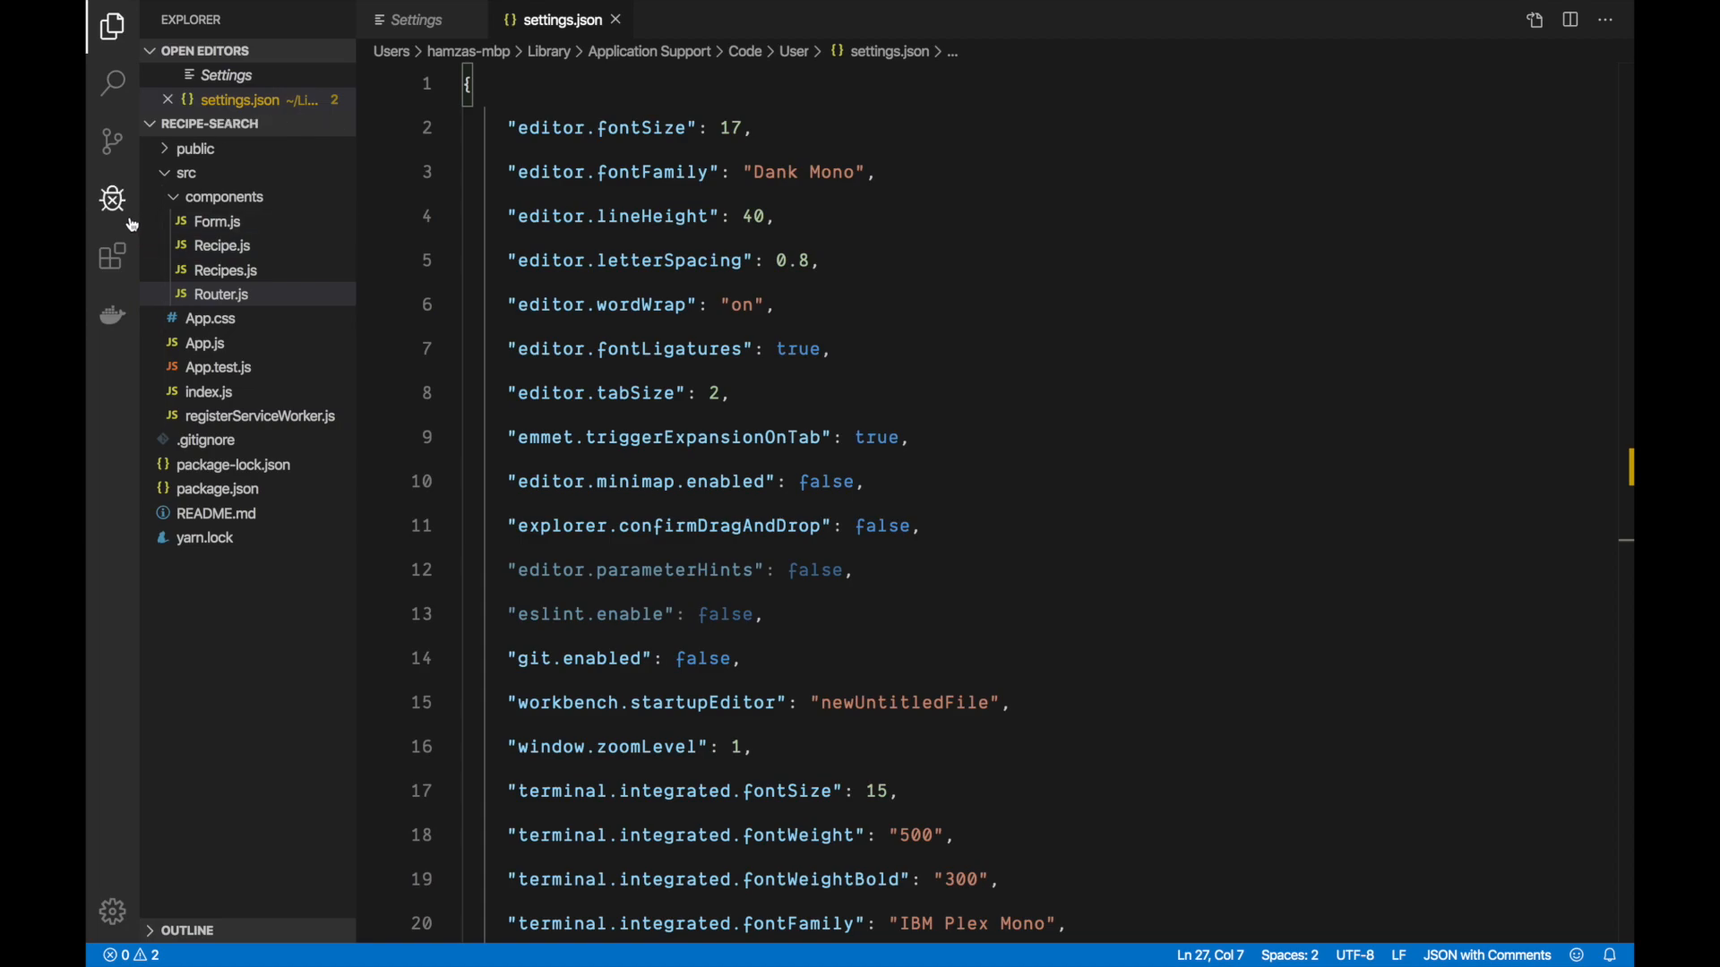
mouse_move(113, 198)
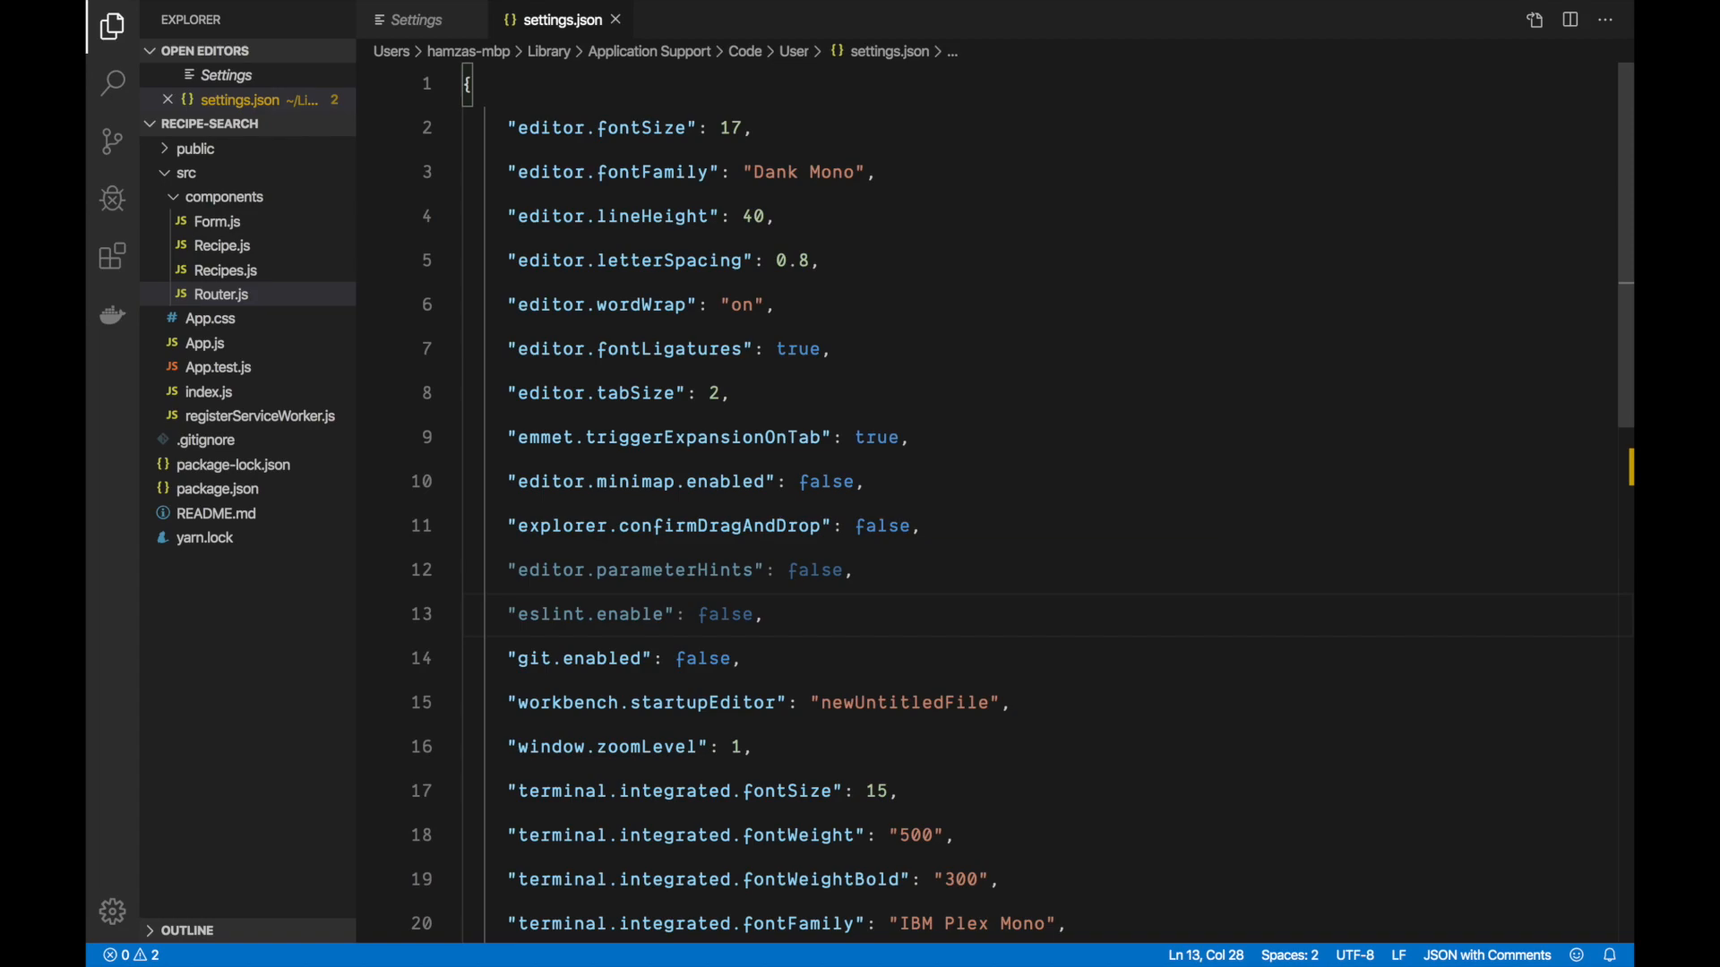
mouse_move(1286, 816)
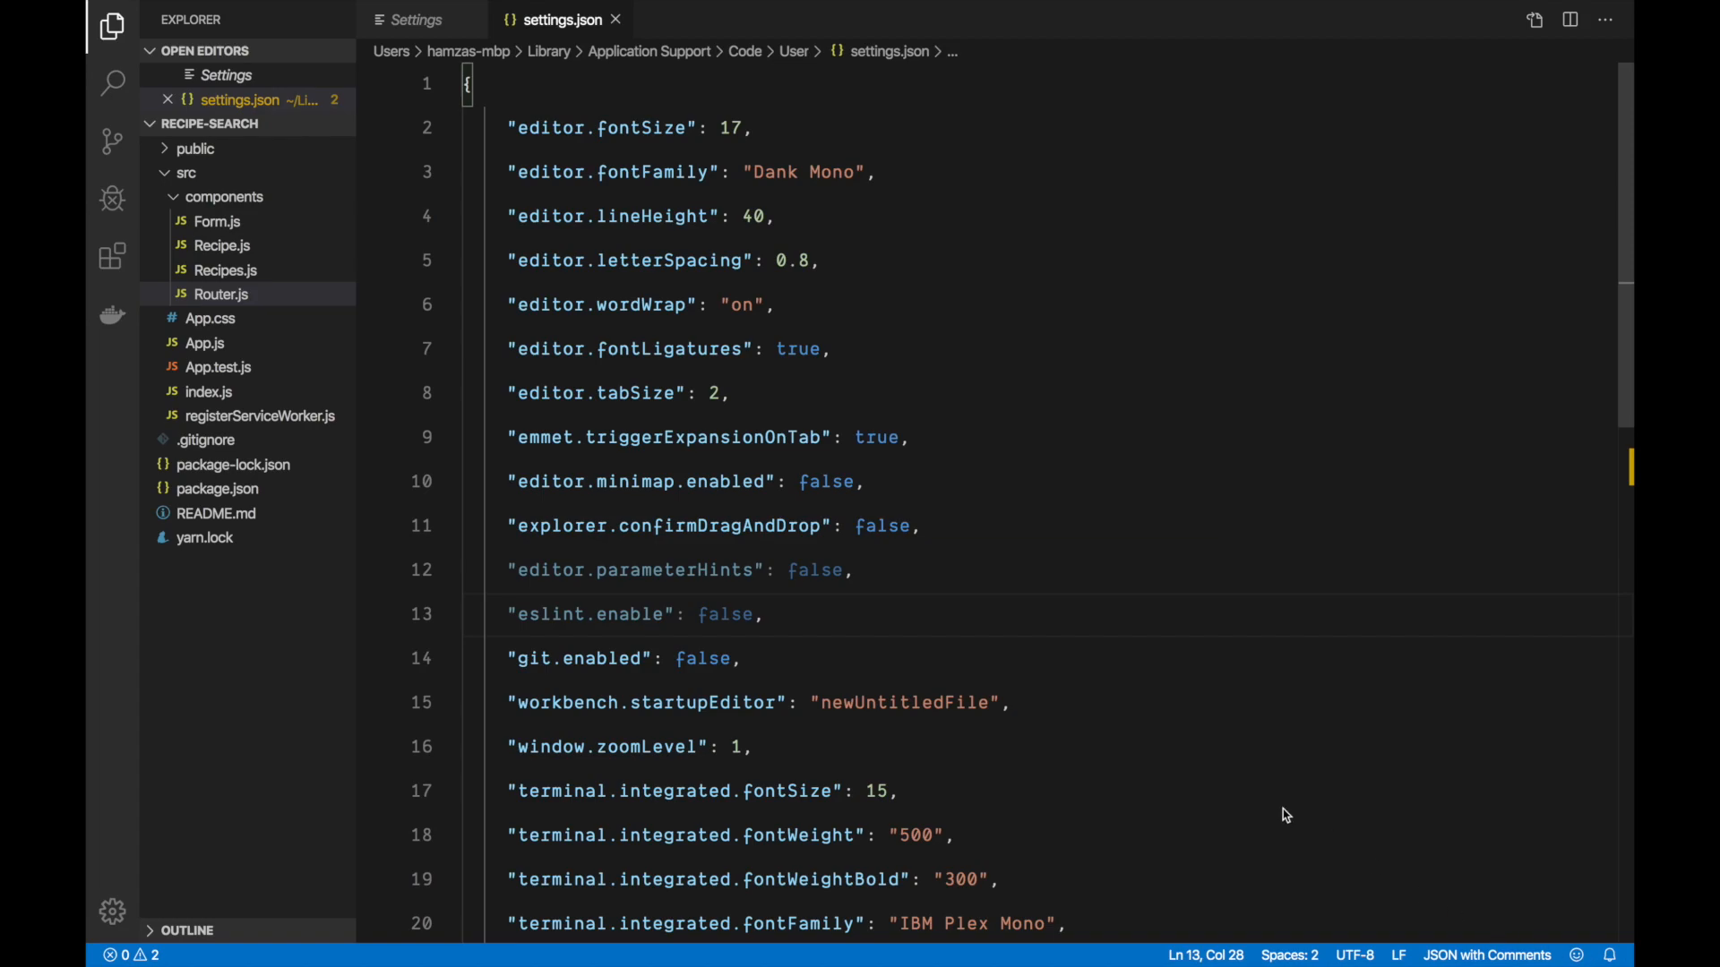
mouse_move(1171, 735)
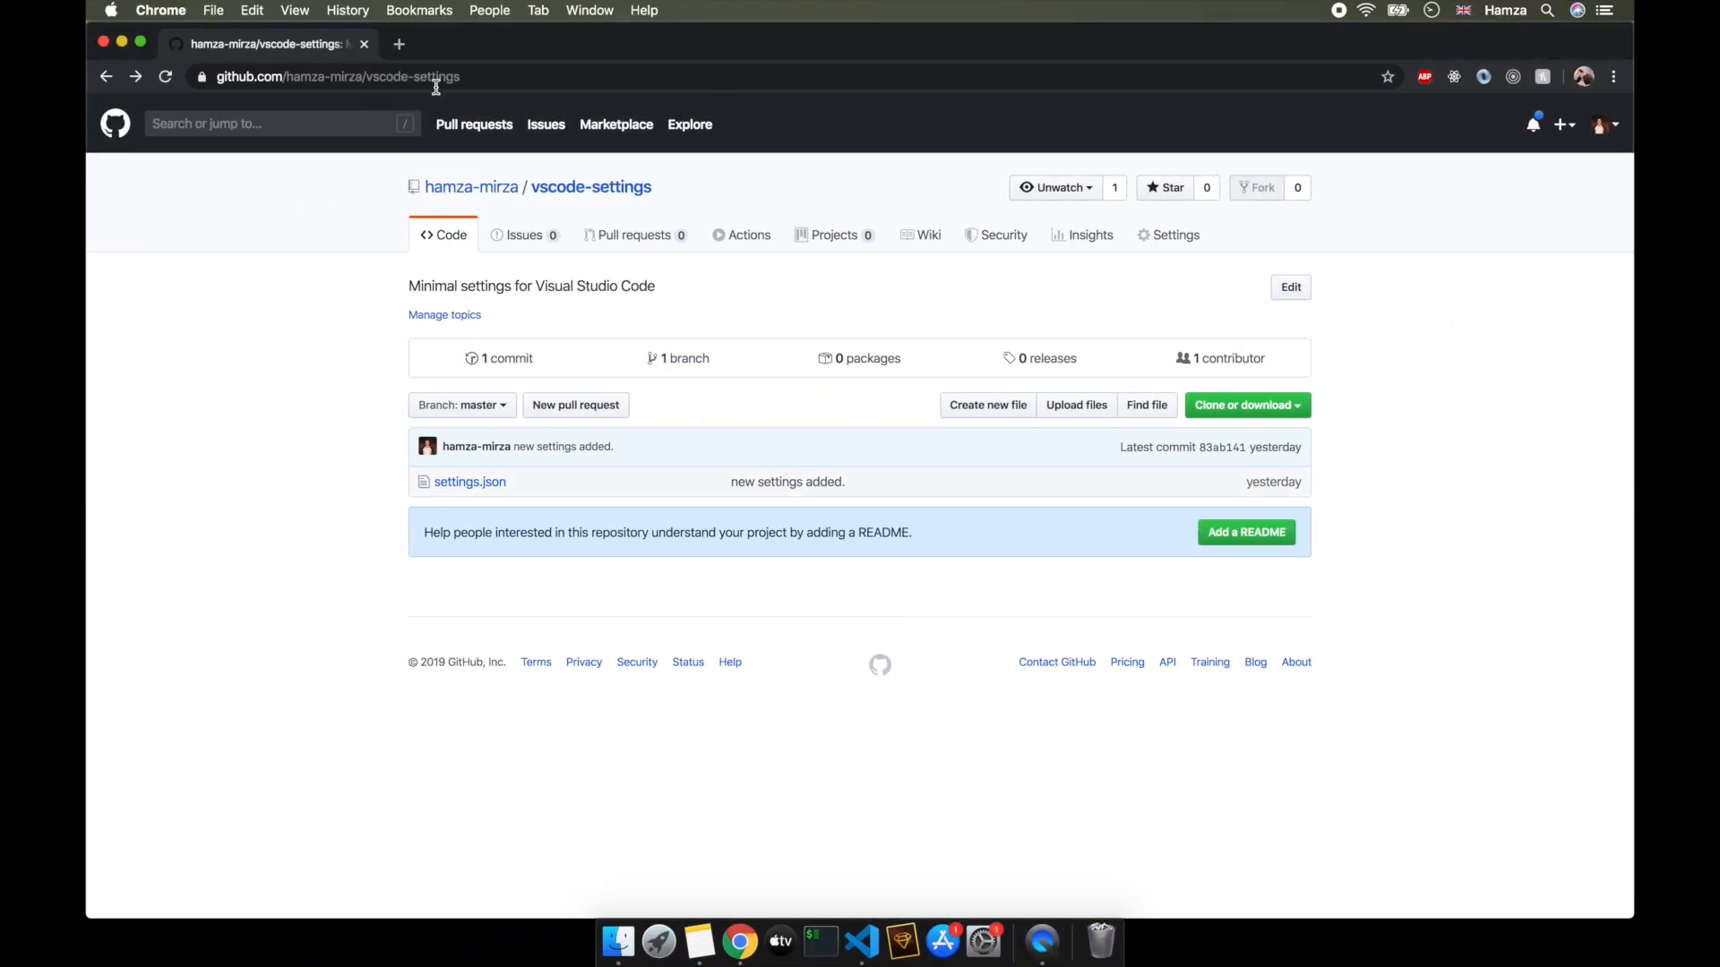
mouse_move(285, 299)
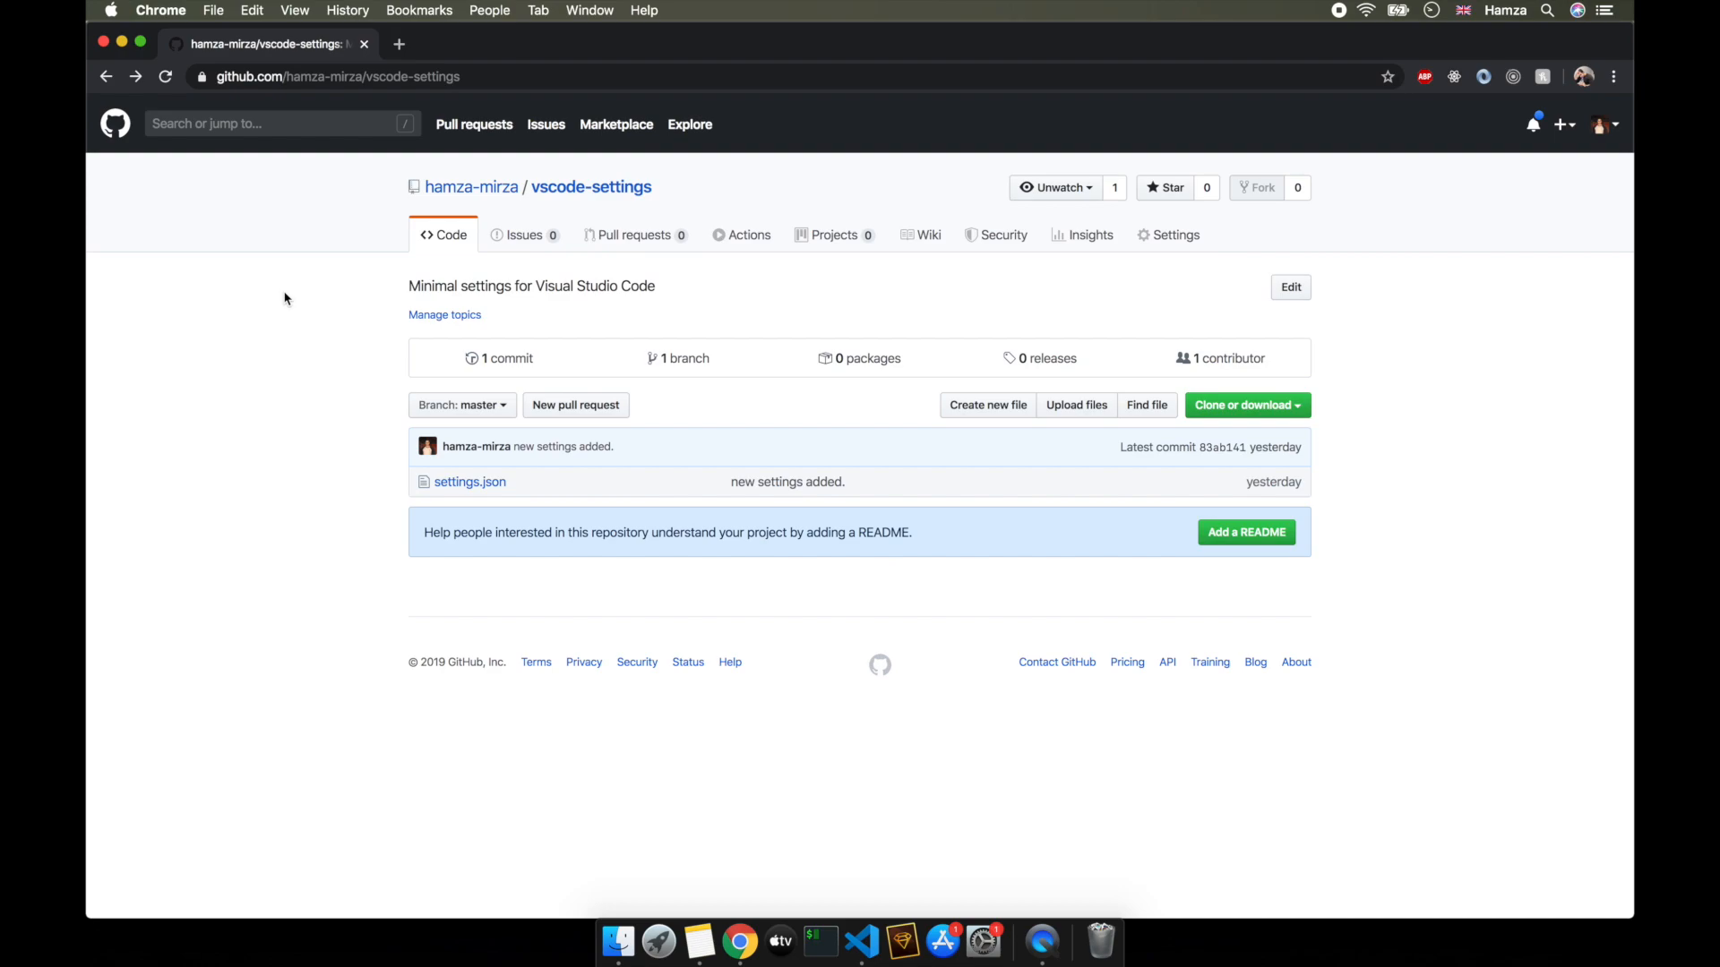
mouse_move(337, 496)
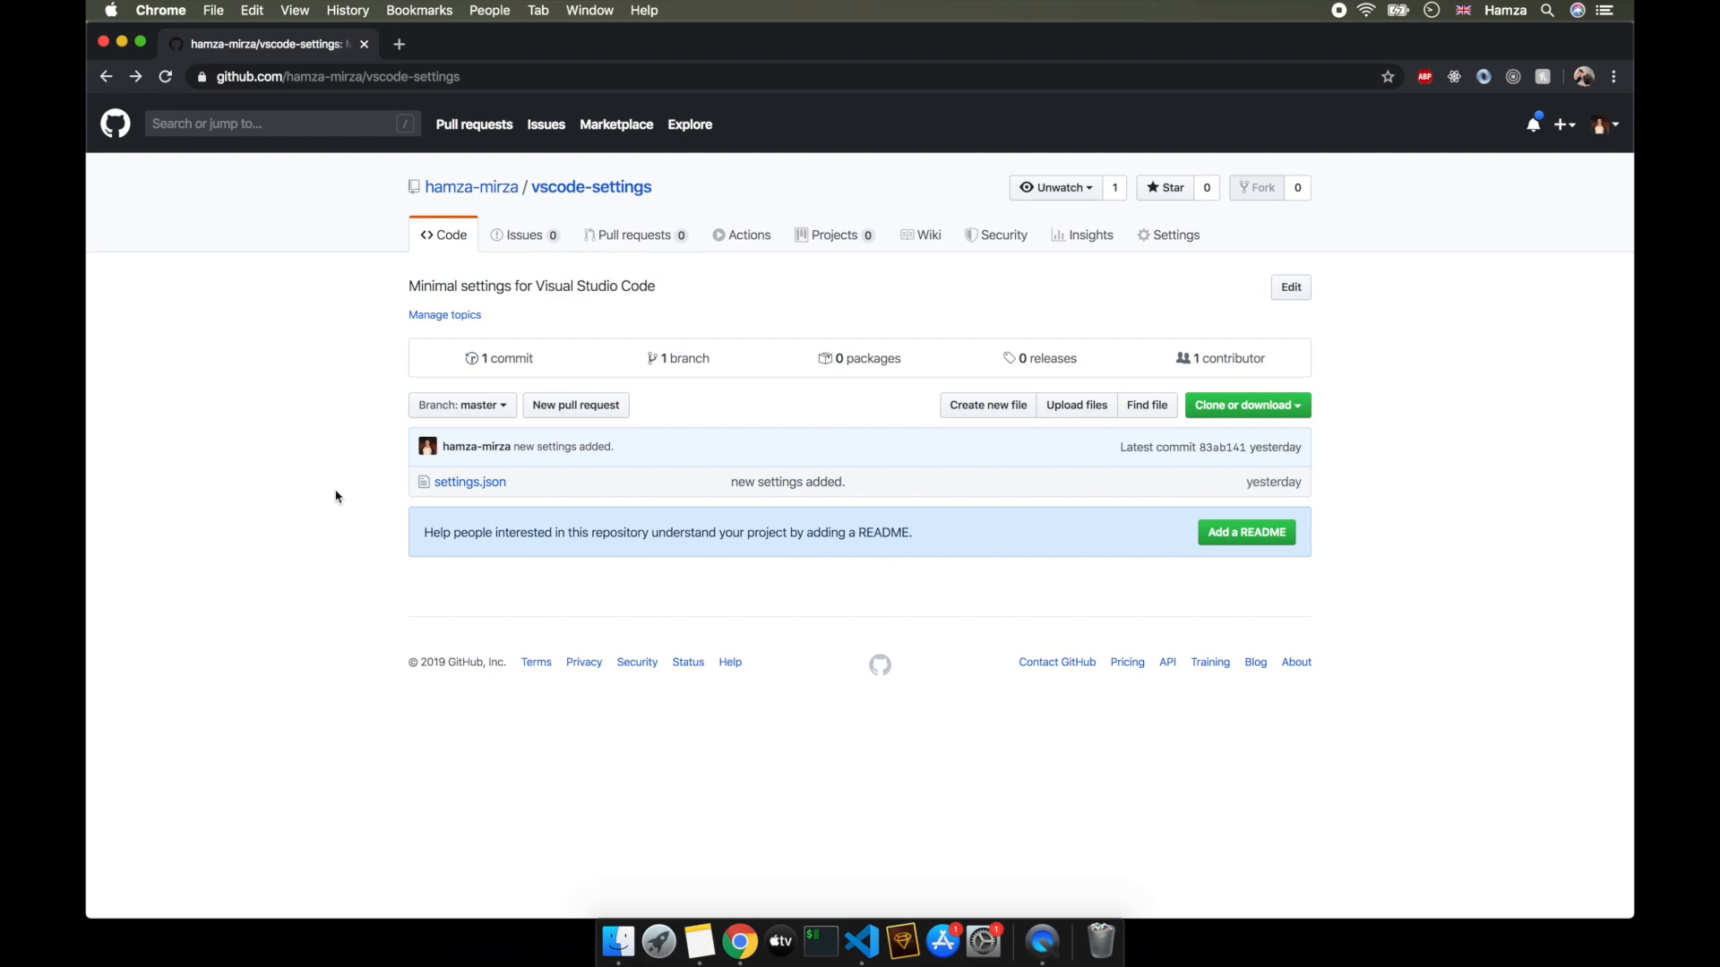
Step: Copy the raw contents of the repository's settings.json and switch back to VS Code
left_click(470, 482)
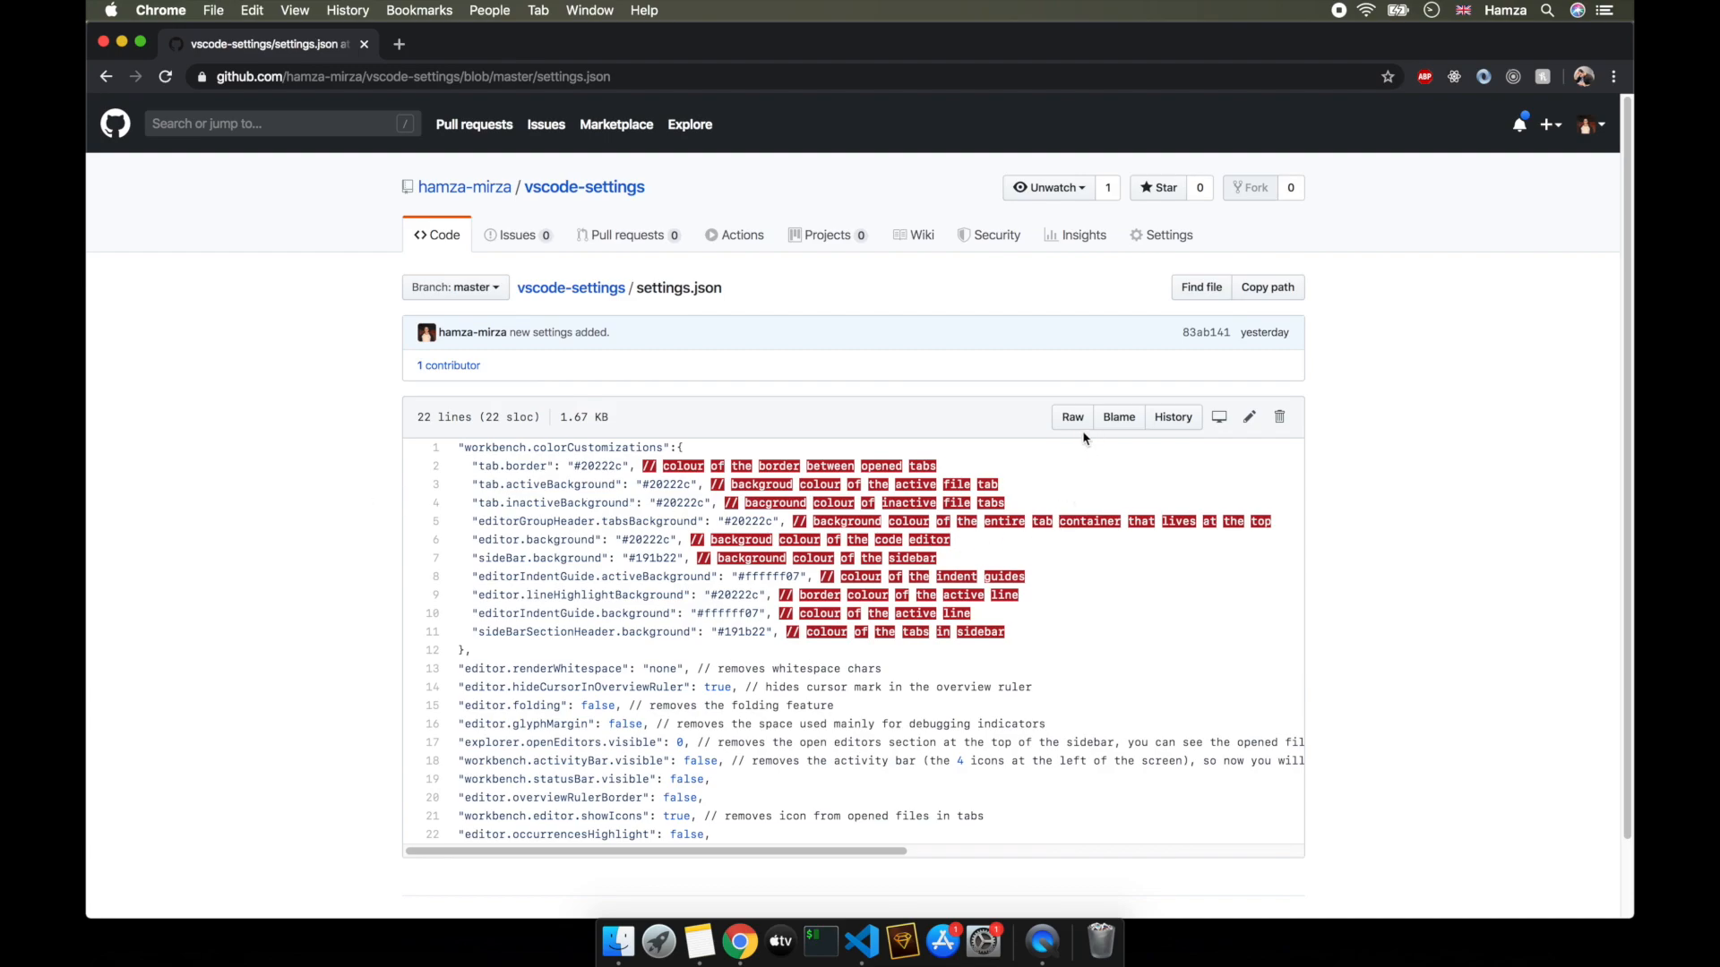
left_click(1072, 417)
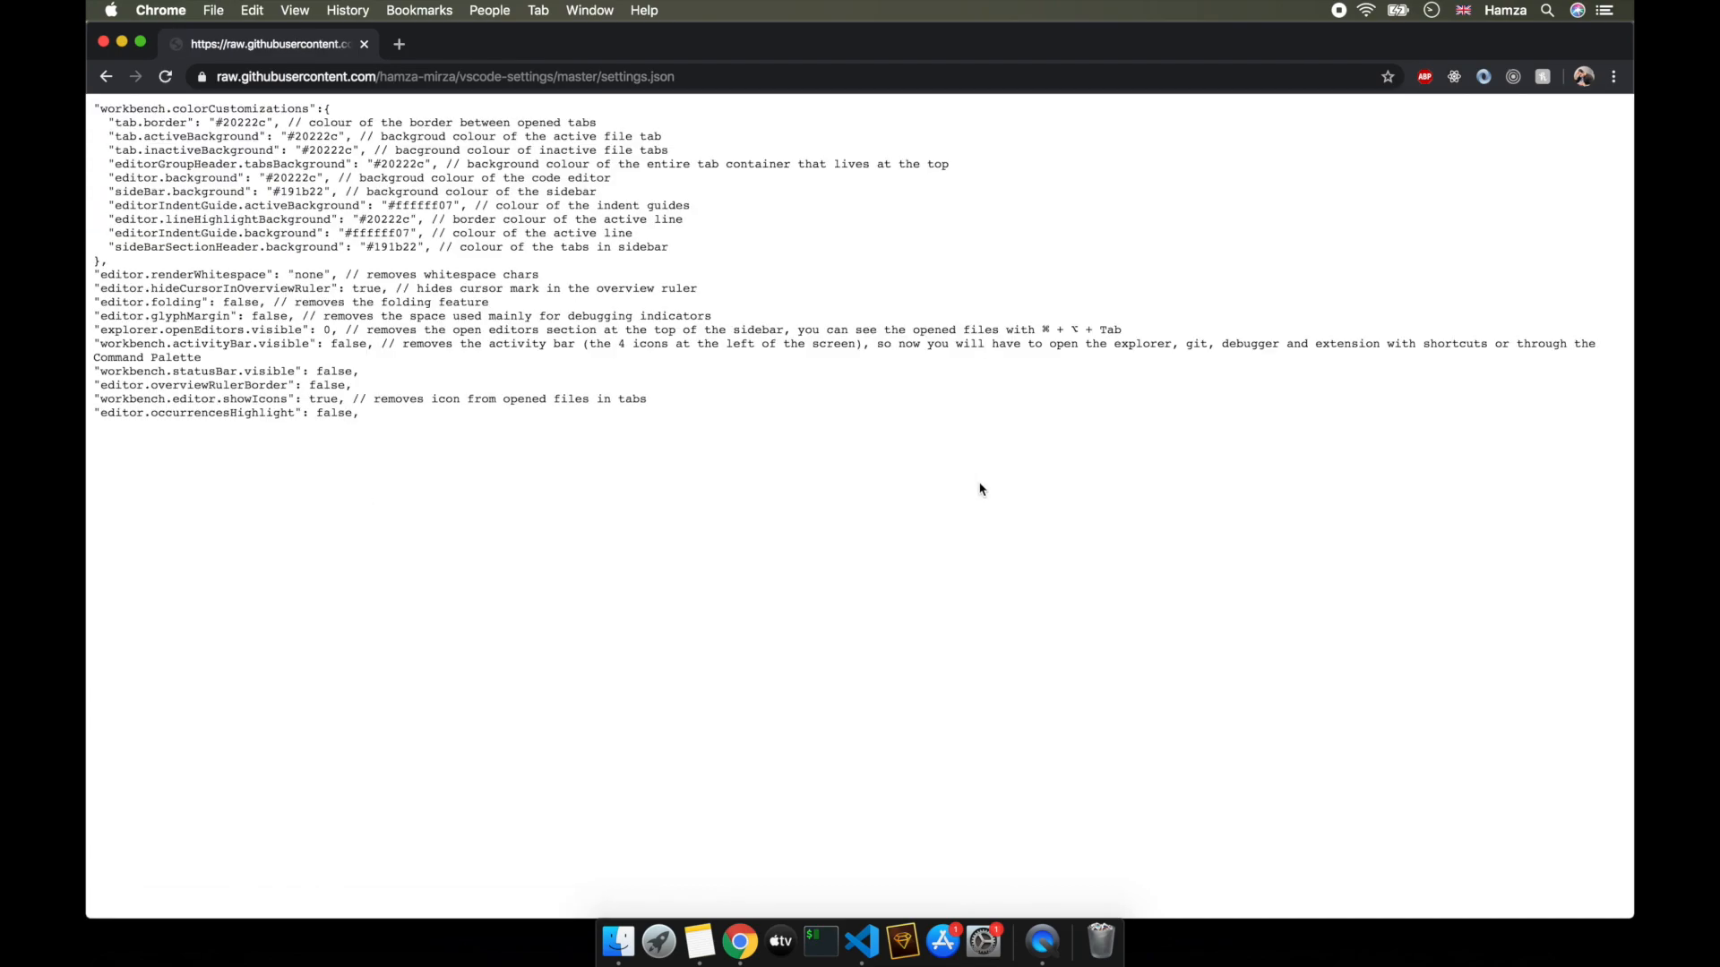
mouse_move(950, 471)
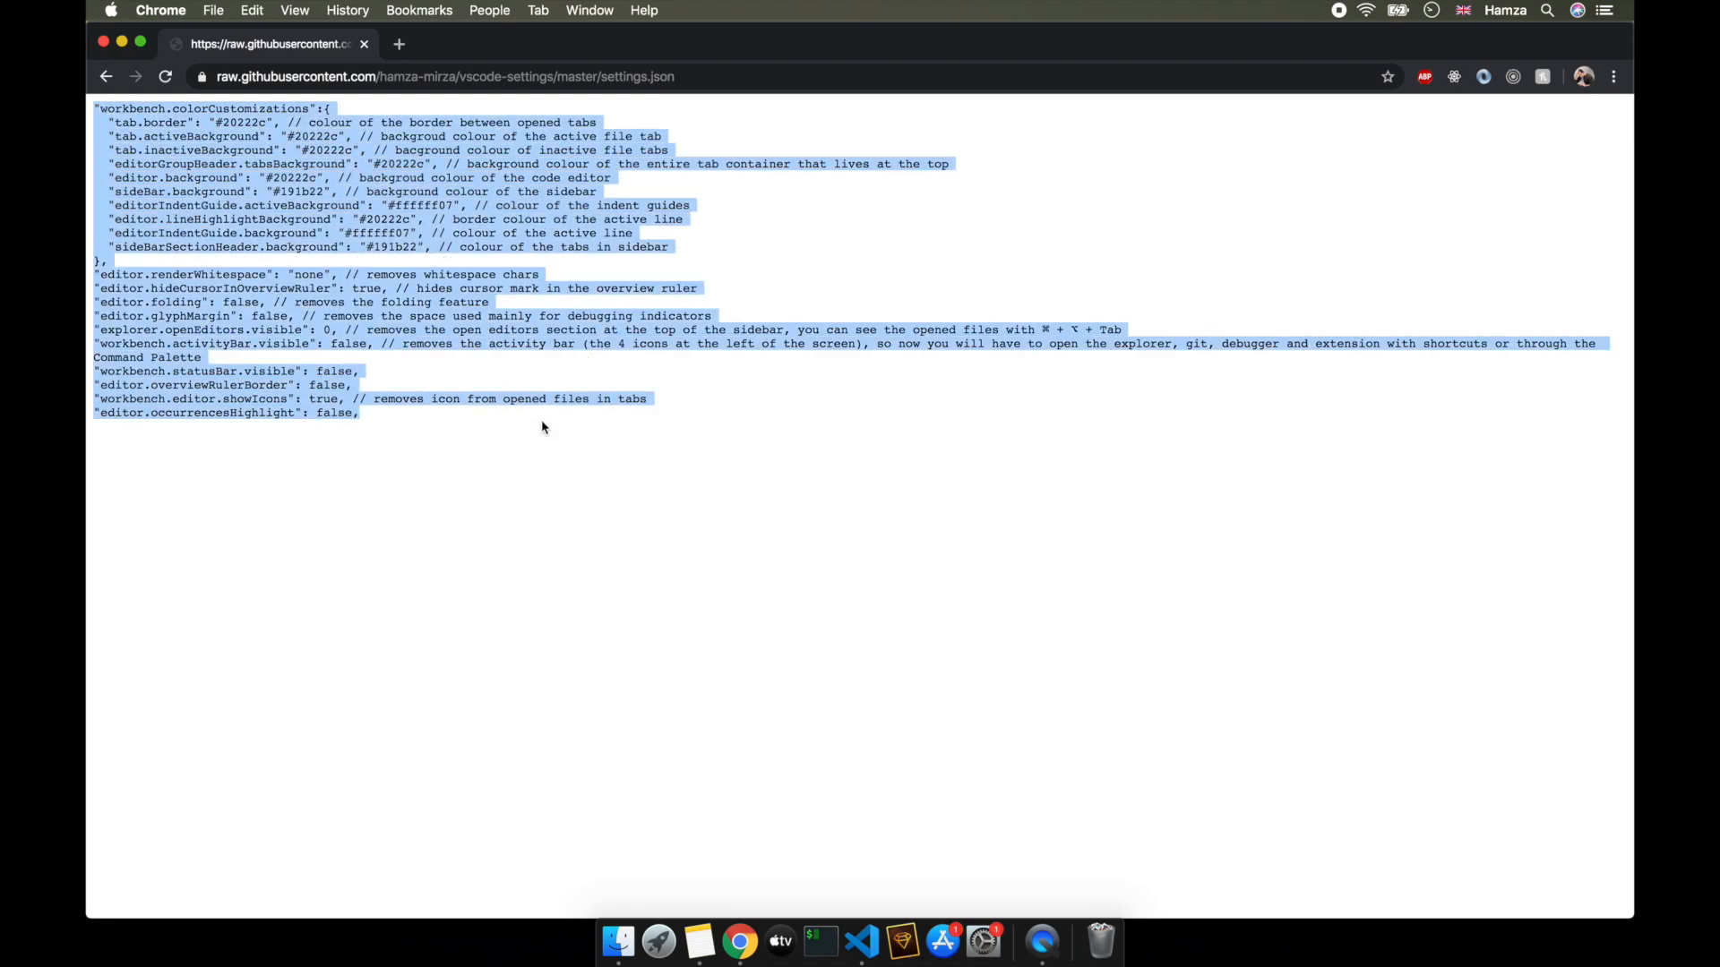
right_click(541, 426)
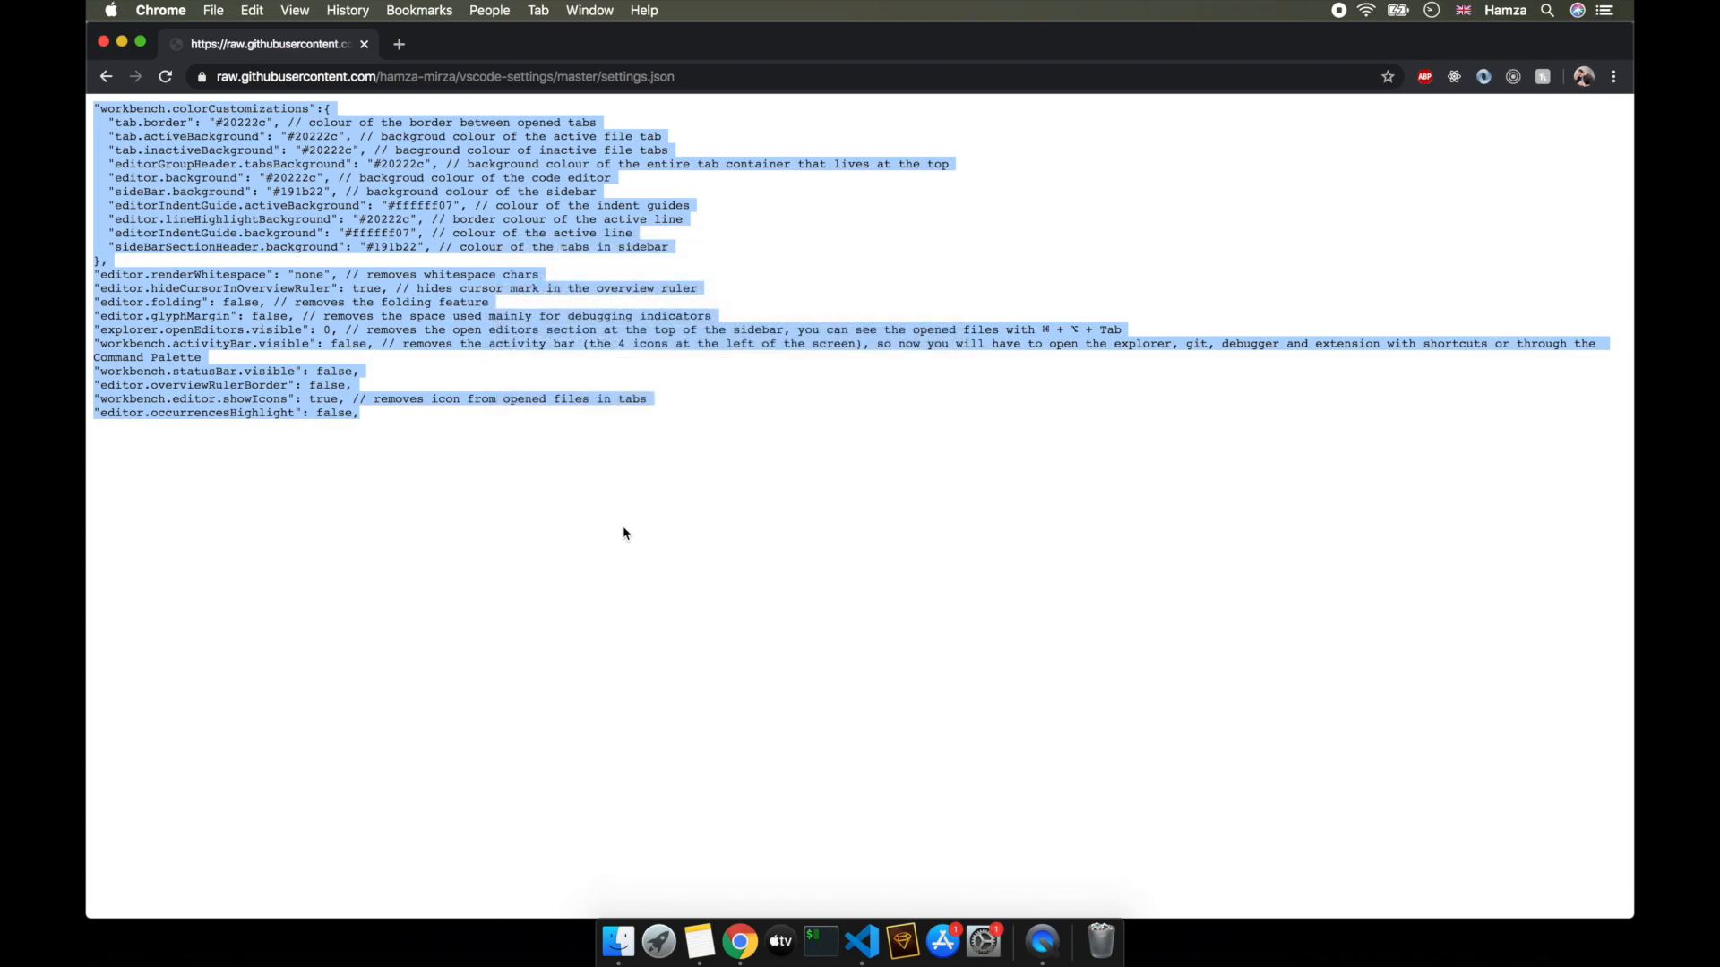
left_click(860, 941)
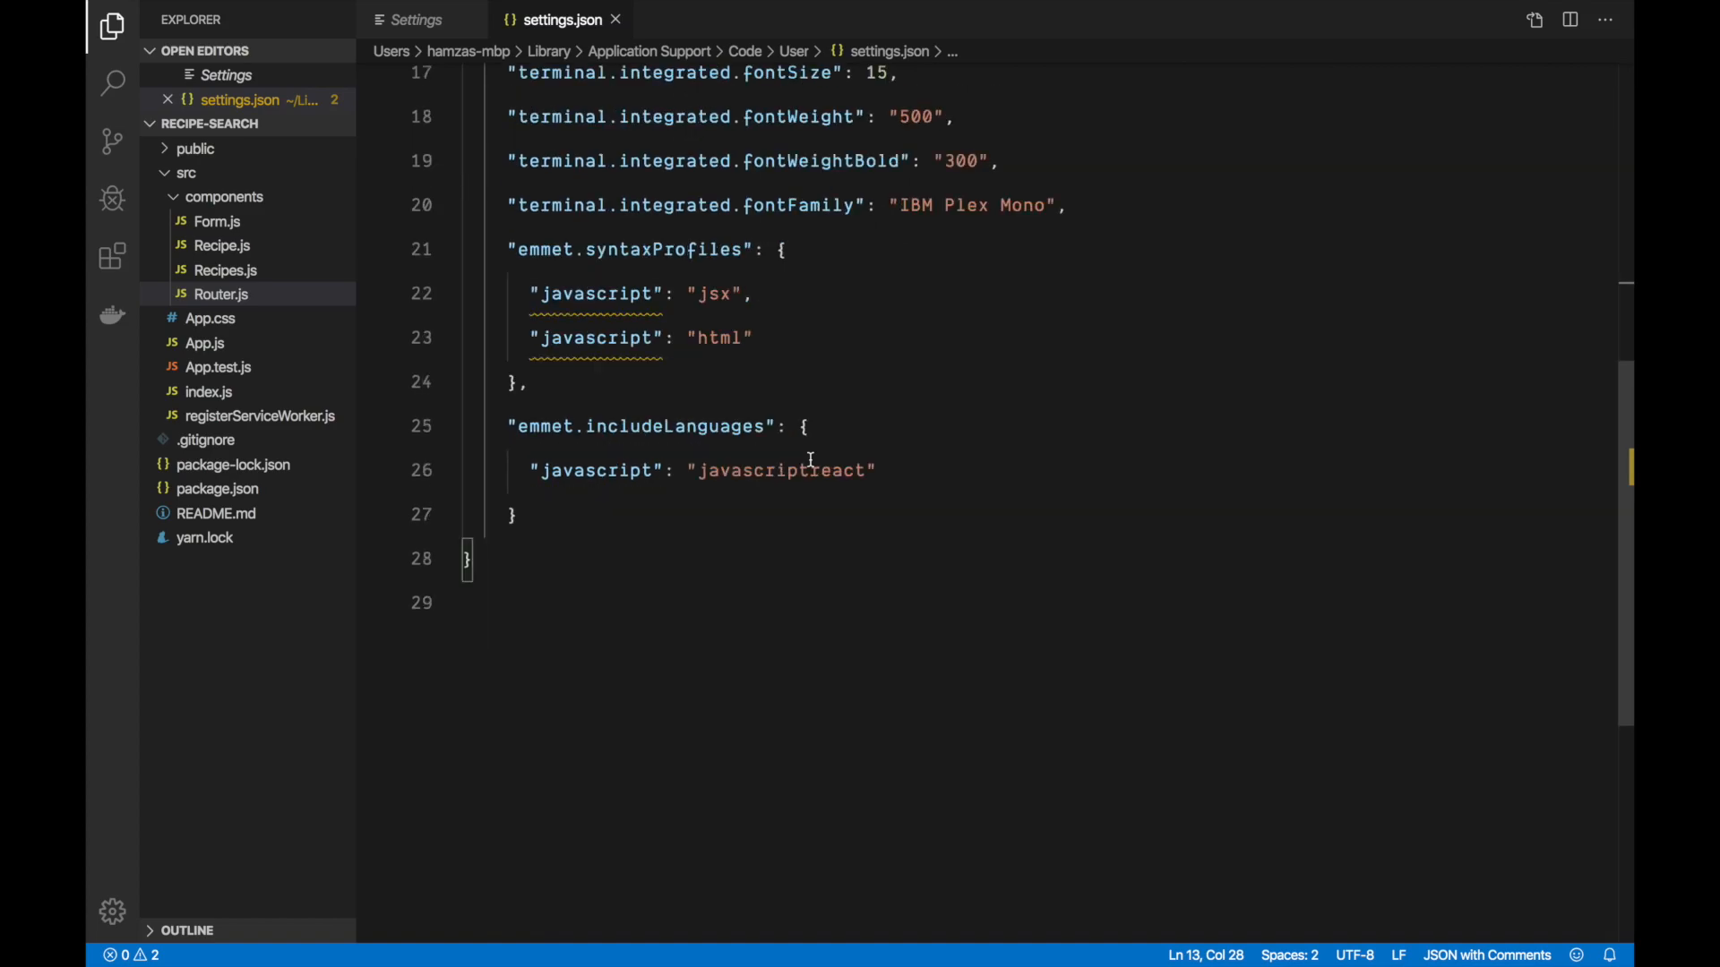
Step: Add a comma after the includeLanguages block so the copied customizations can be pasted below it
left_click(625, 525)
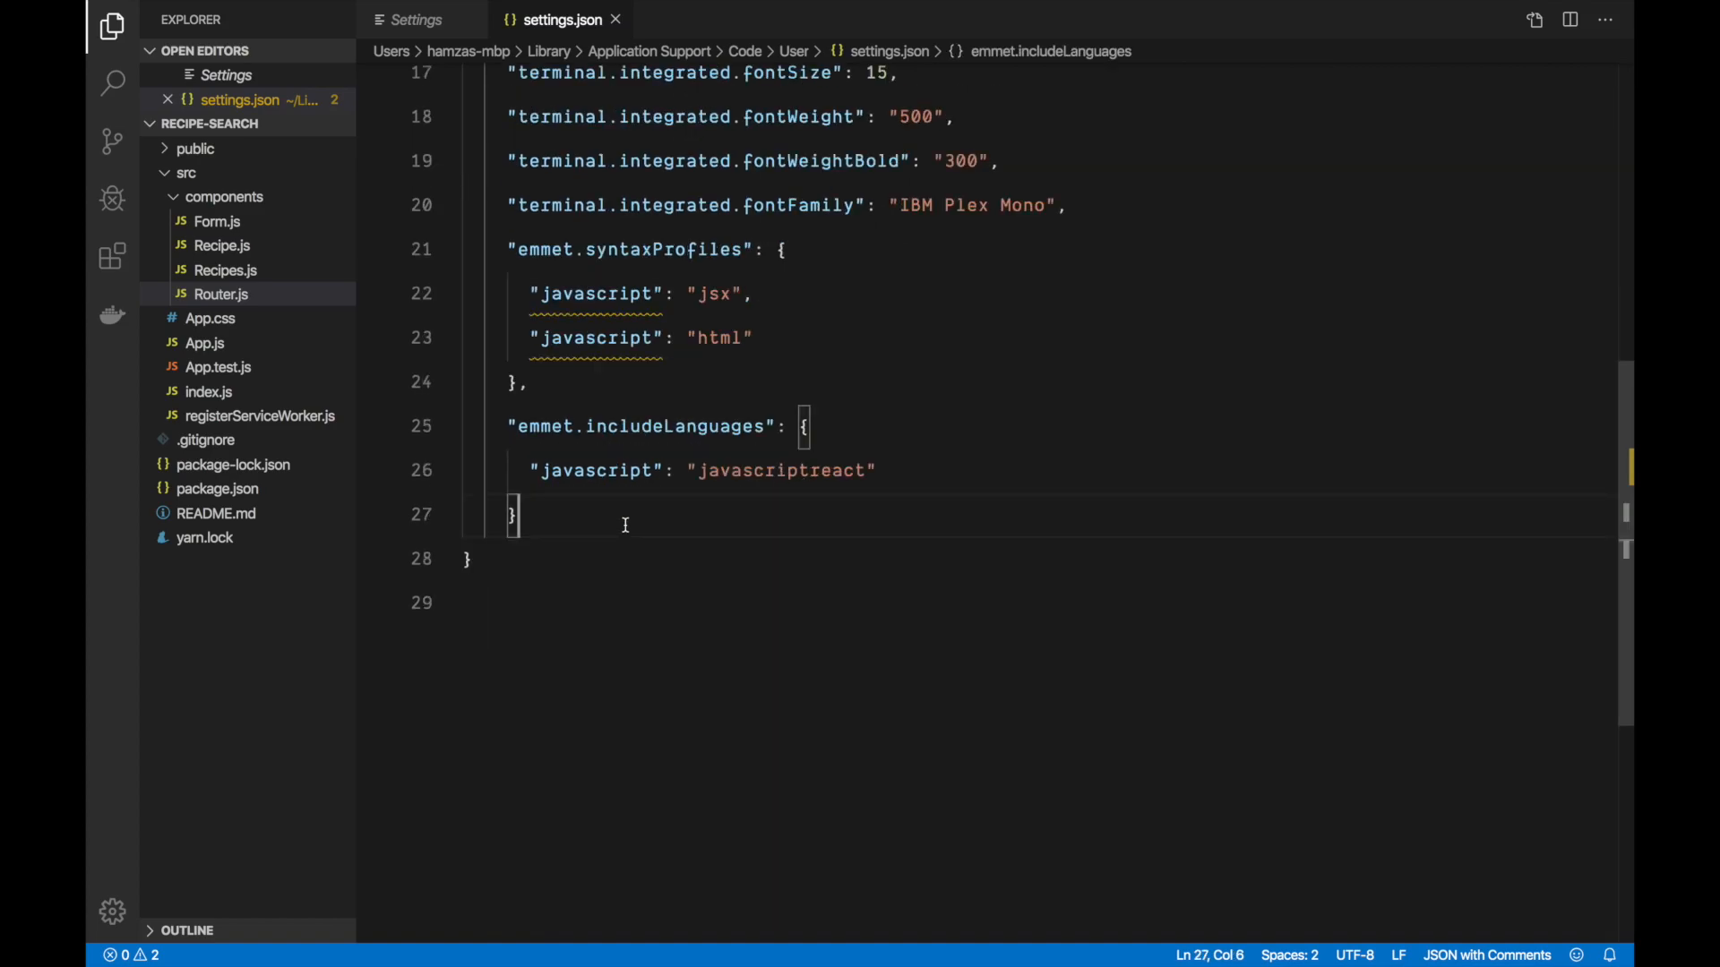
type(",")
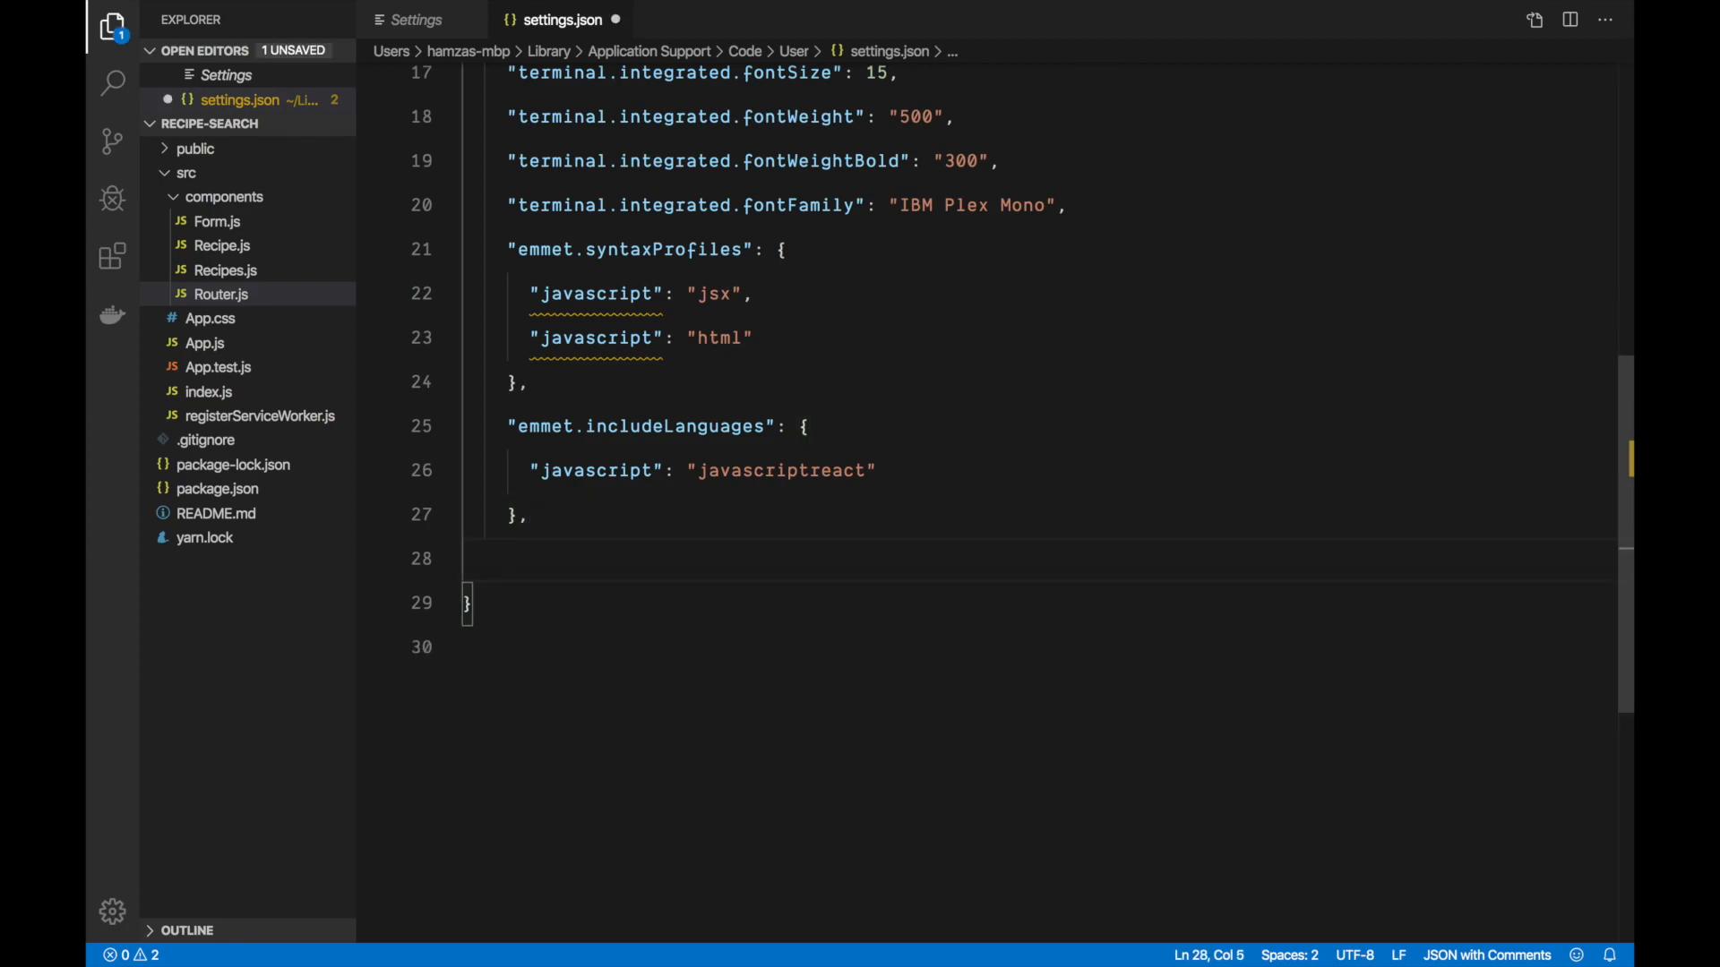
scroll("down", 3)
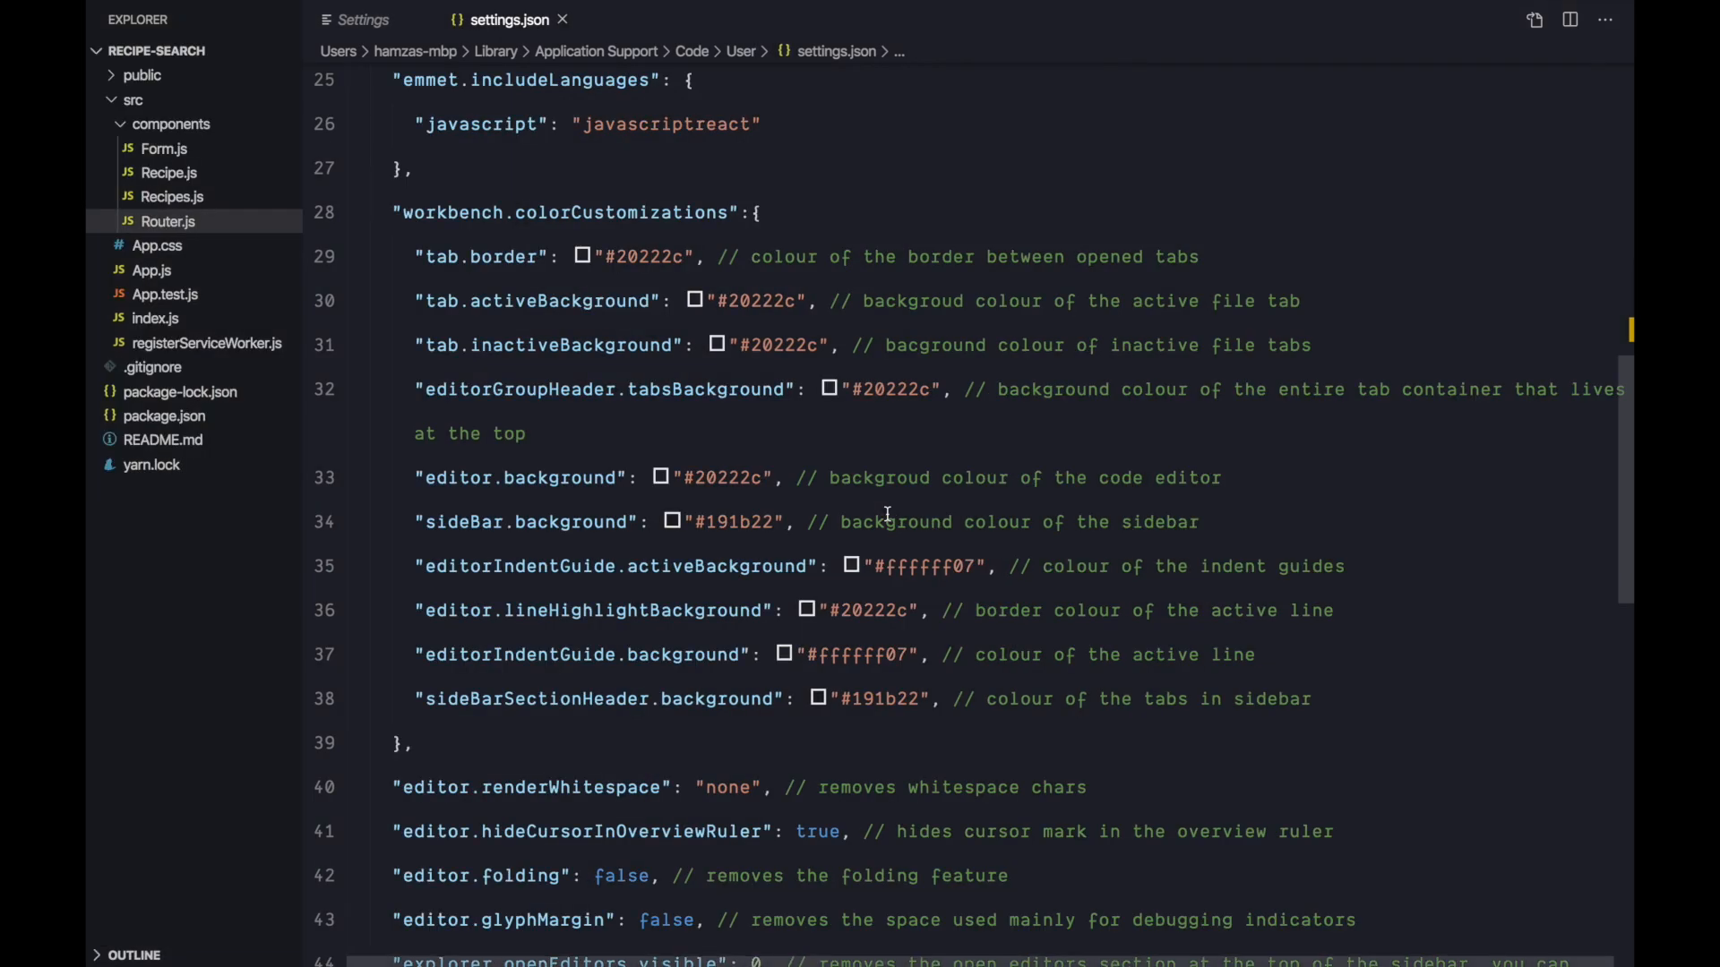
scroll("up", 3)
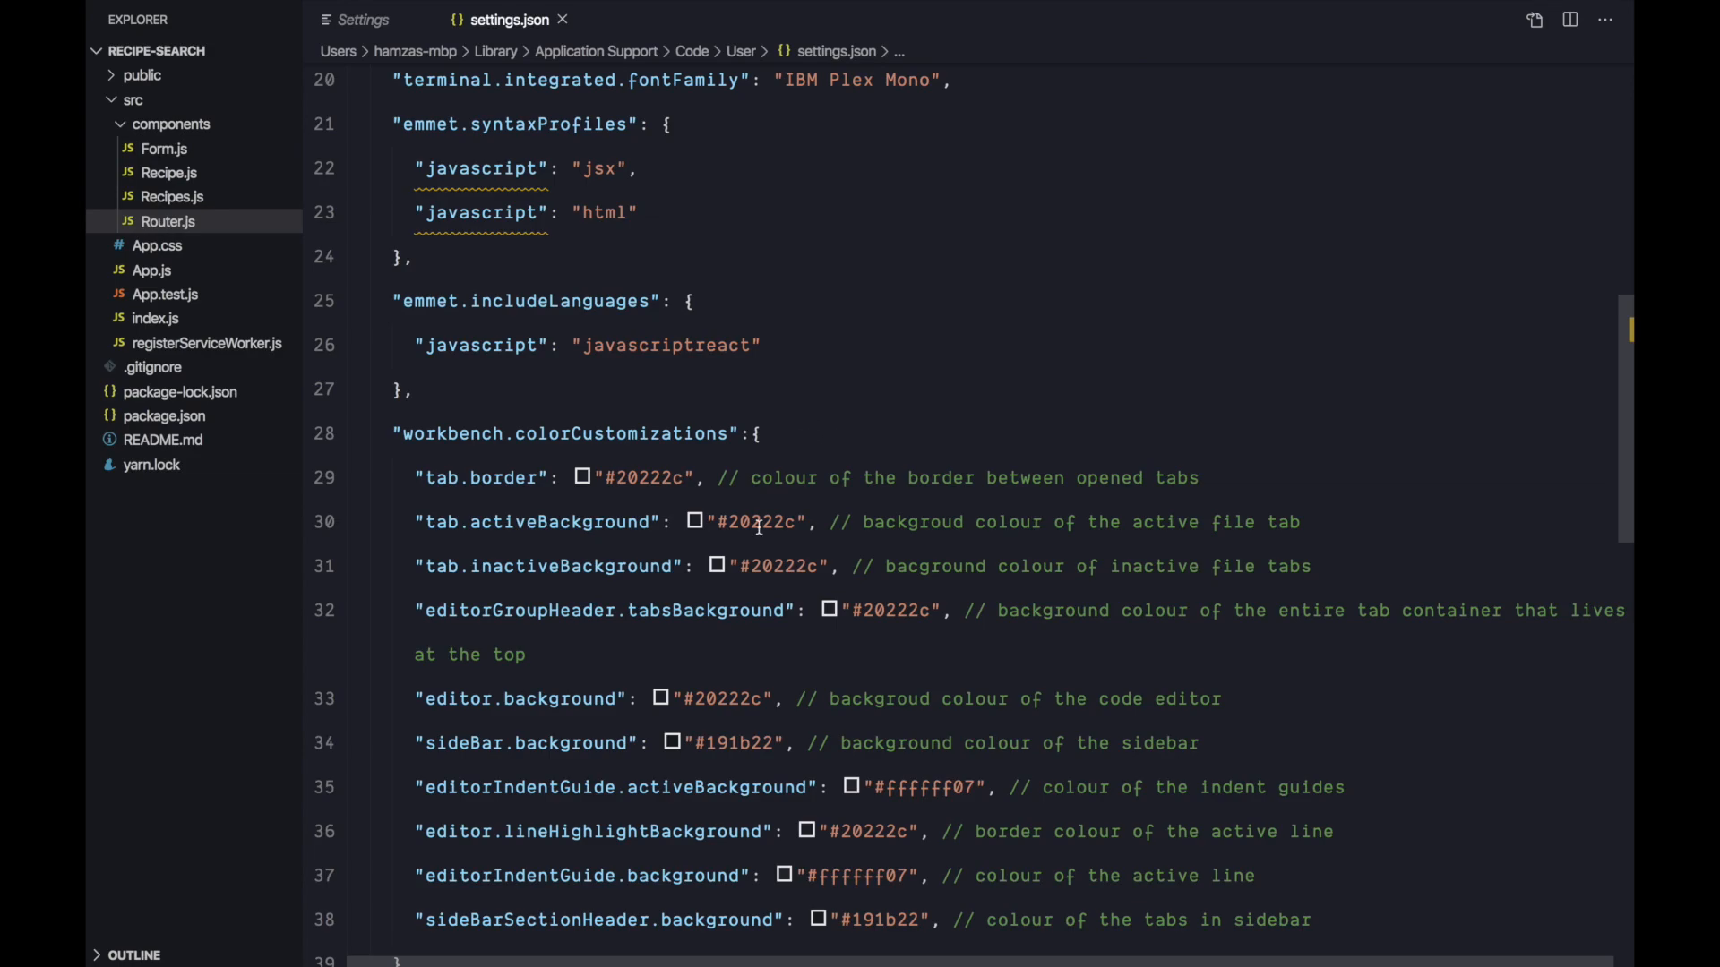
scroll("down", 3)
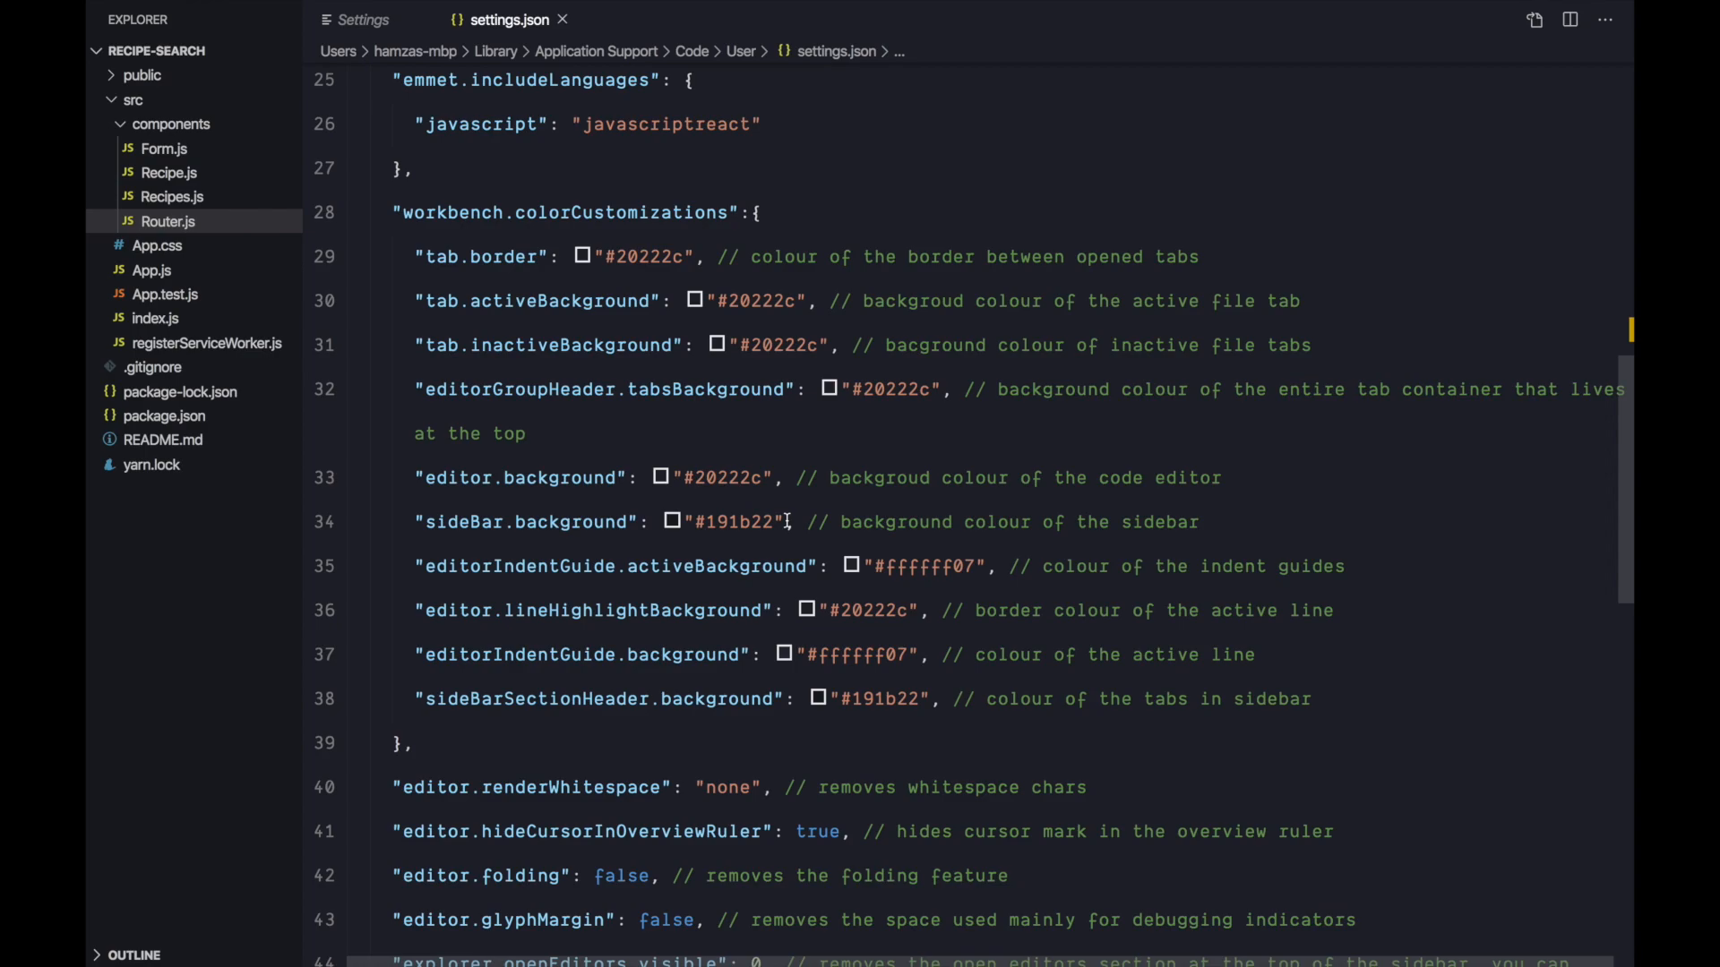
mouse_move(702, 312)
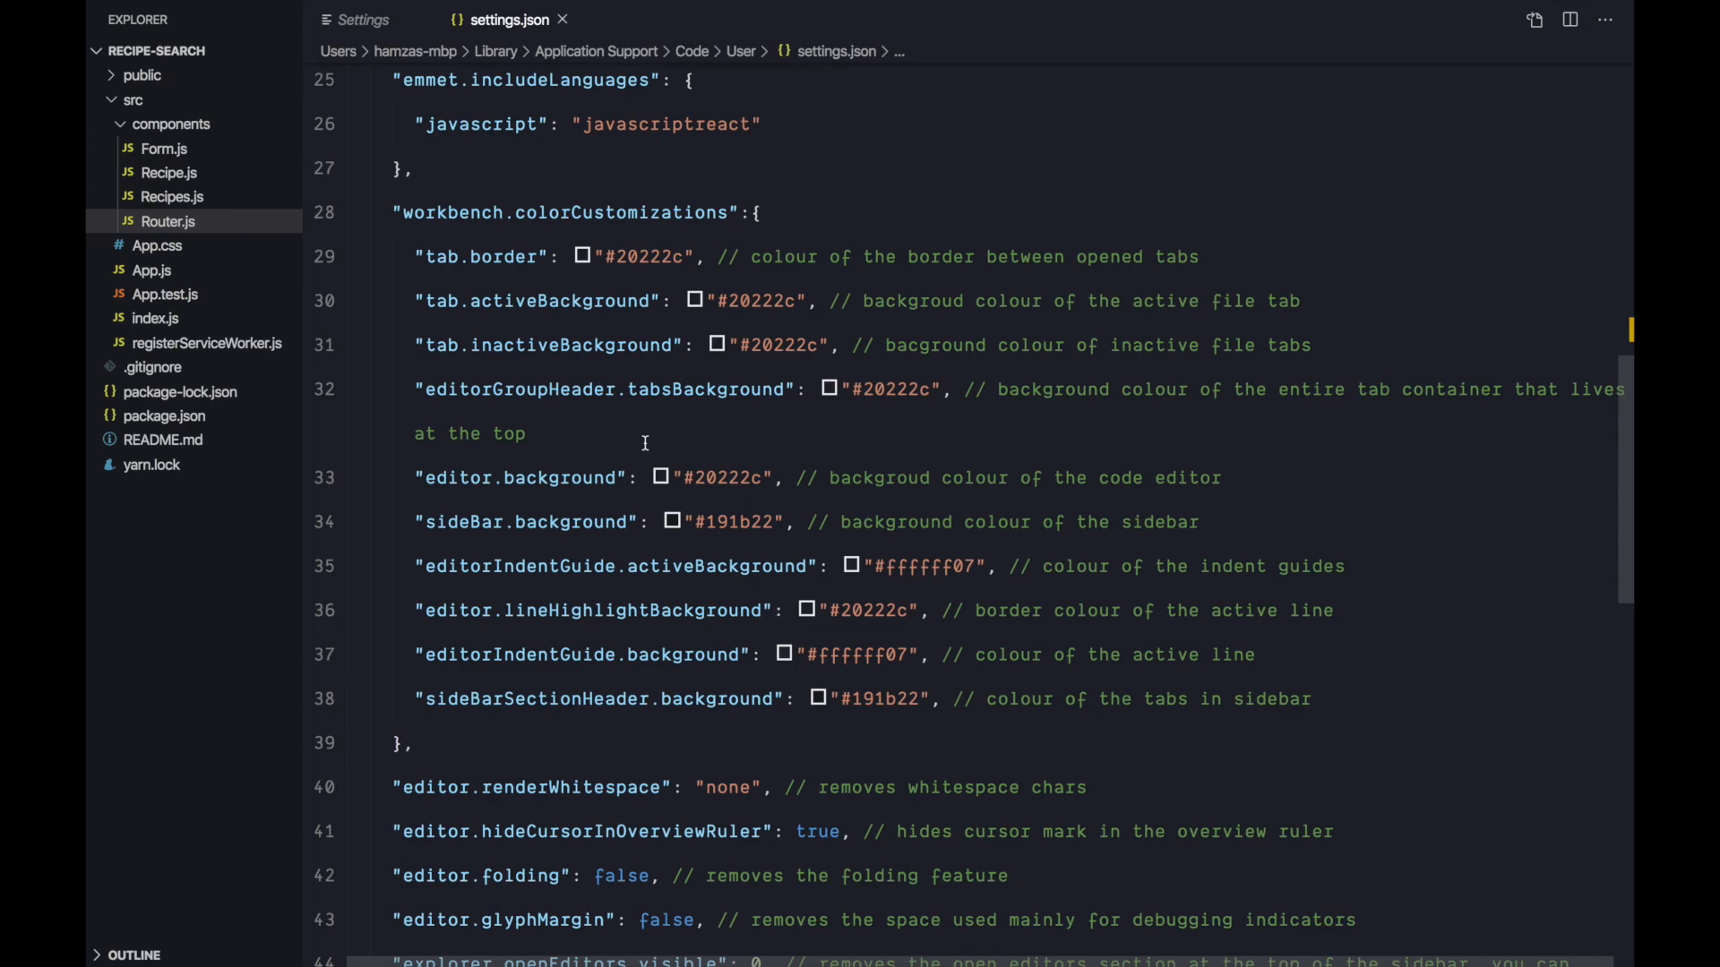
mouse_move(256, 276)
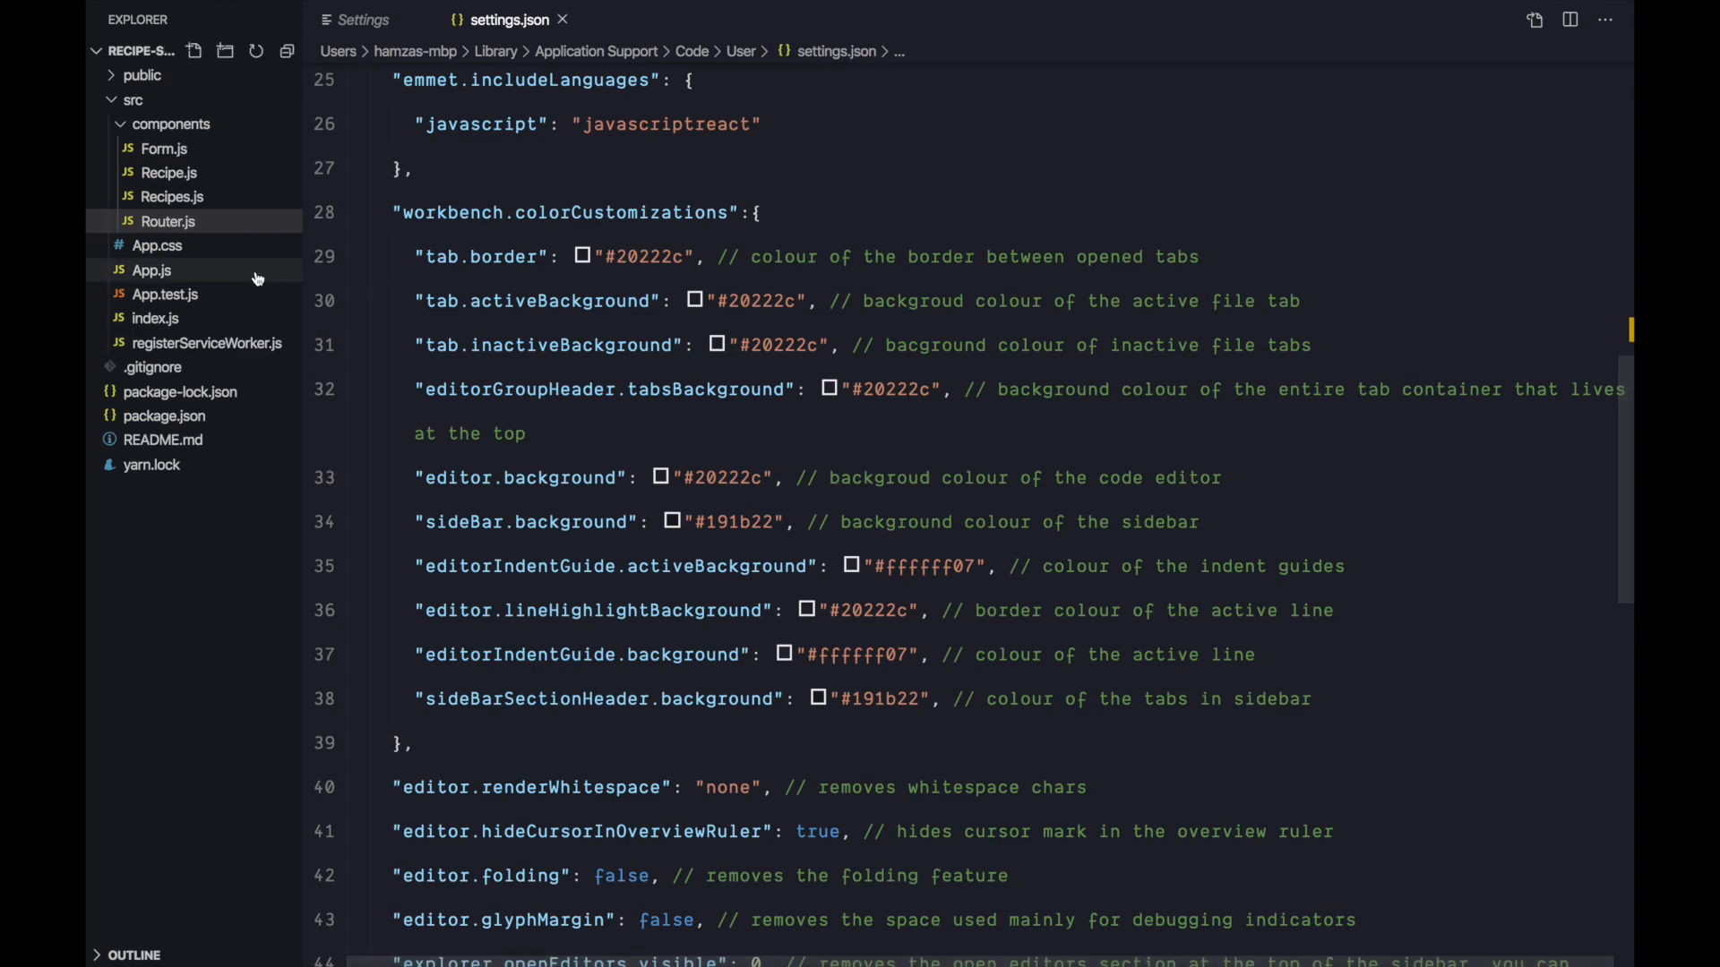
mouse_move(169, 222)
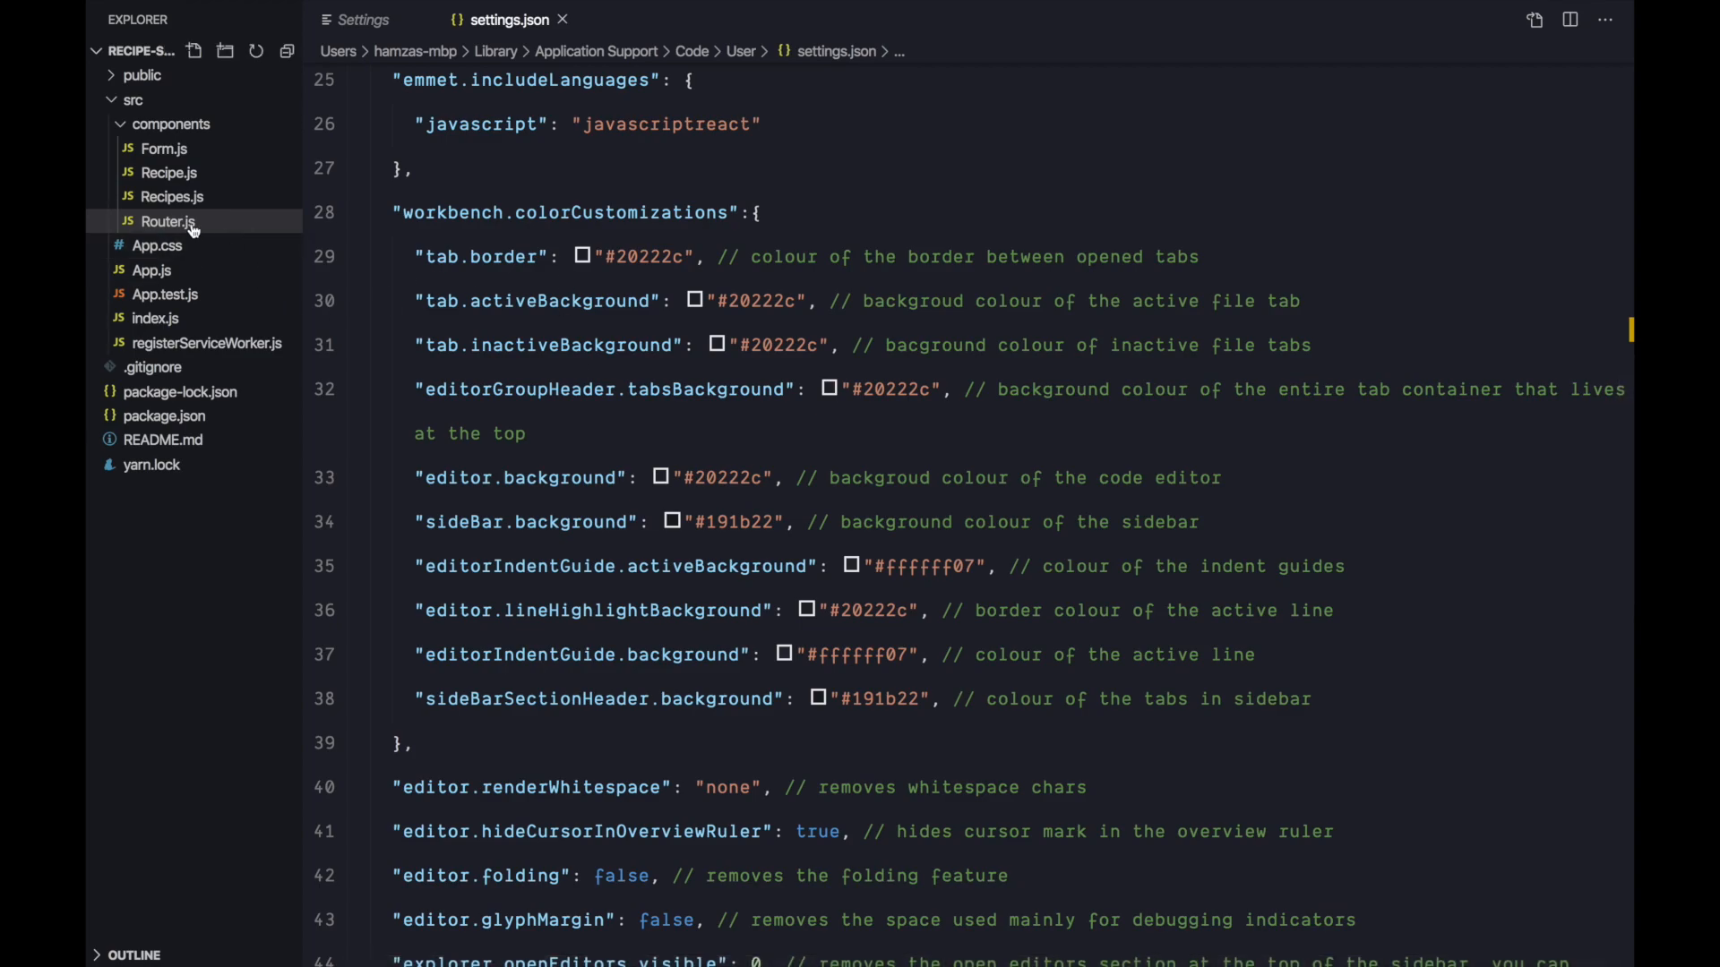
Step: With Router.js open, preview a dark theme matching 'one' in the Color Theme list
left_click(168, 221)
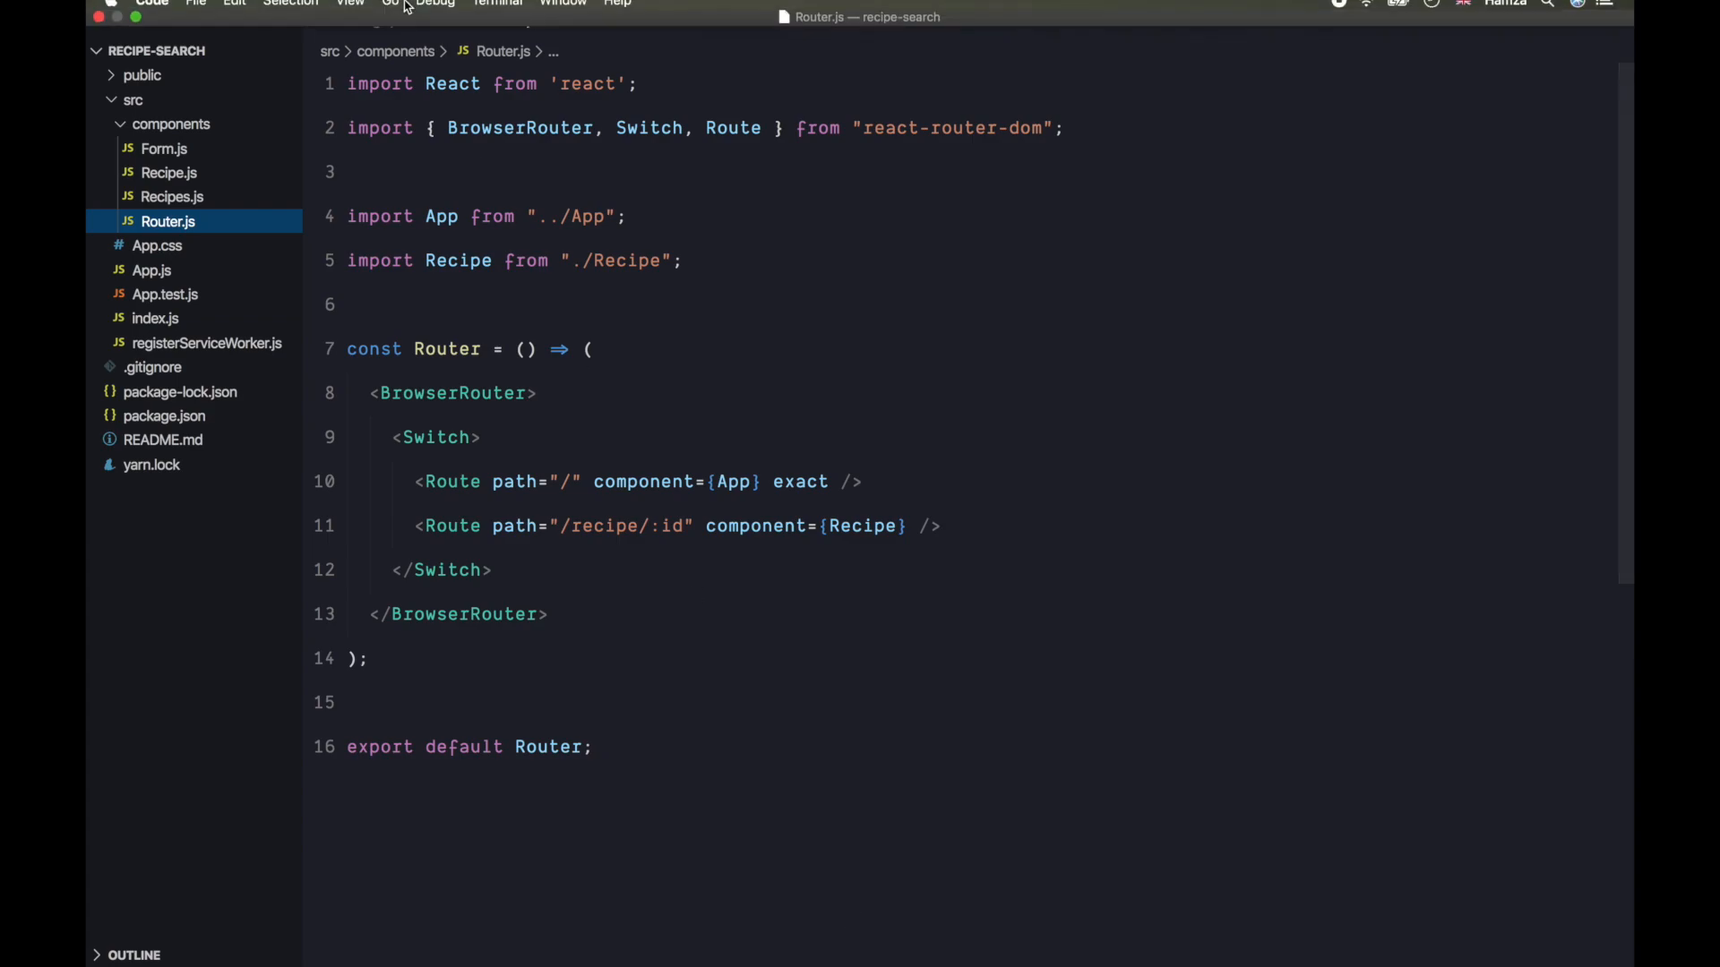
left_click(150, 11)
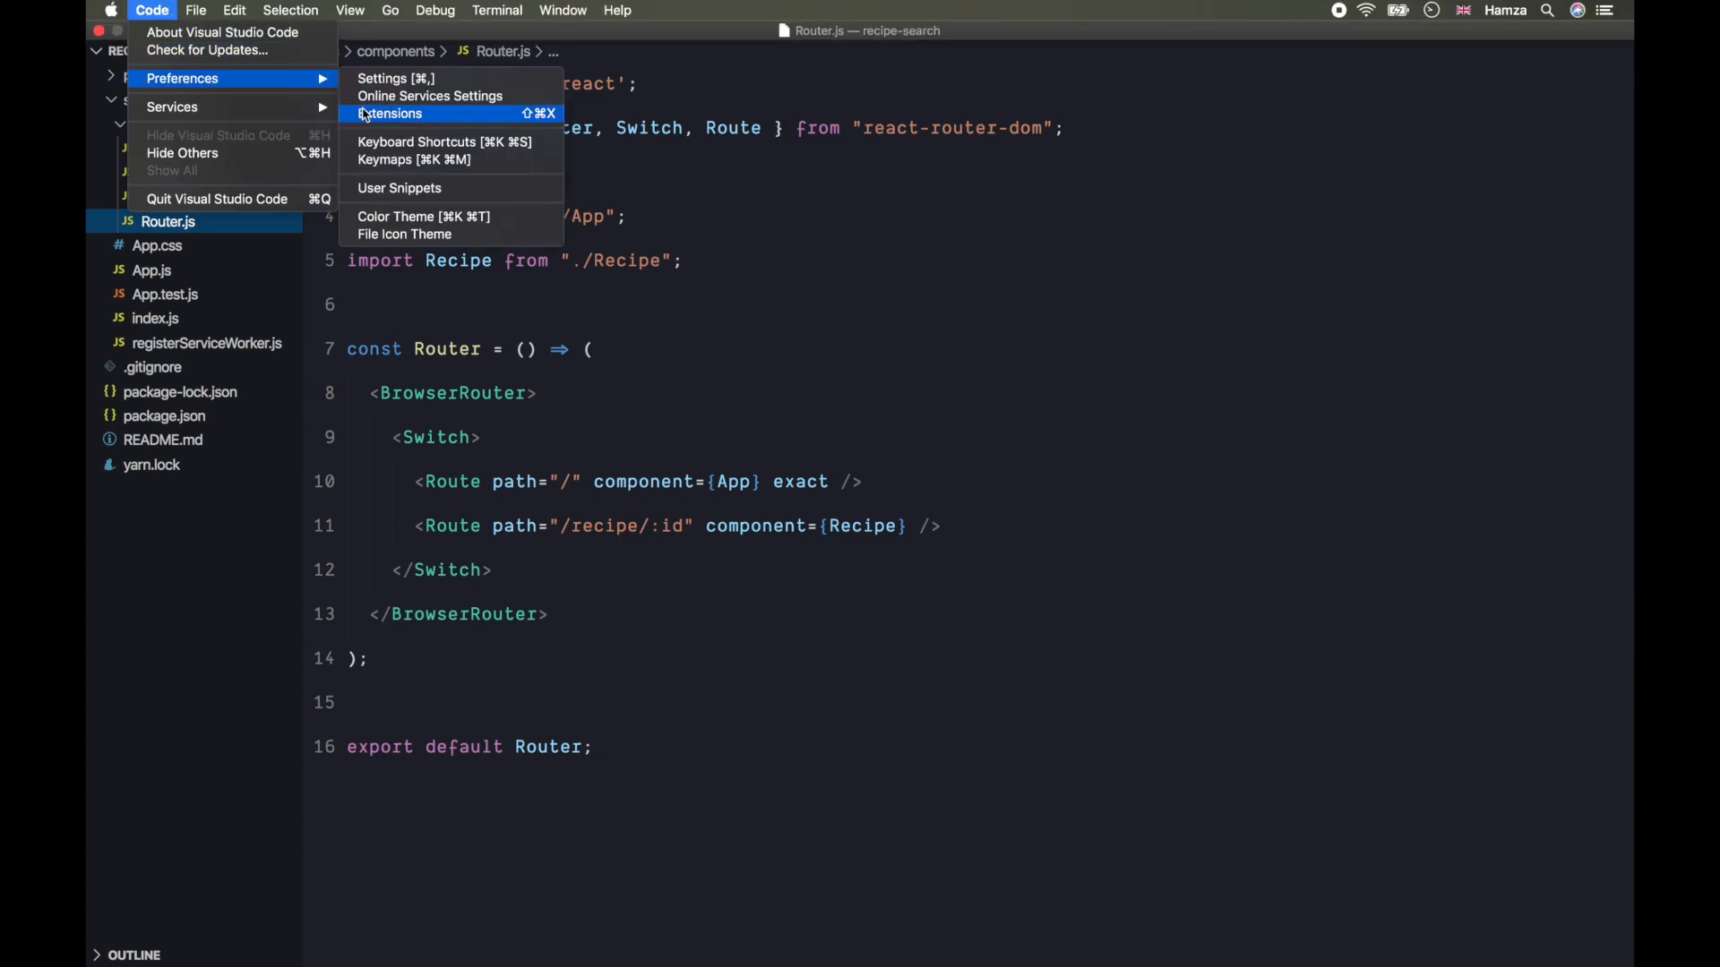
left_click(414, 217)
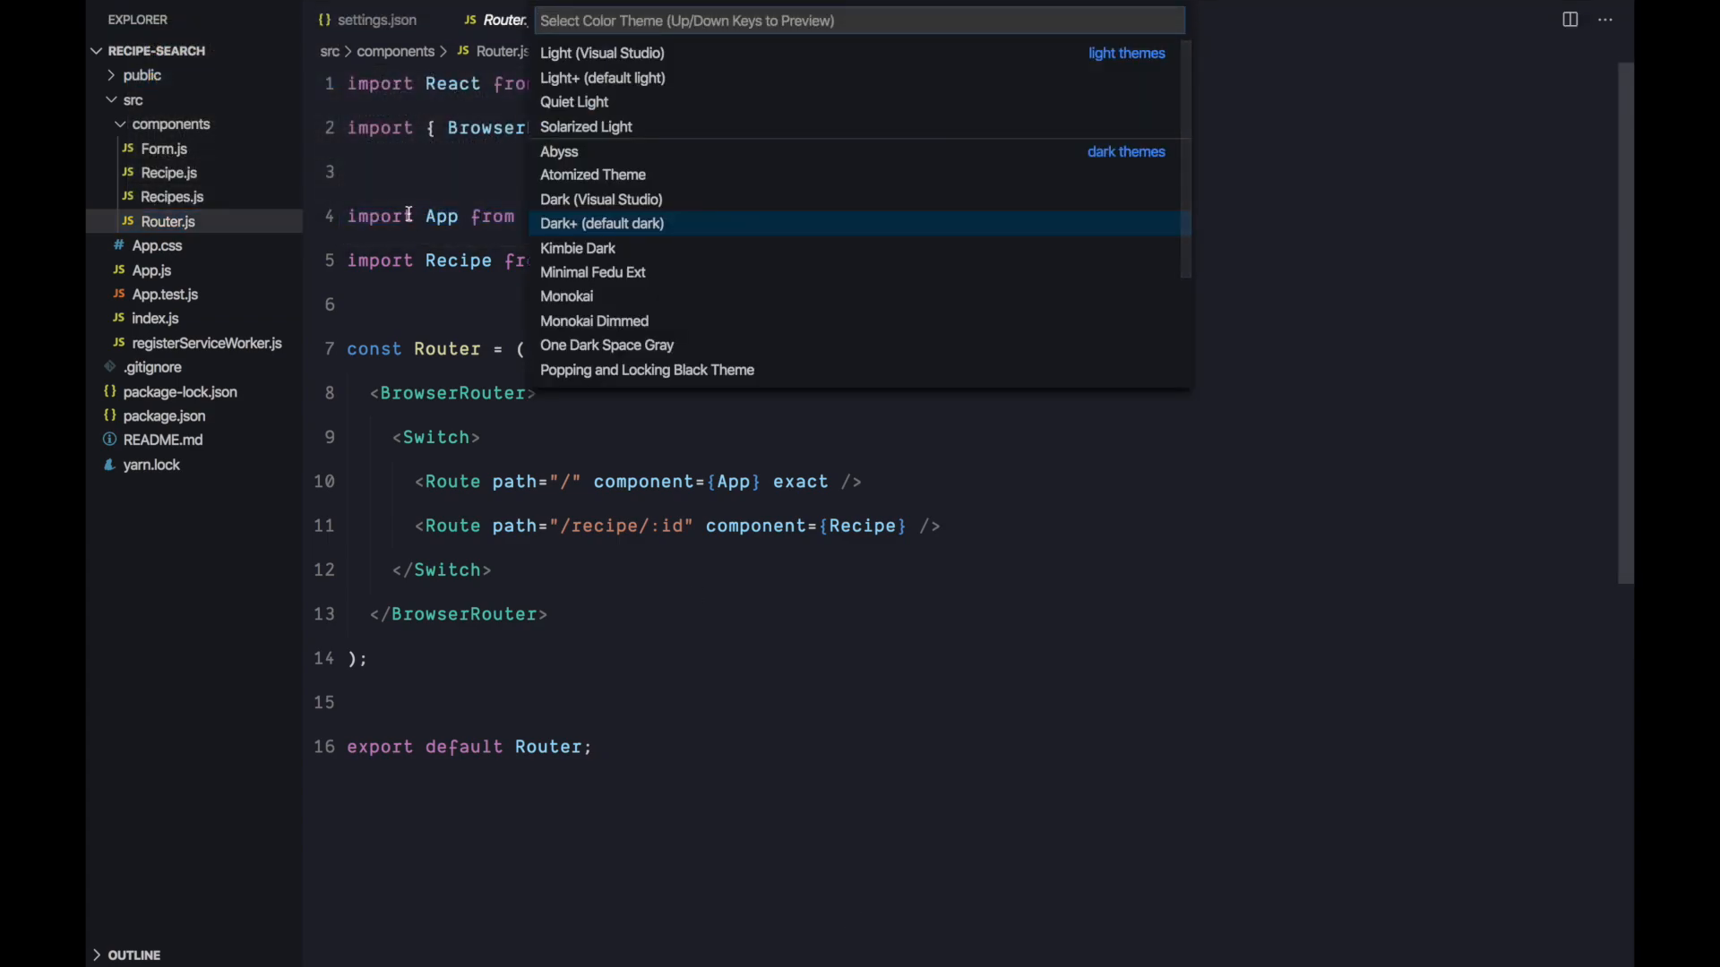
type("one")
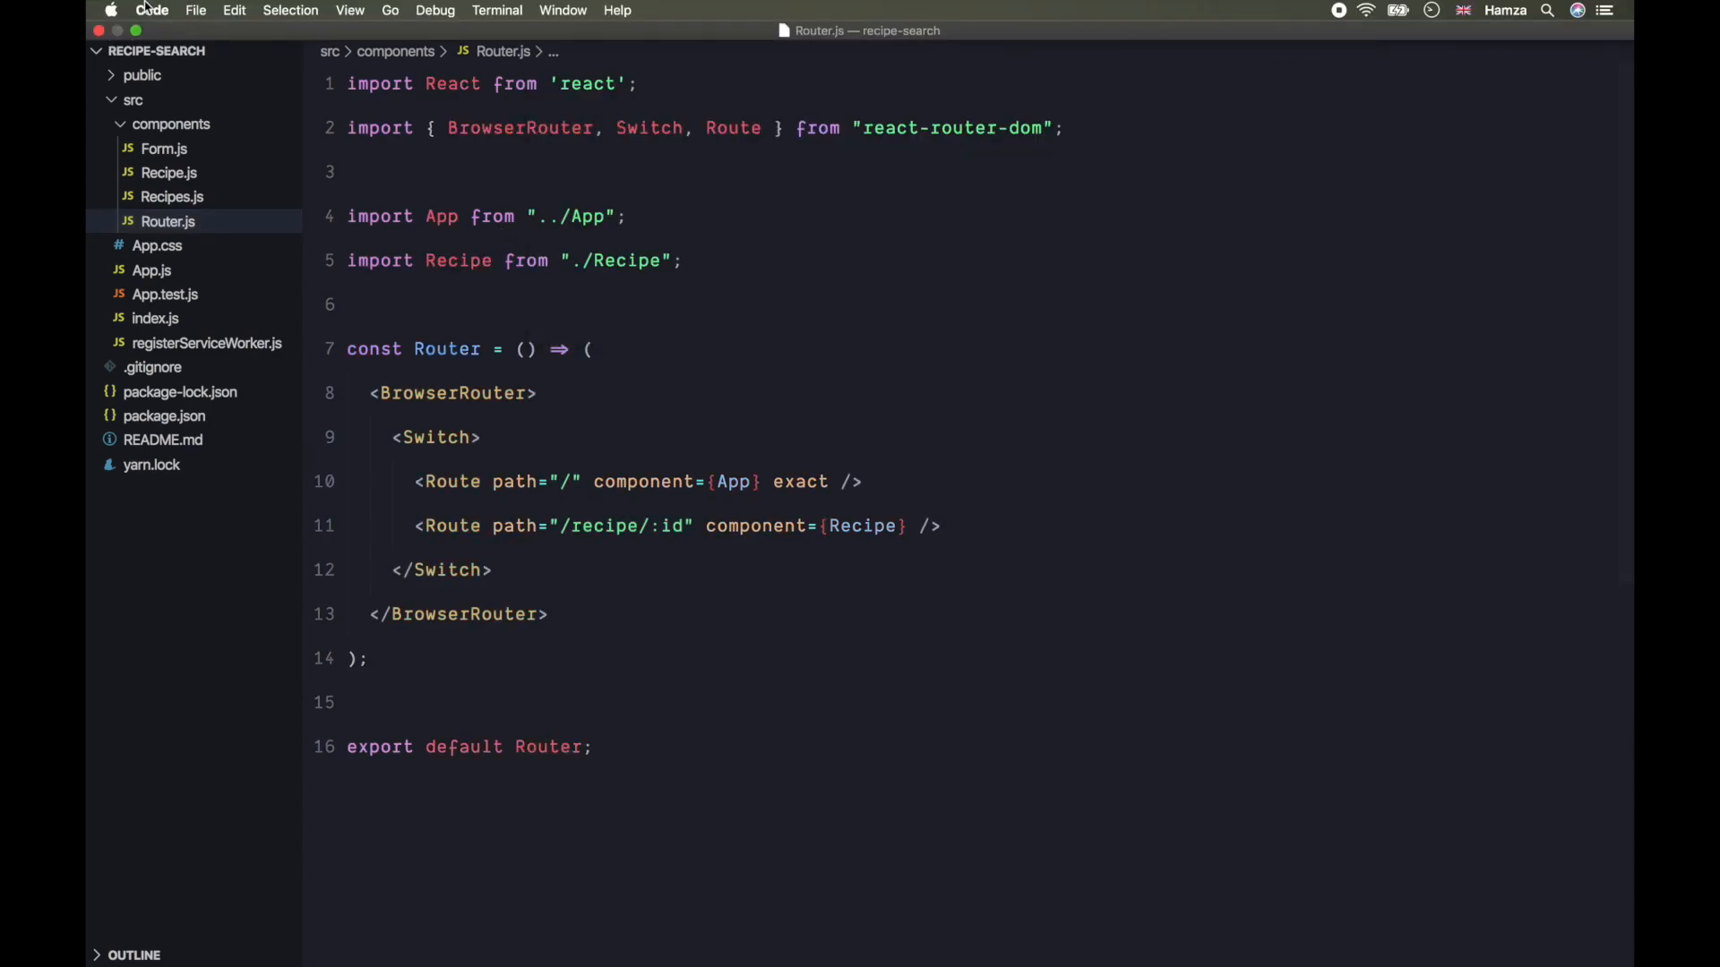
left_click(151, 11)
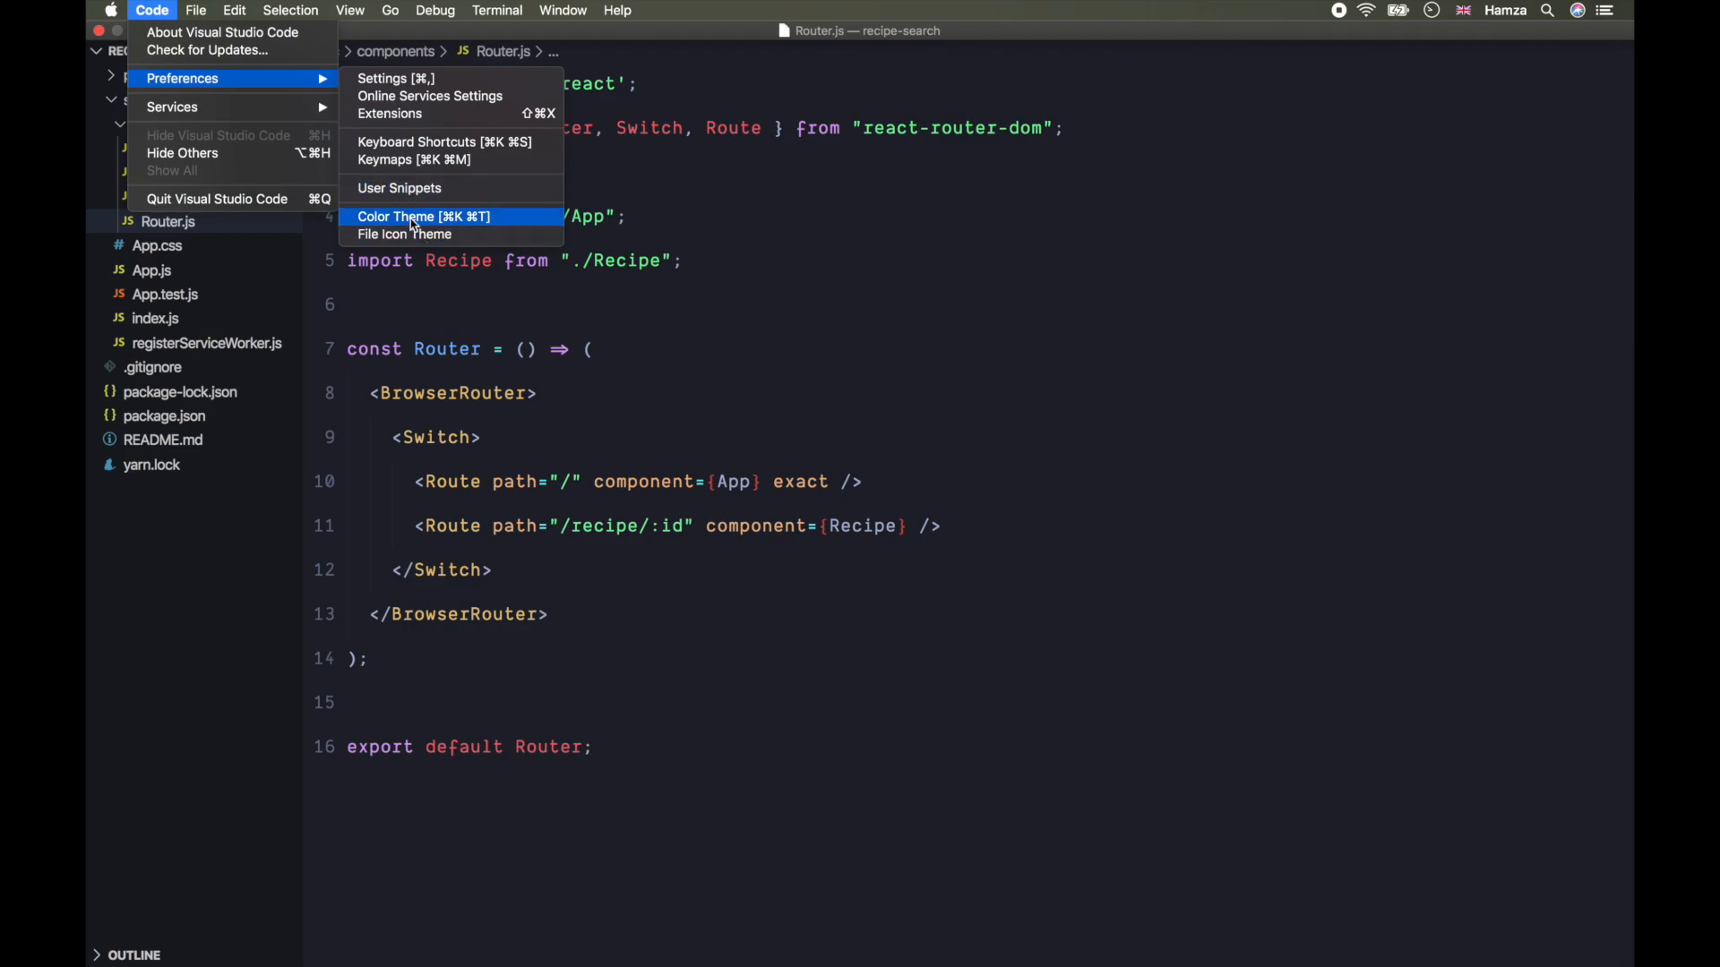
left_click(423, 216)
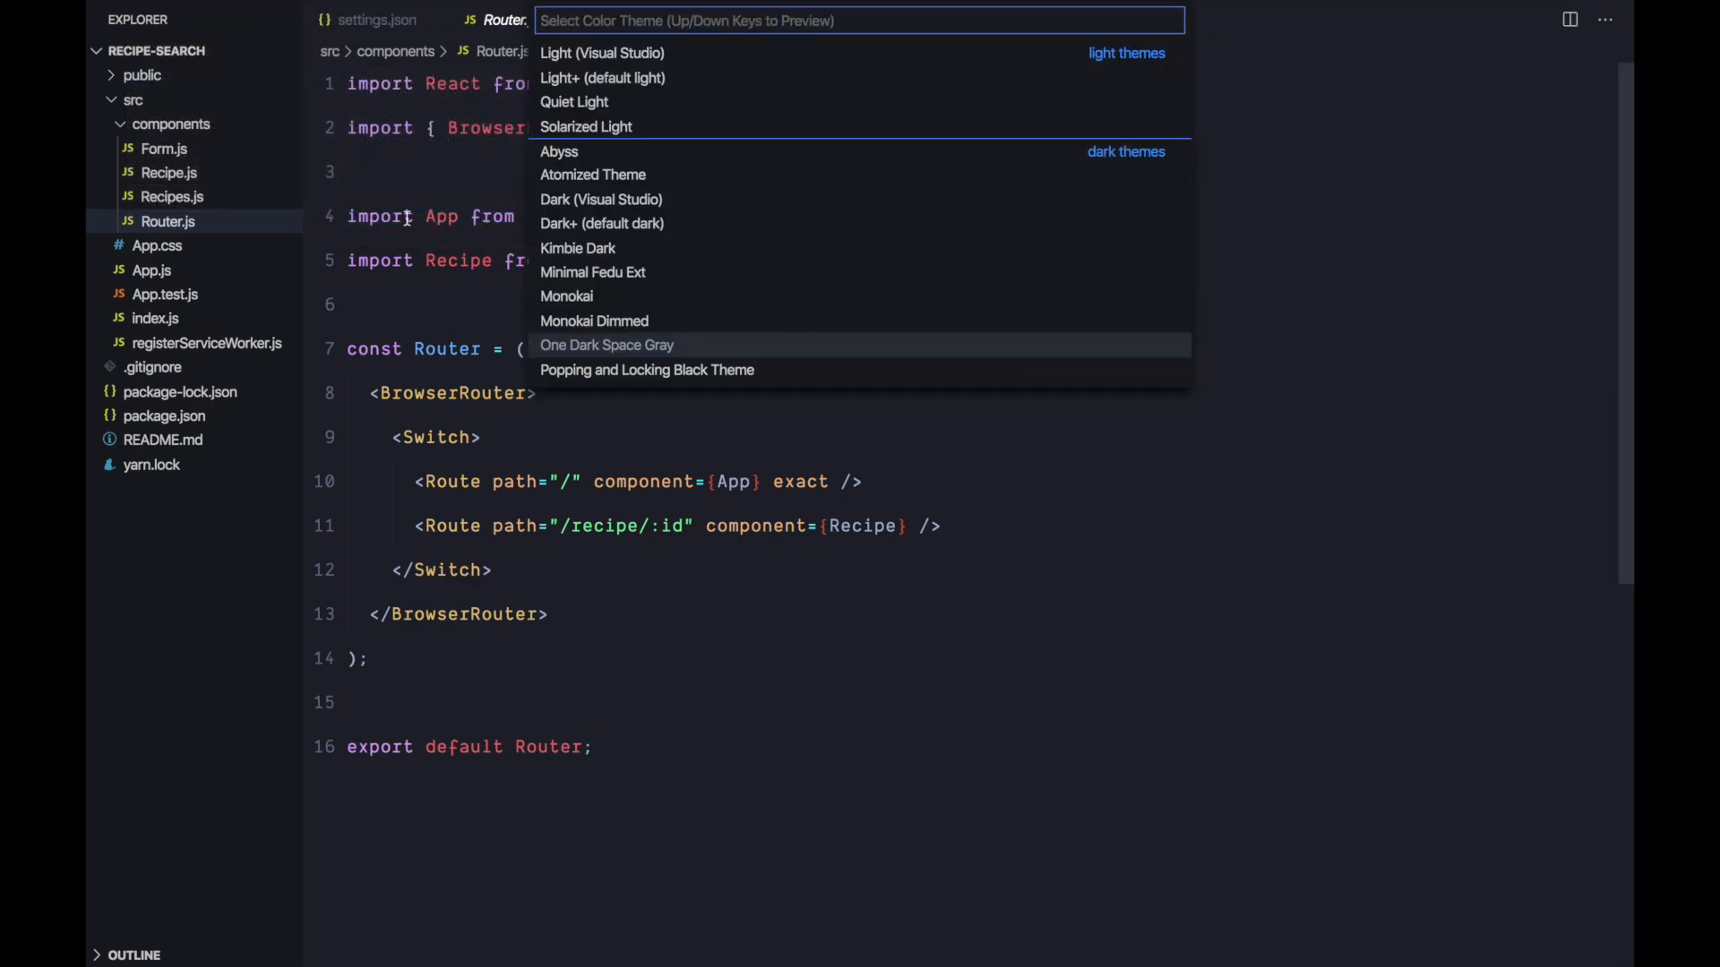
key("Escape")
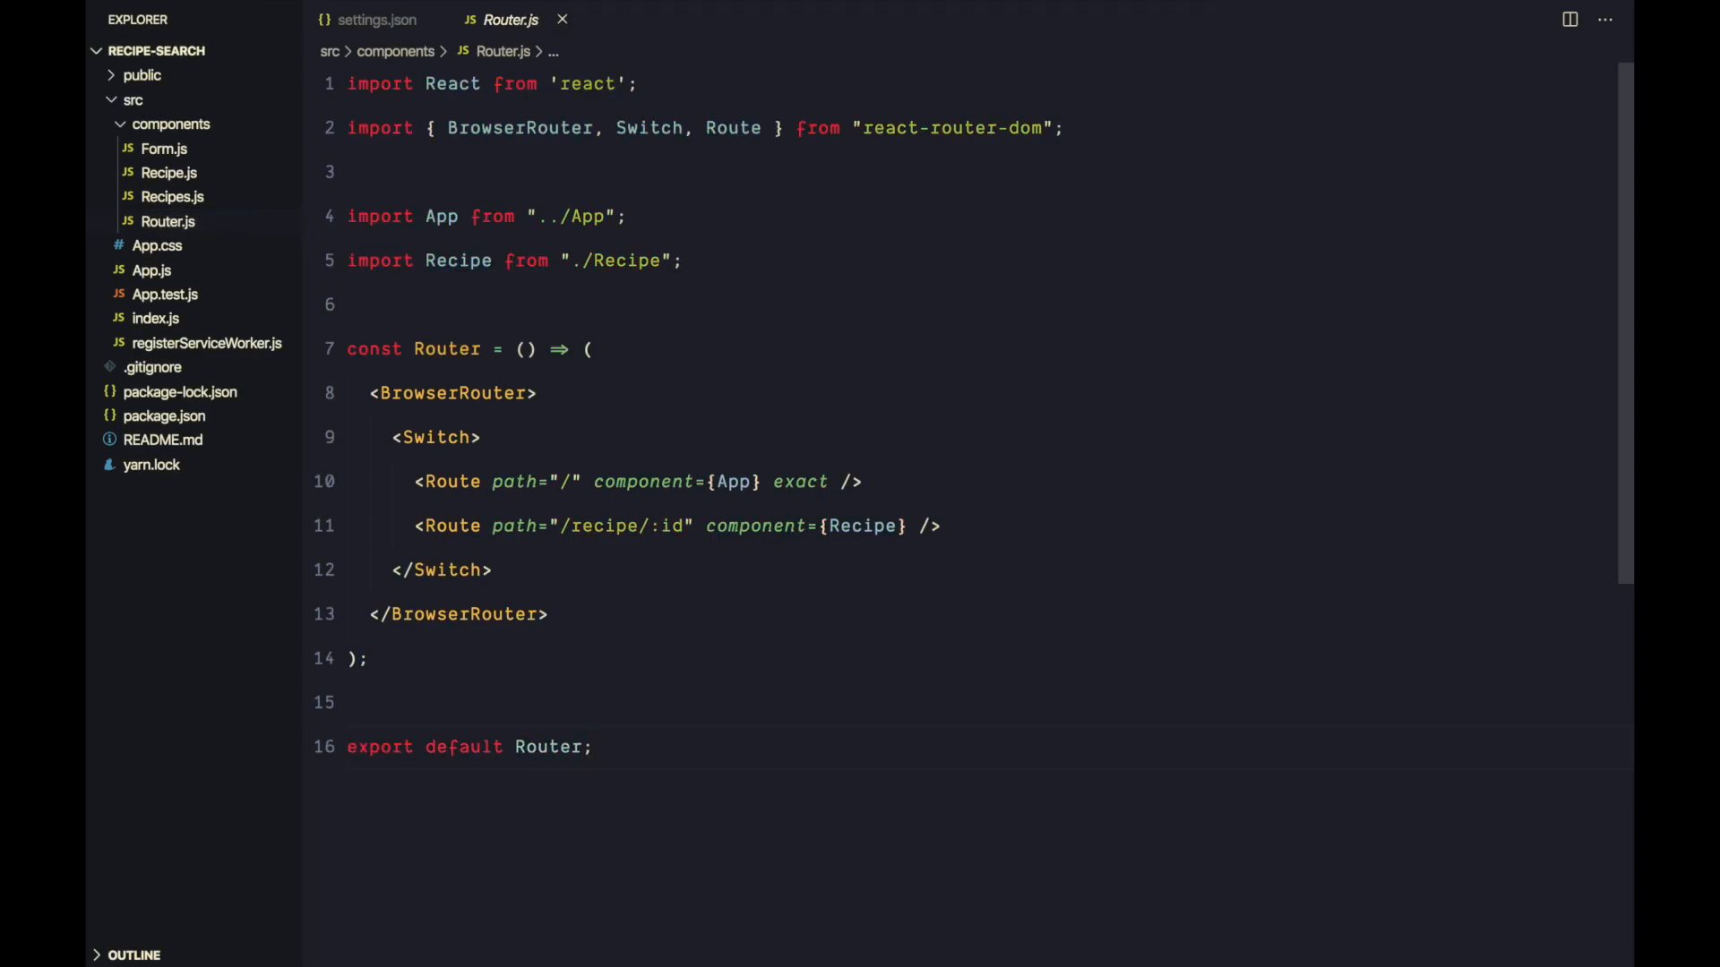
Step: Choose Minimal Fedu Ext as the colour theme for the workspace
left_click(622, 747)
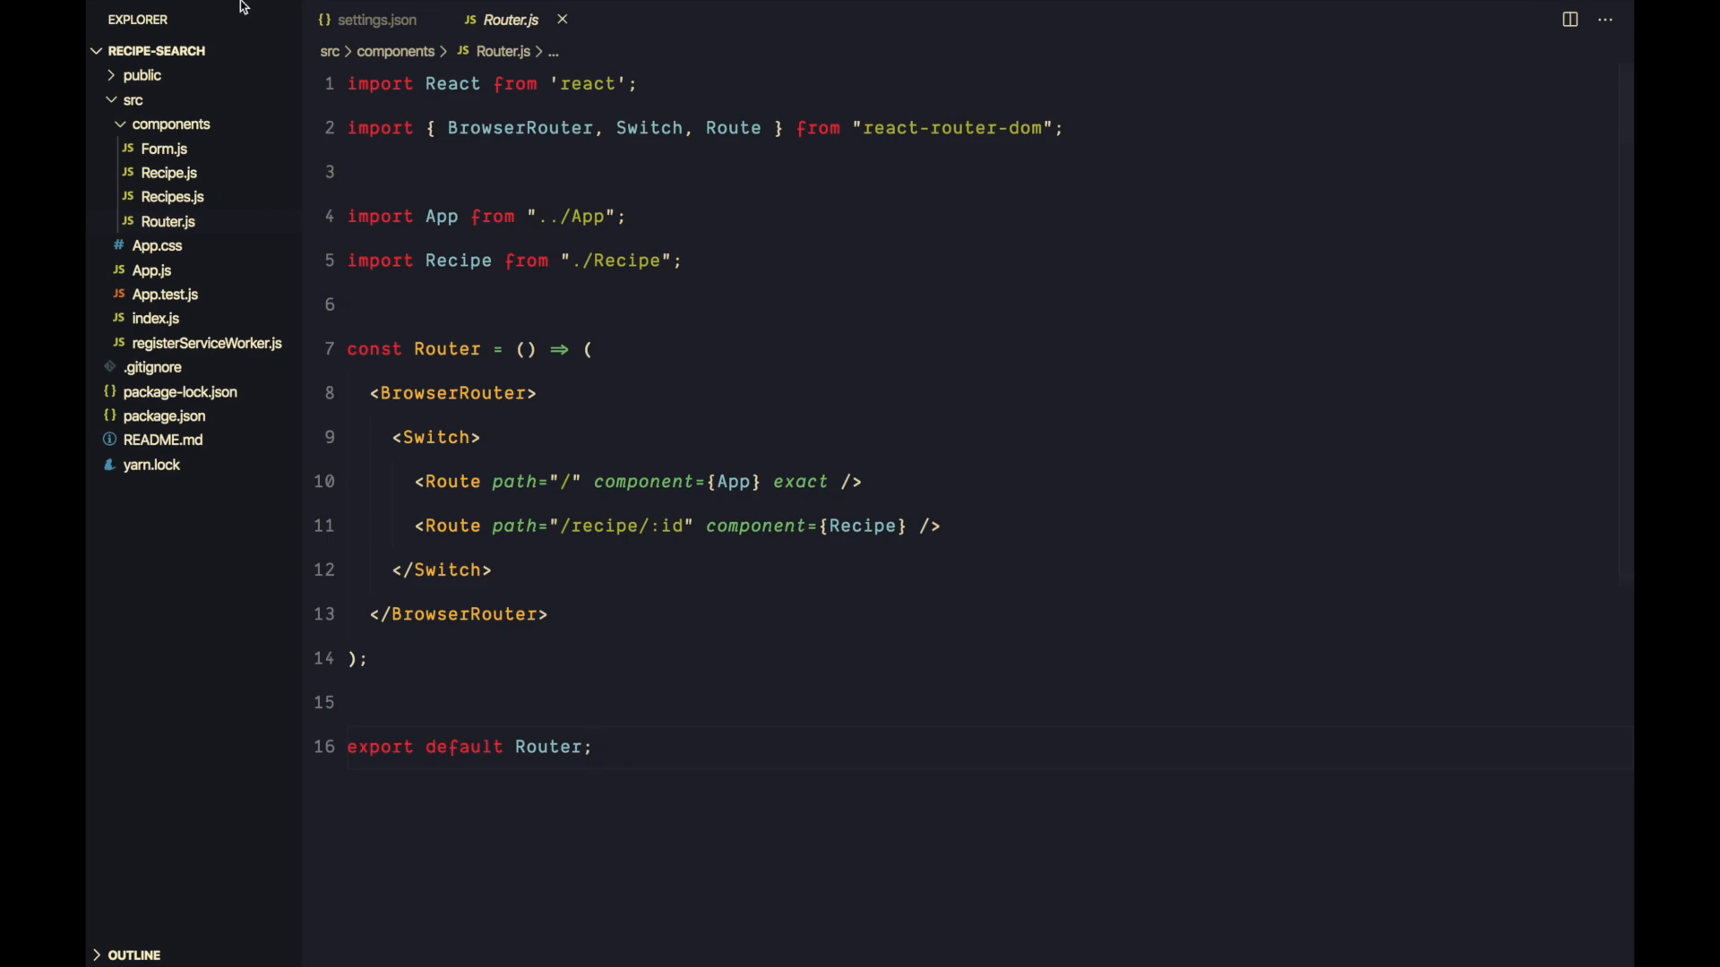
left_click(151, 11)
type("fe")
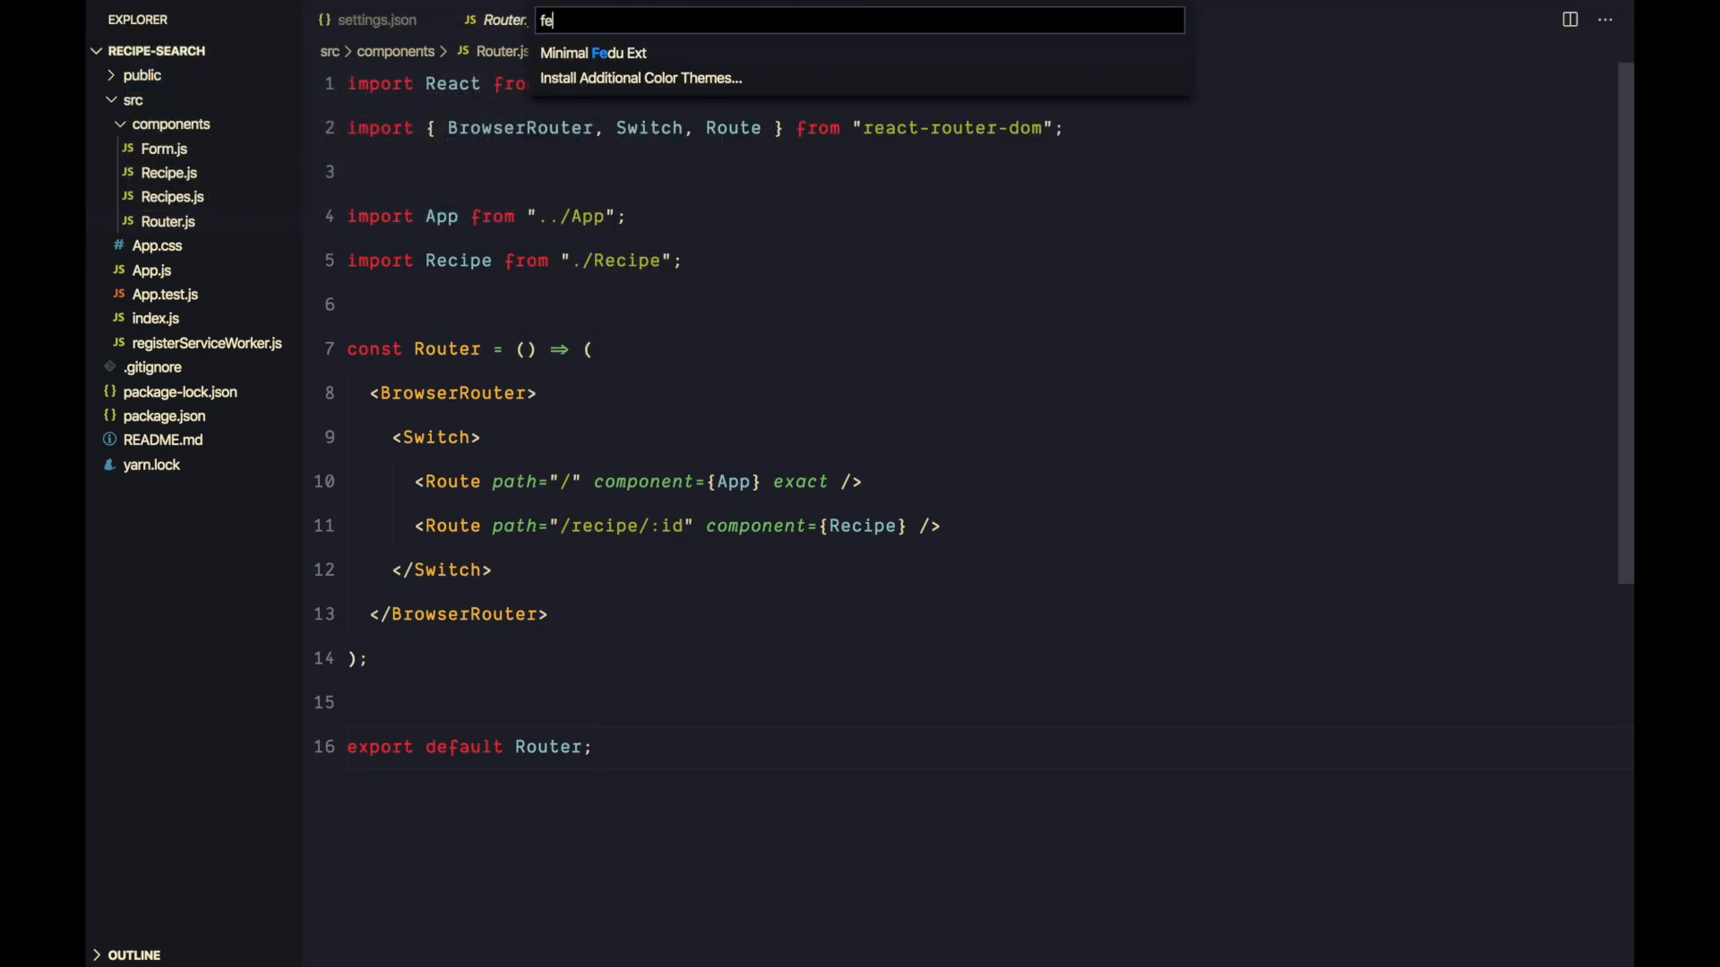
key("Escape")
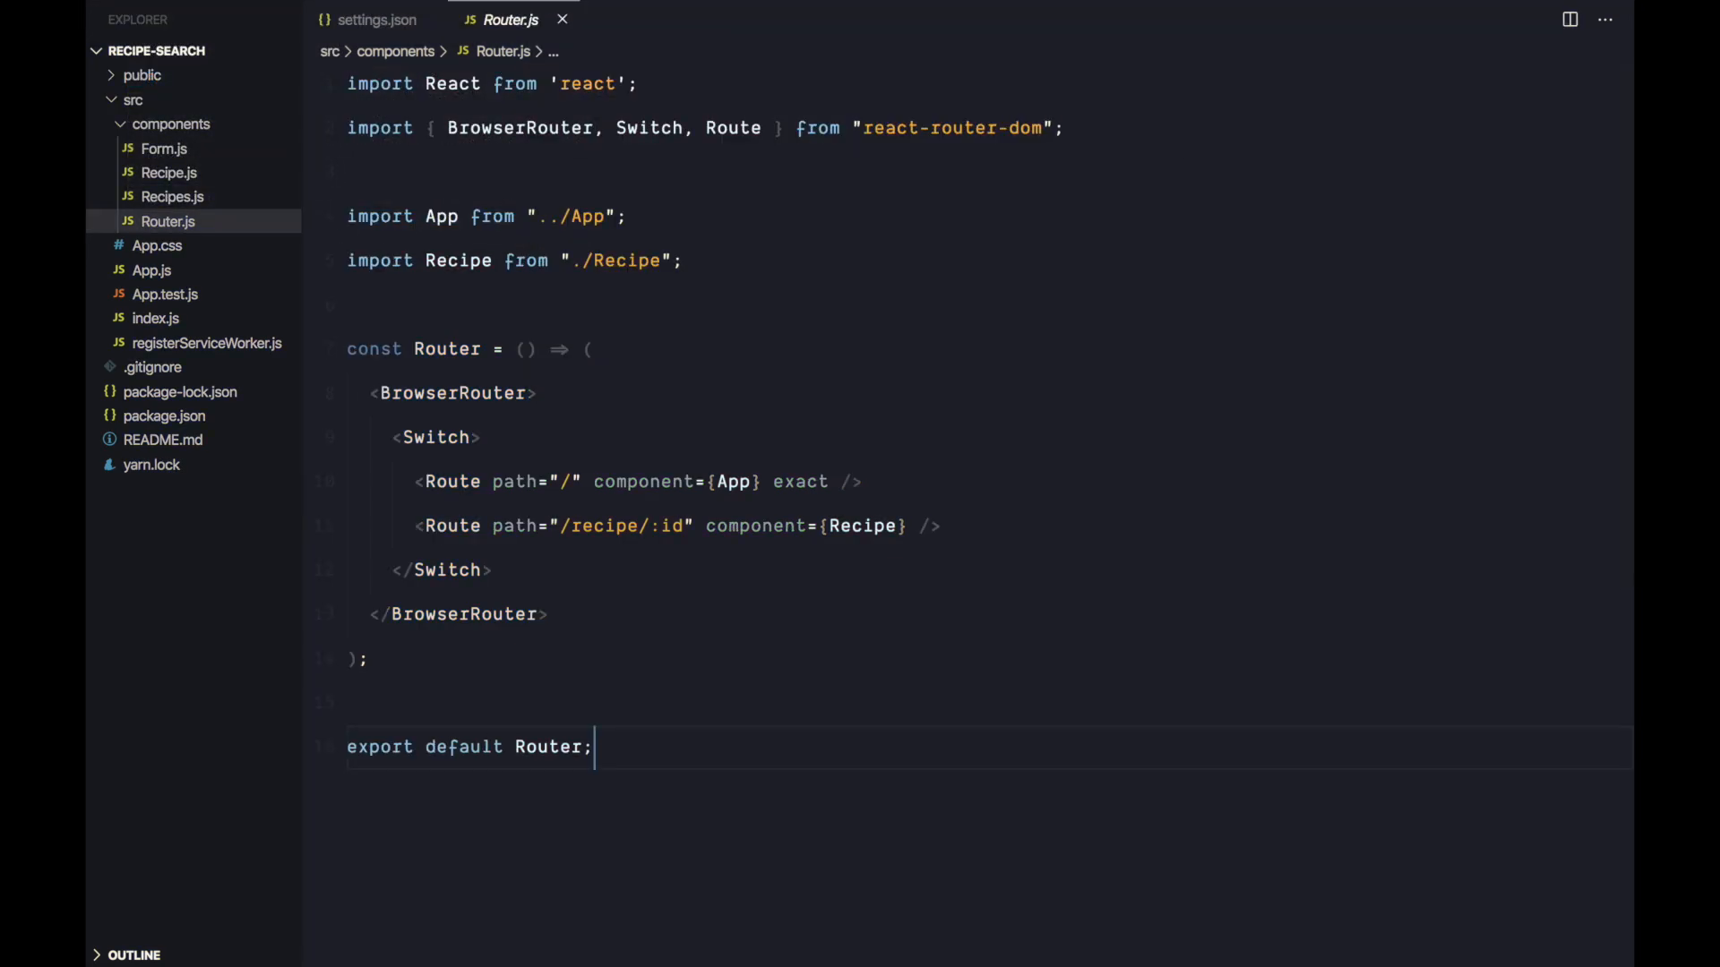
mouse_move(869, 740)
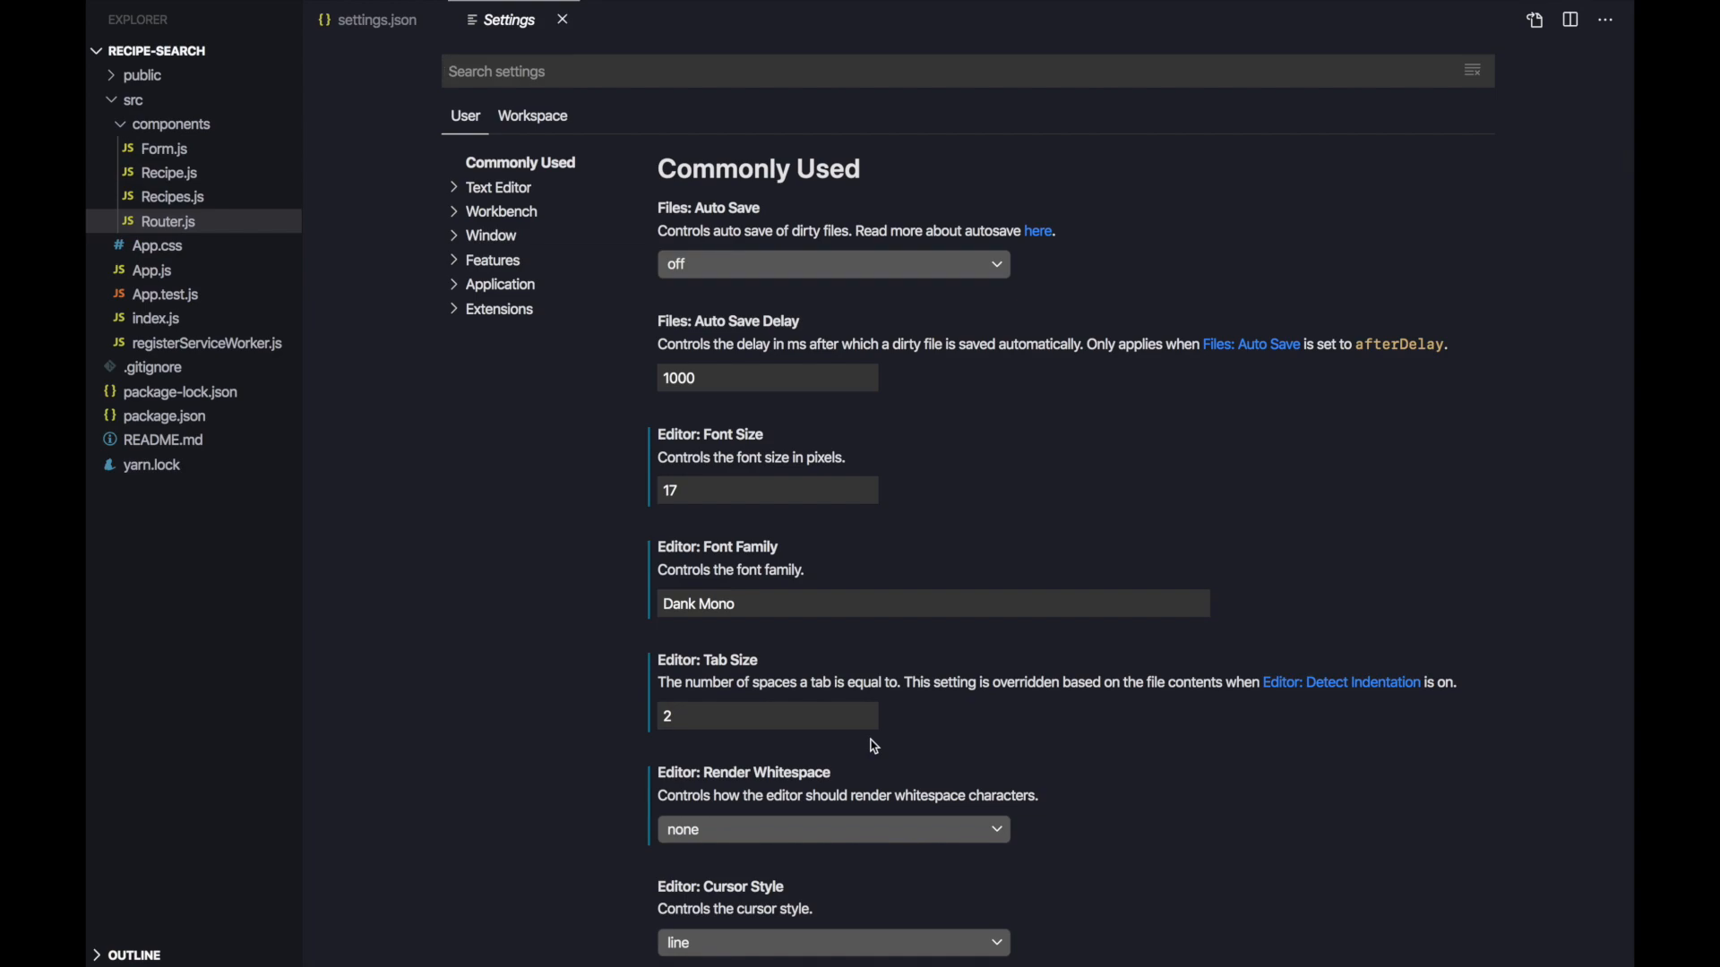
left_click(502, 308)
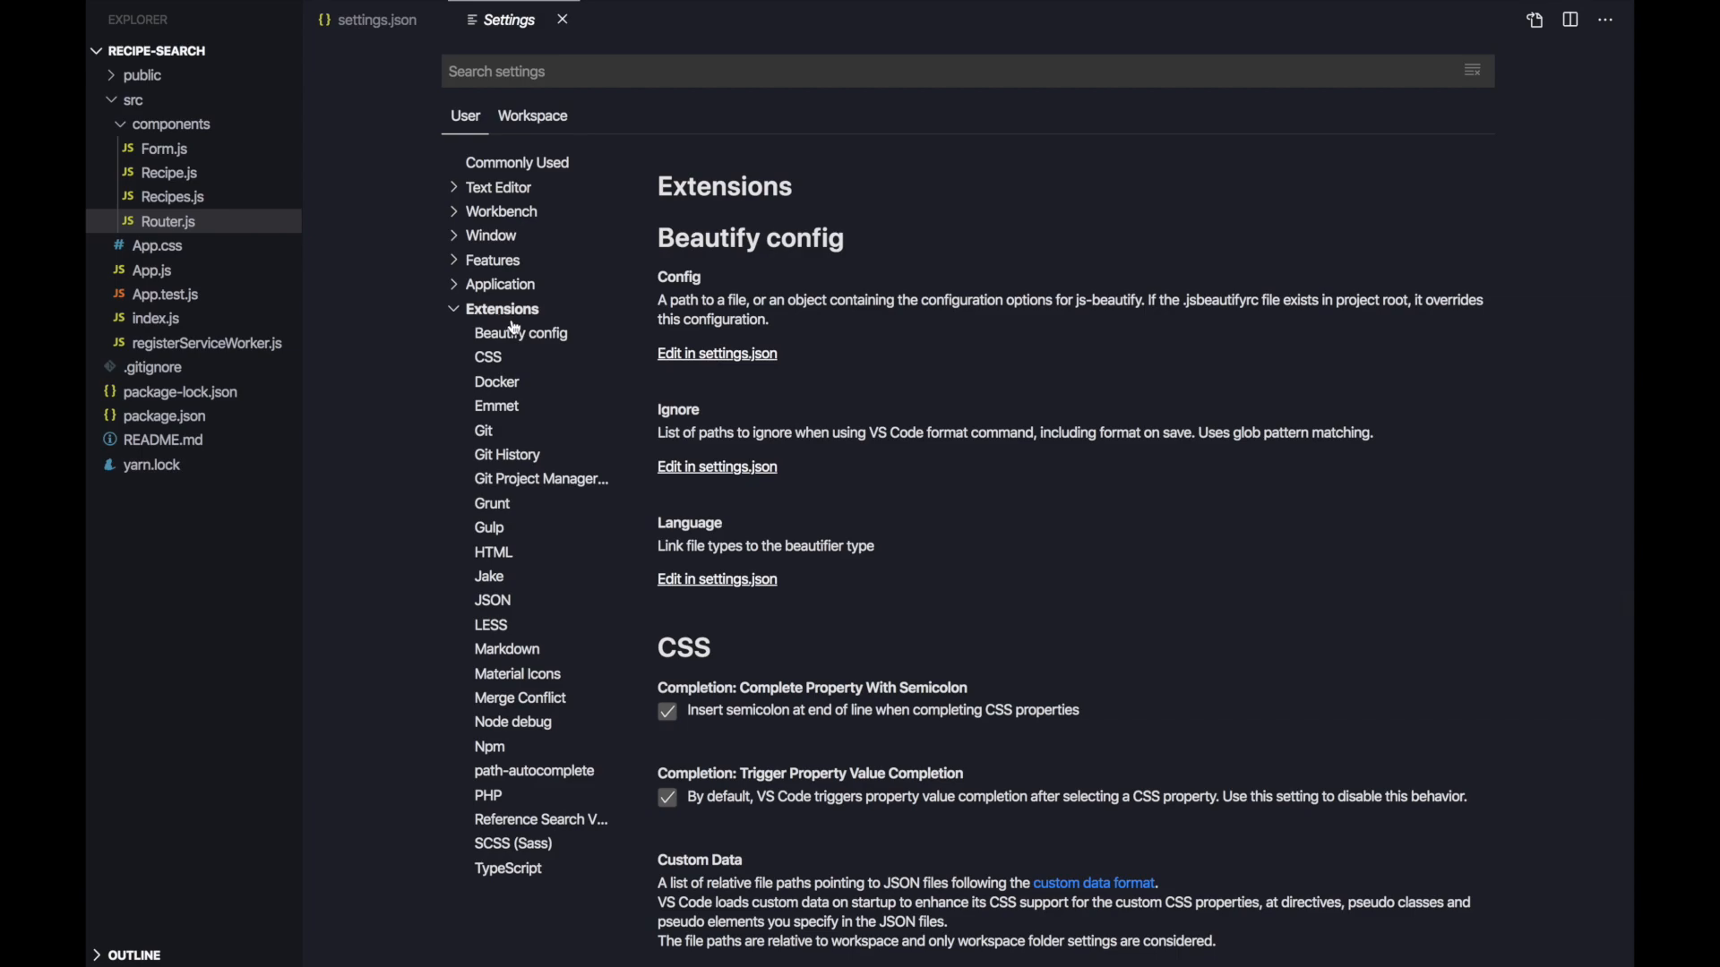
mouse_move(502, 418)
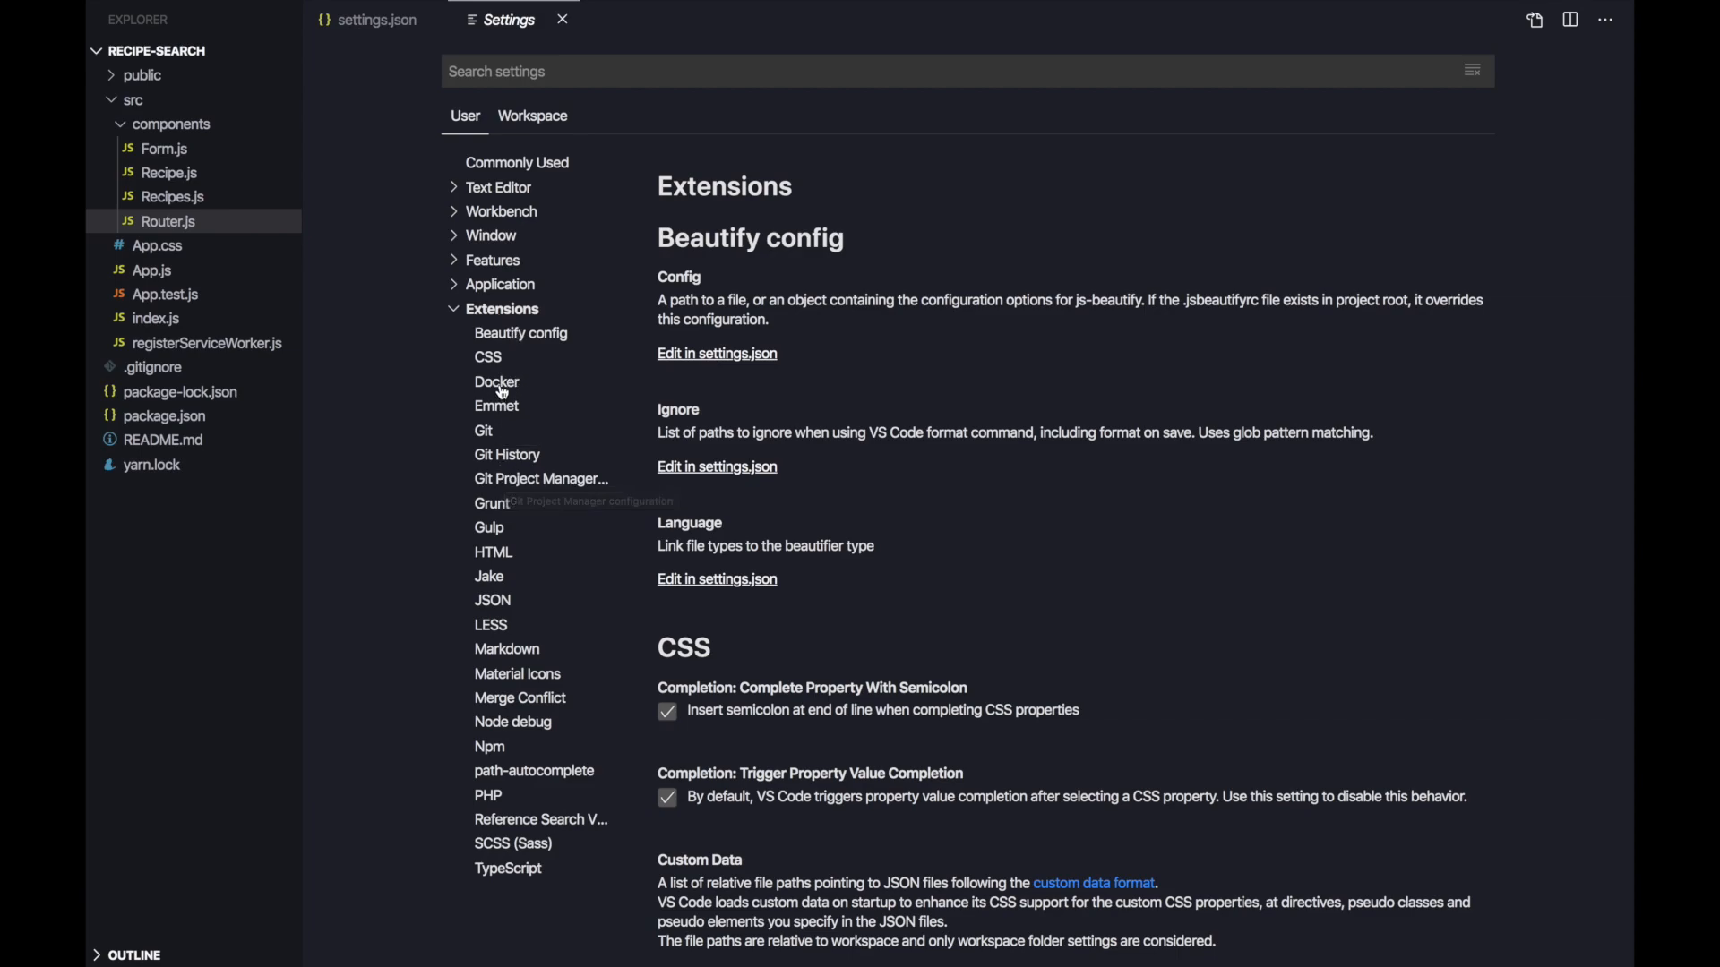
left_click(496, 382)
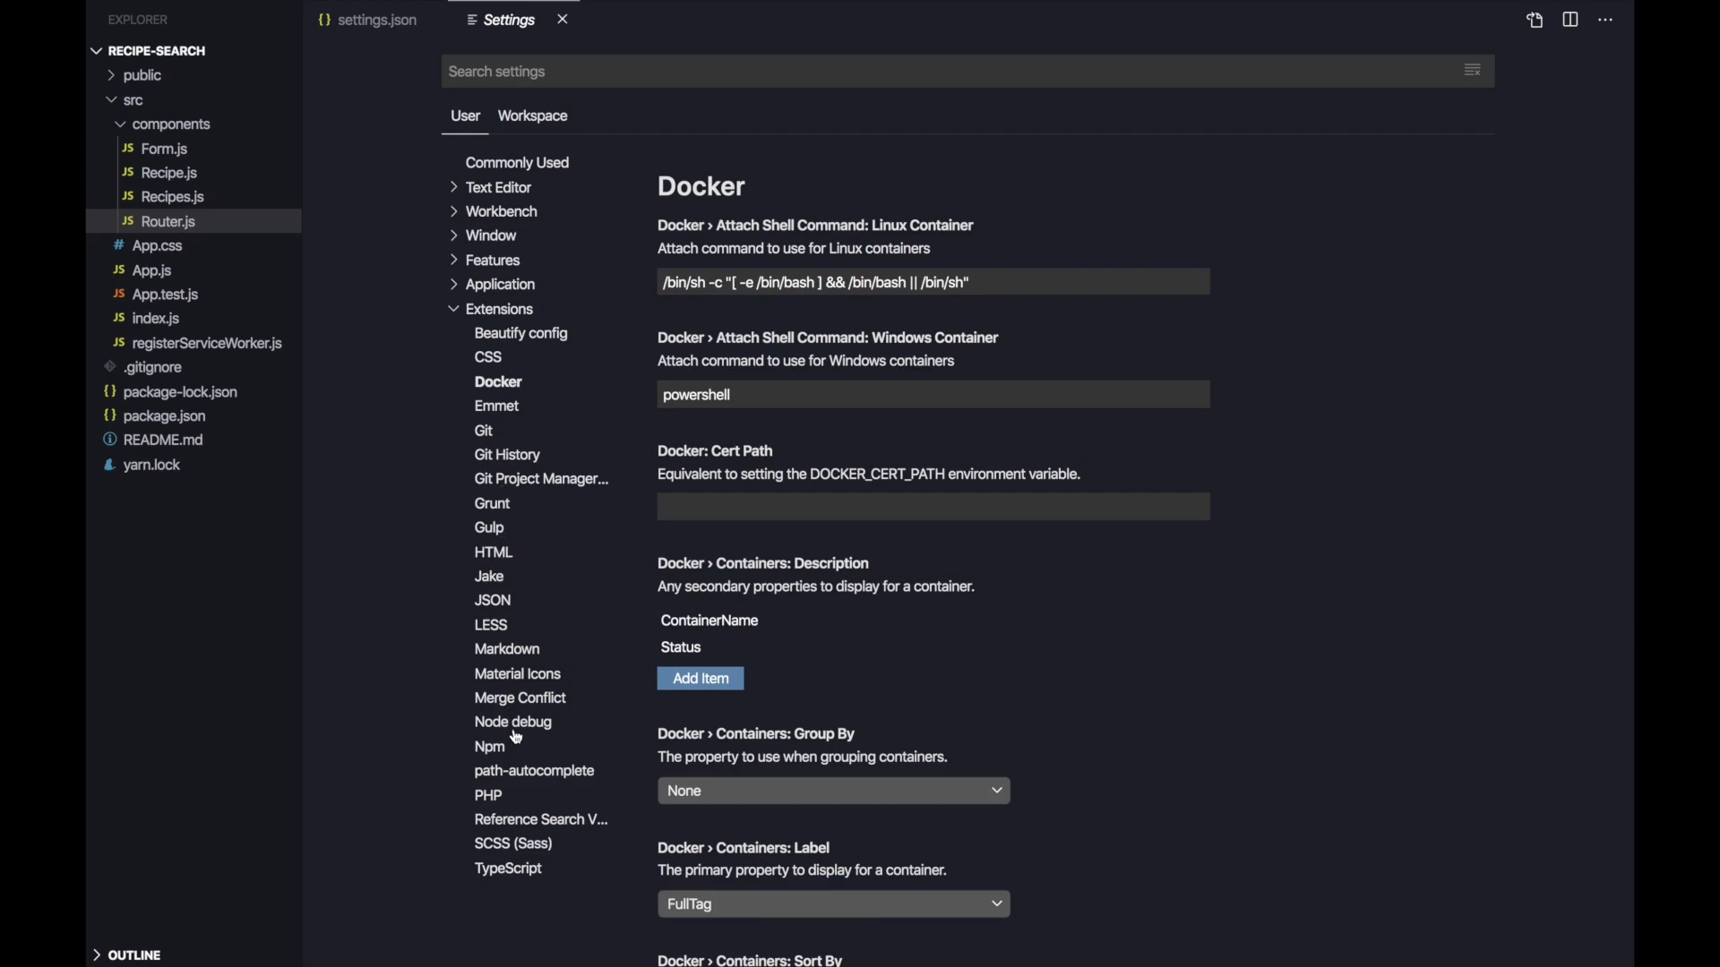
left_click(512, 722)
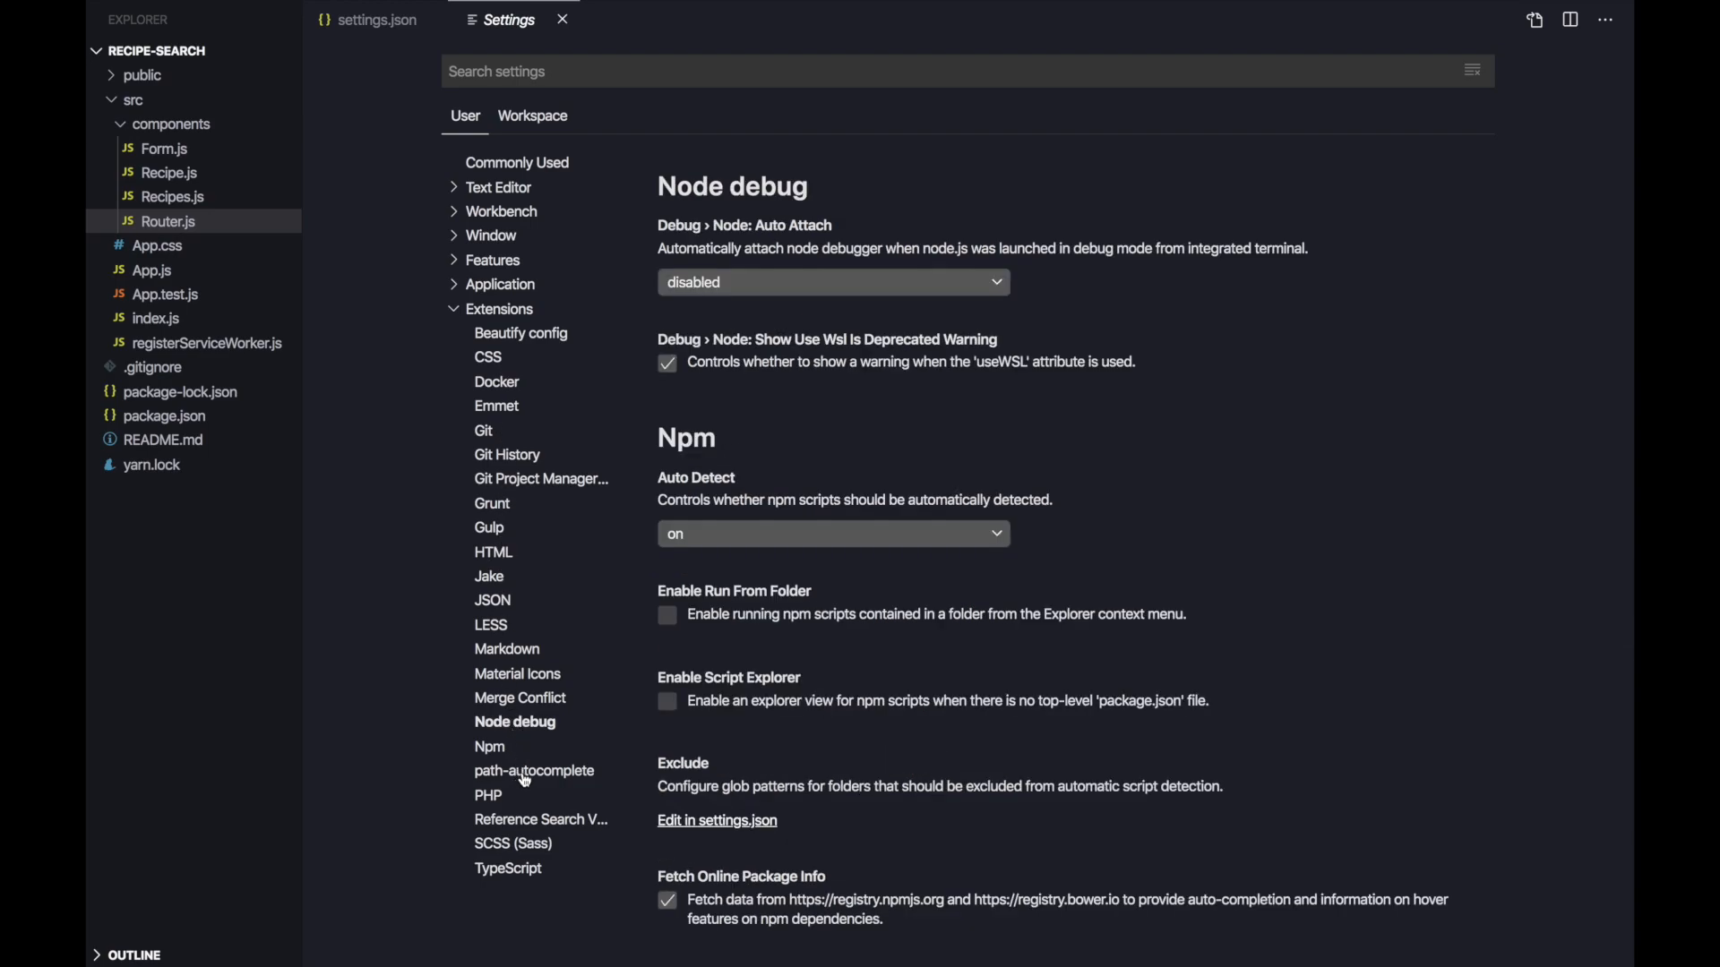
left_click(533, 770)
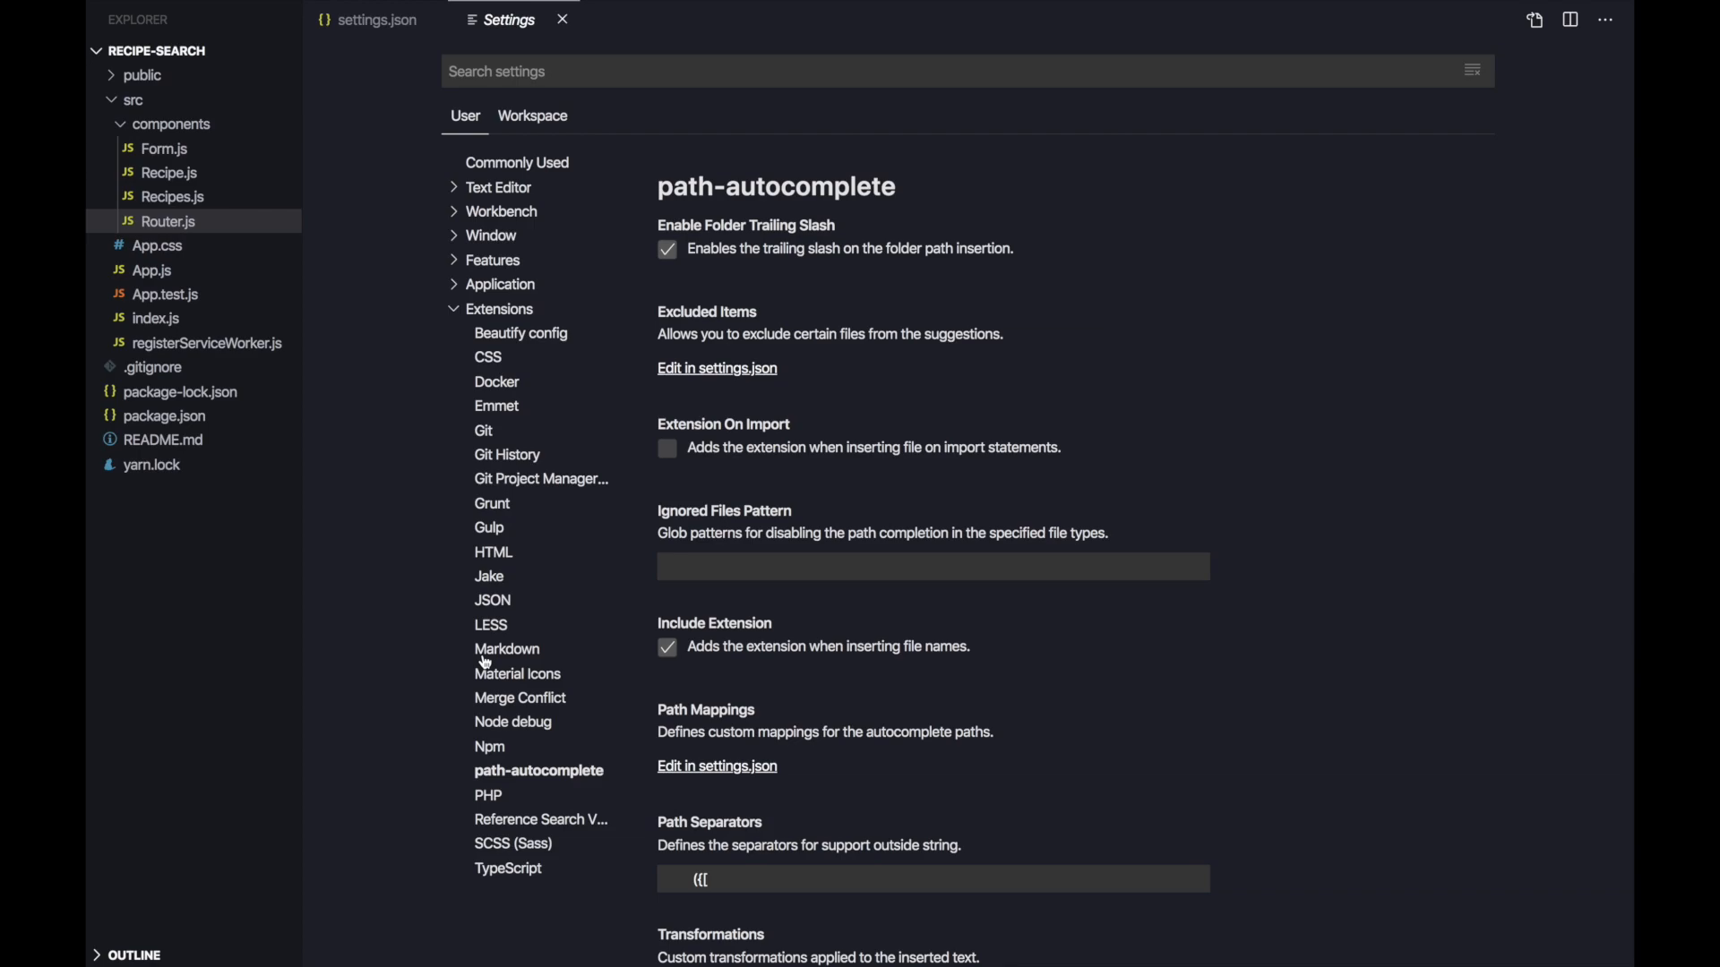
mouse_move(507, 648)
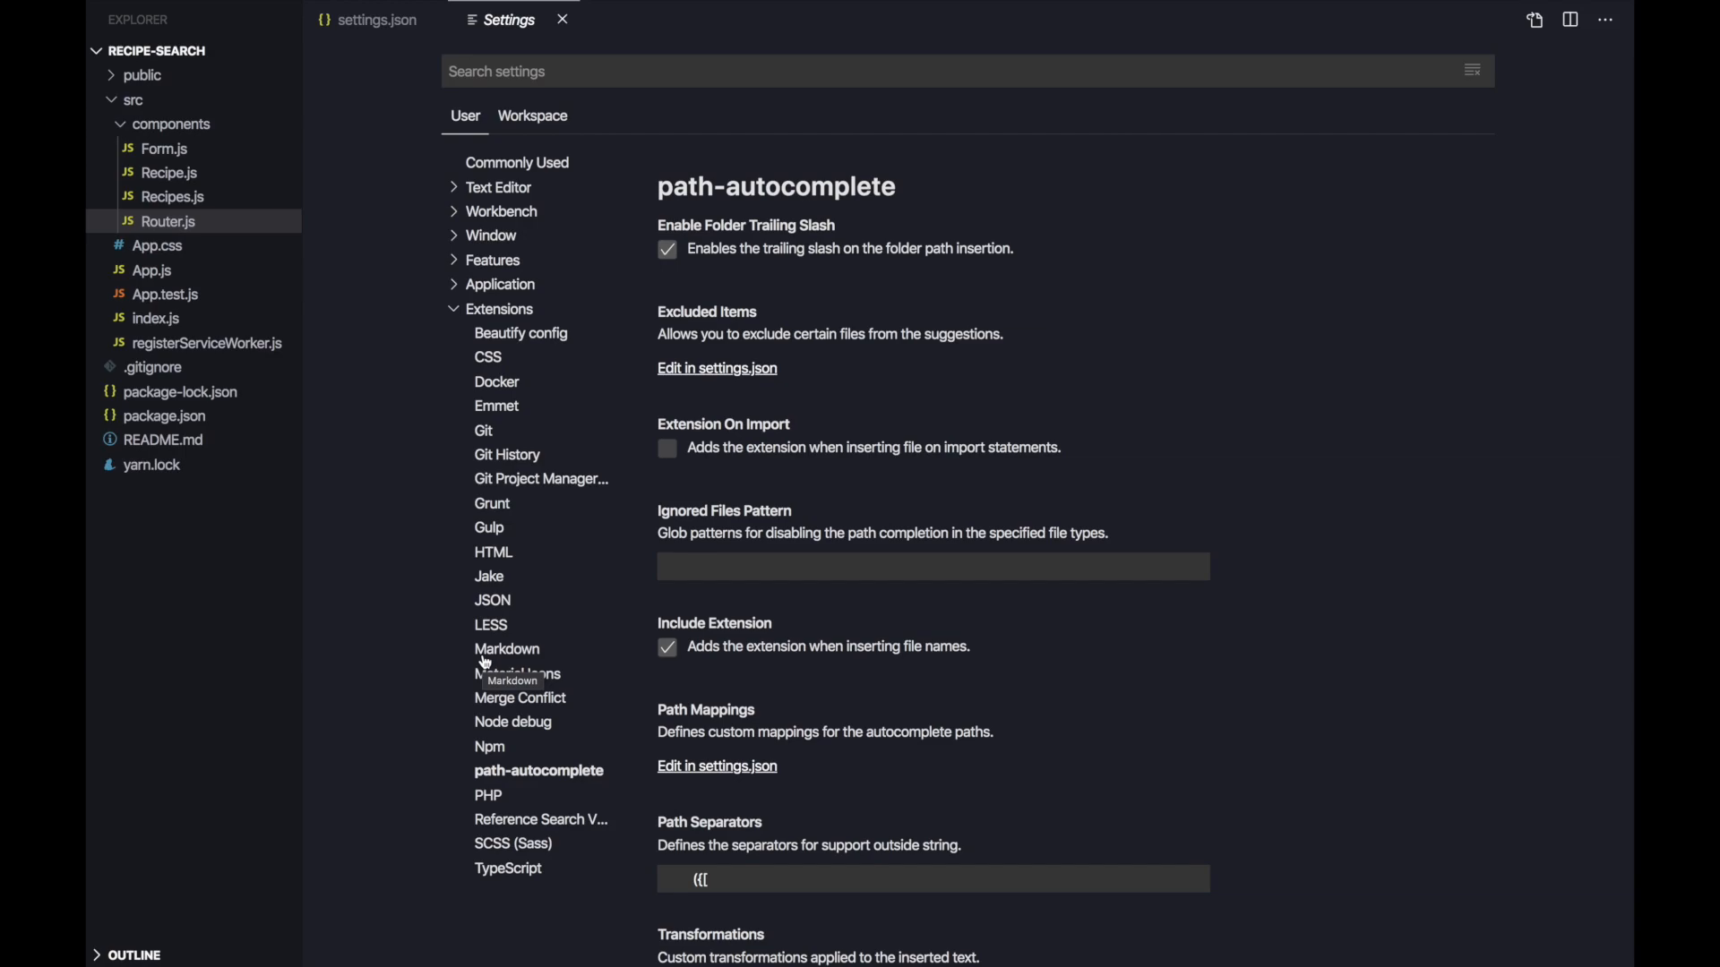
mouse_move(439, 561)
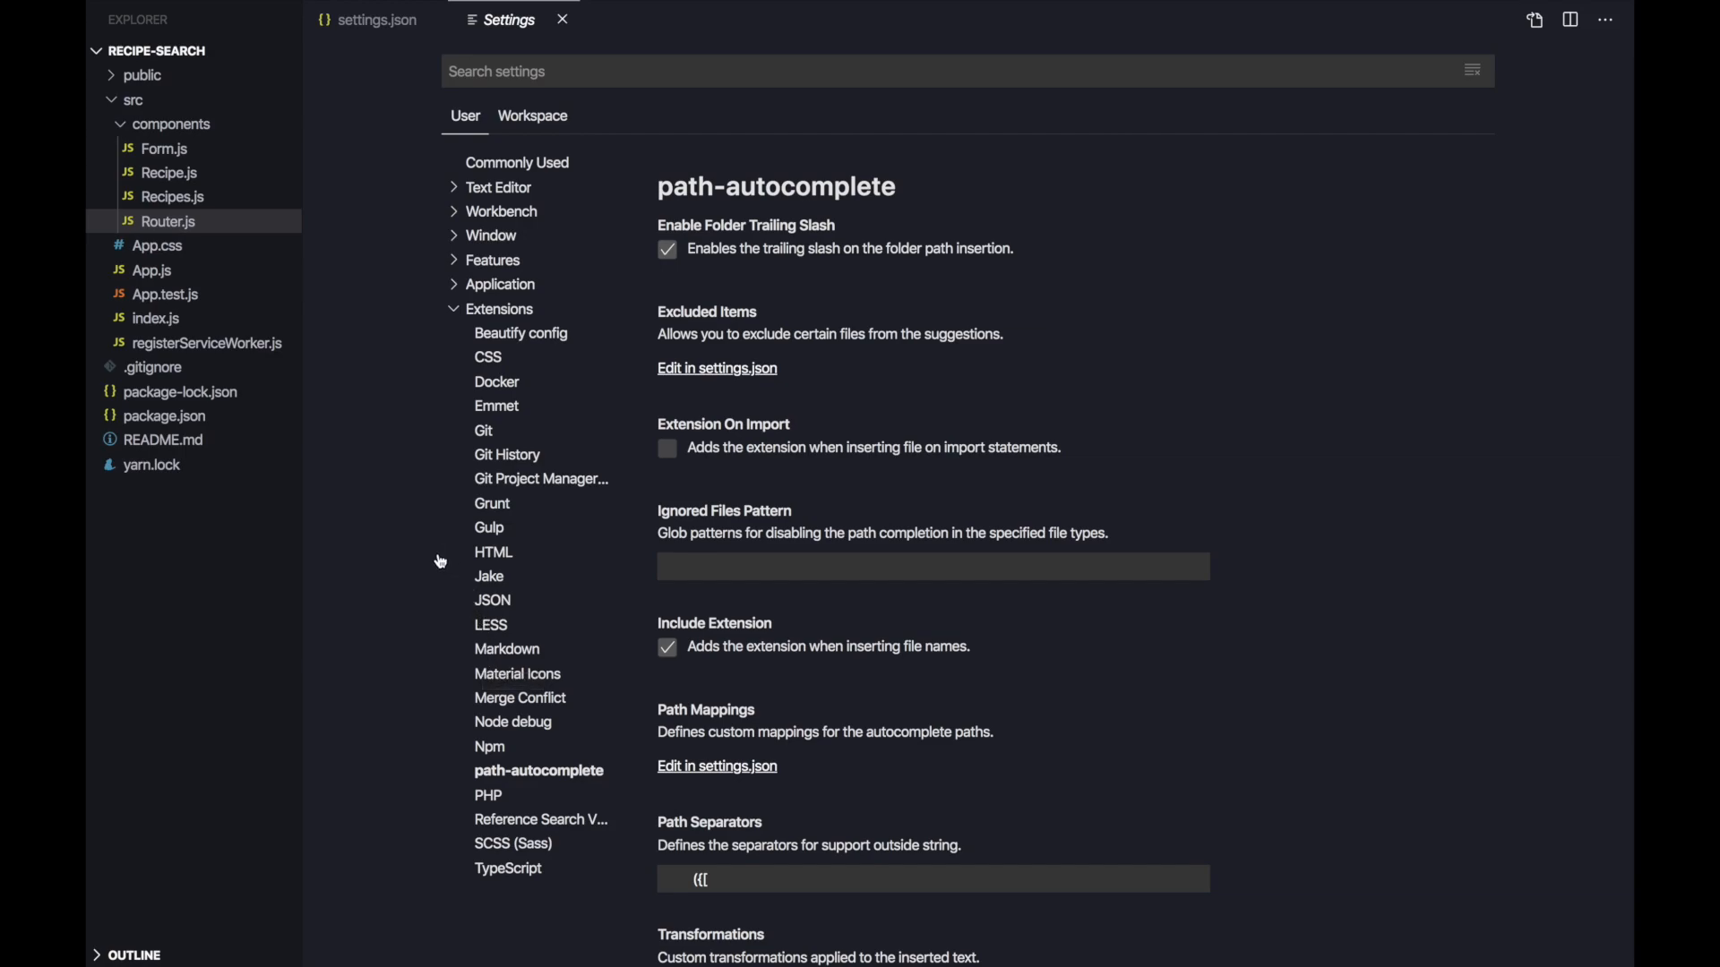
mouse_move(161, 251)
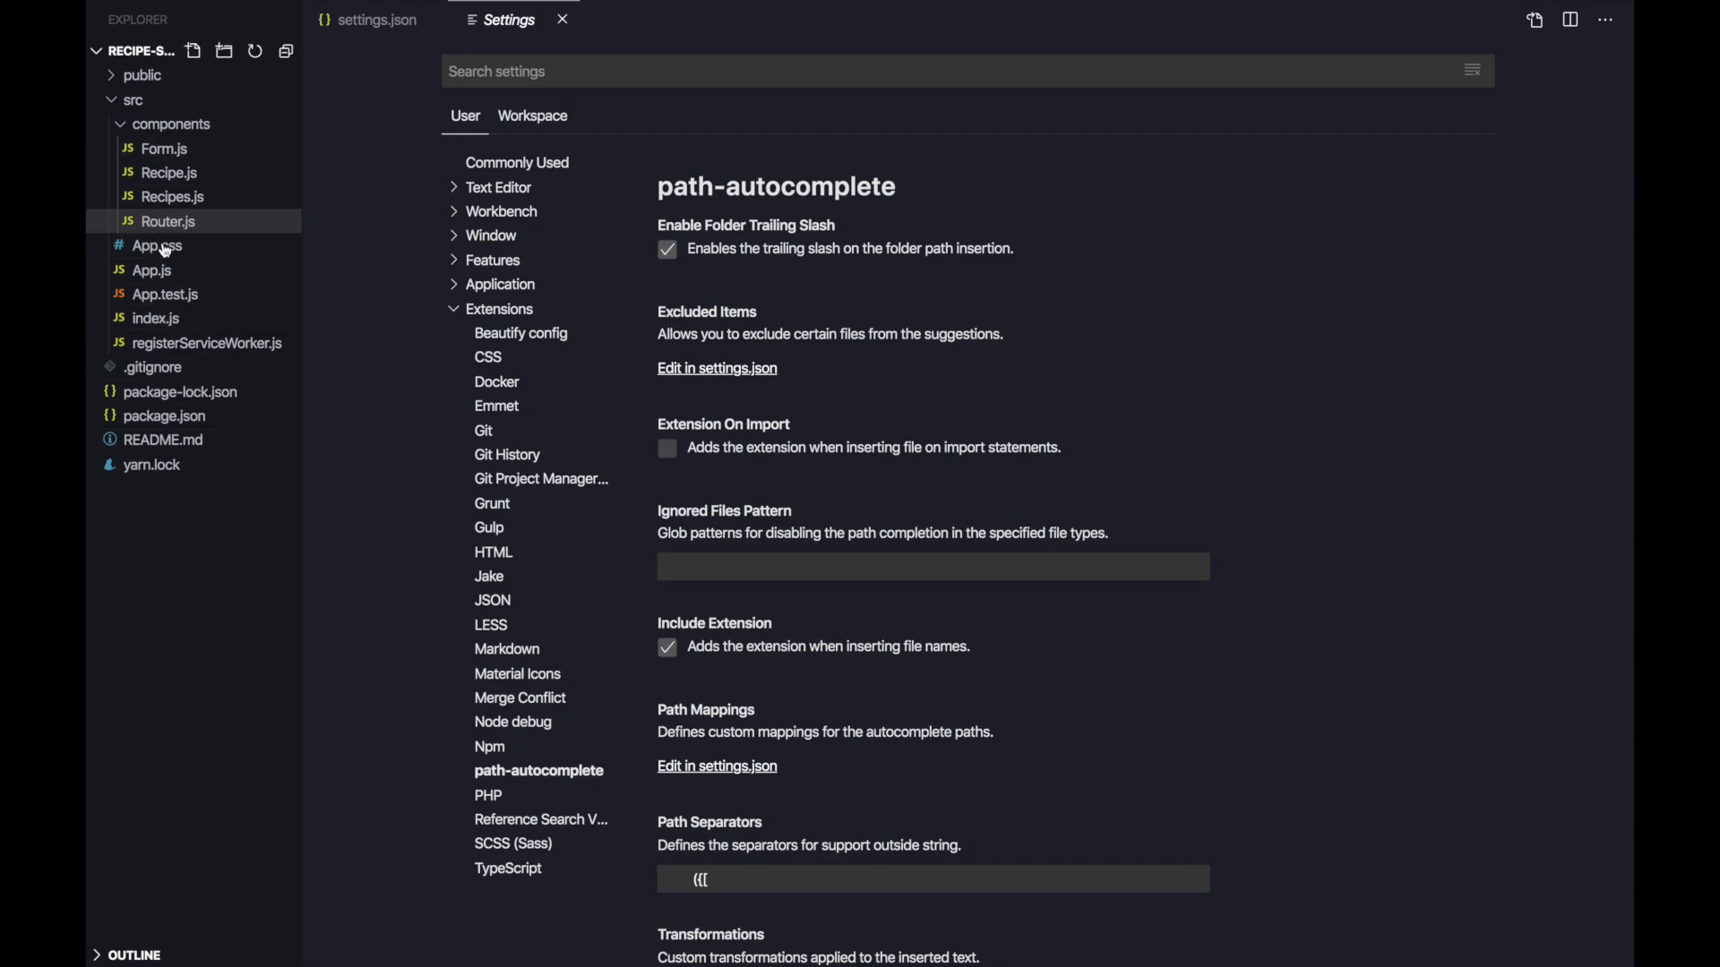
mouse_move(170, 124)
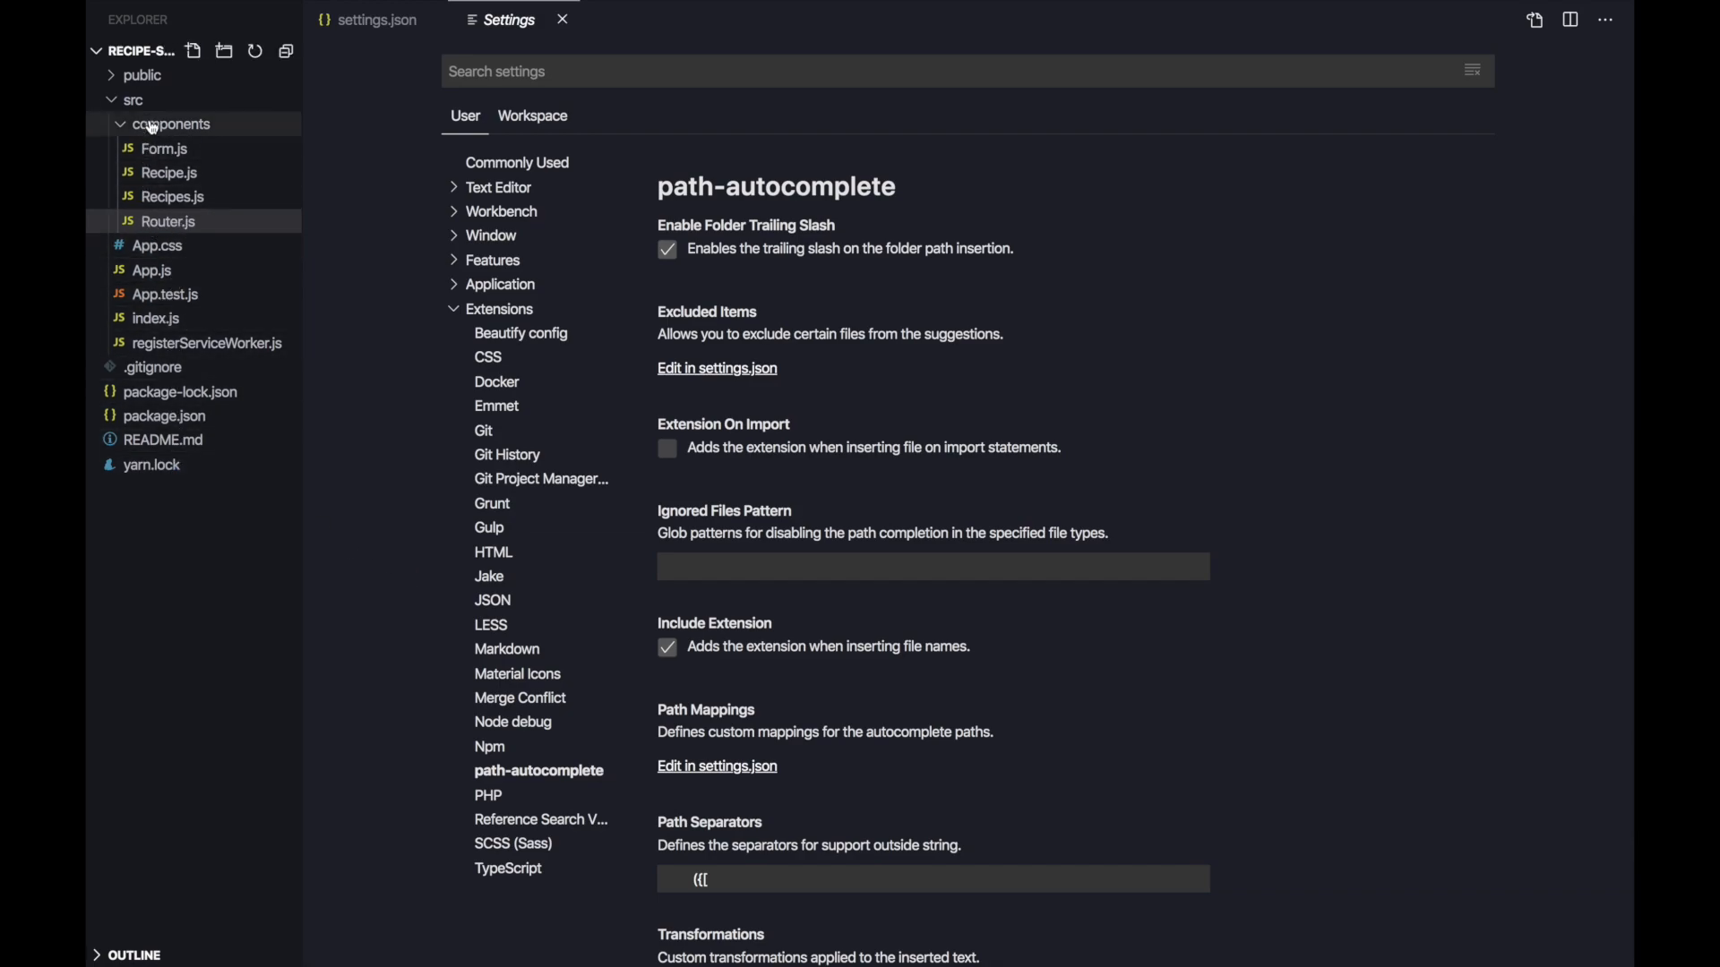
left_click(378, 19)
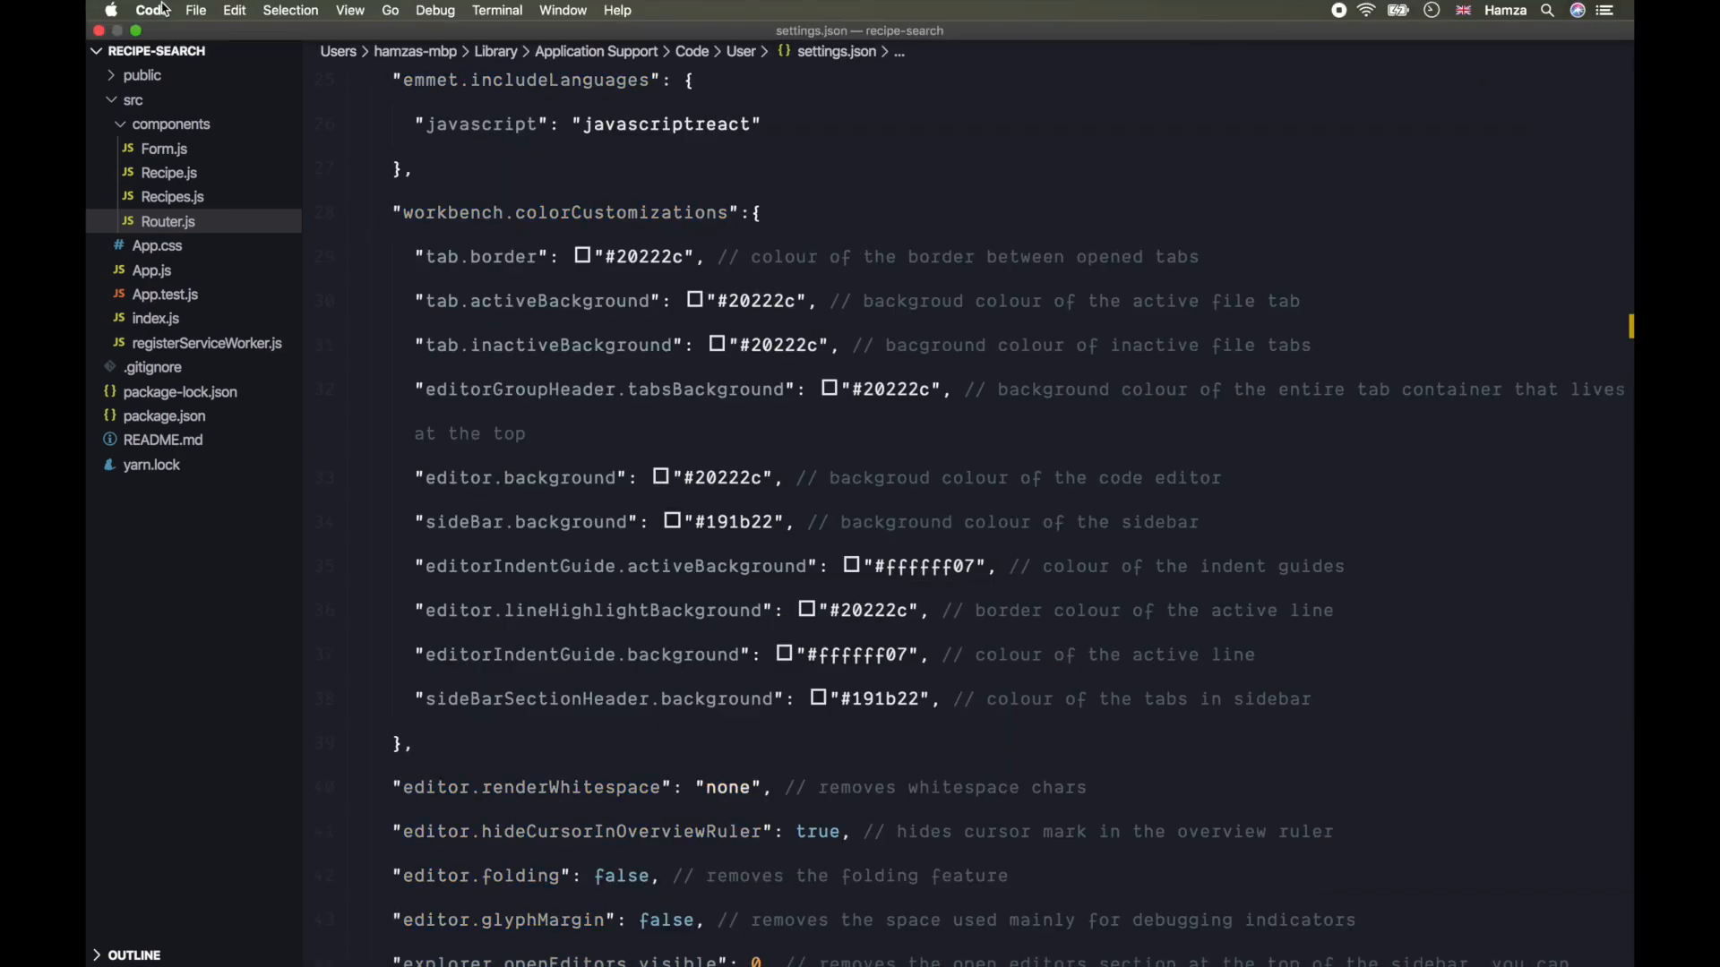
Step: Set the file icon theme to Moxer Icons for the recipe-search project
left_click(150, 11)
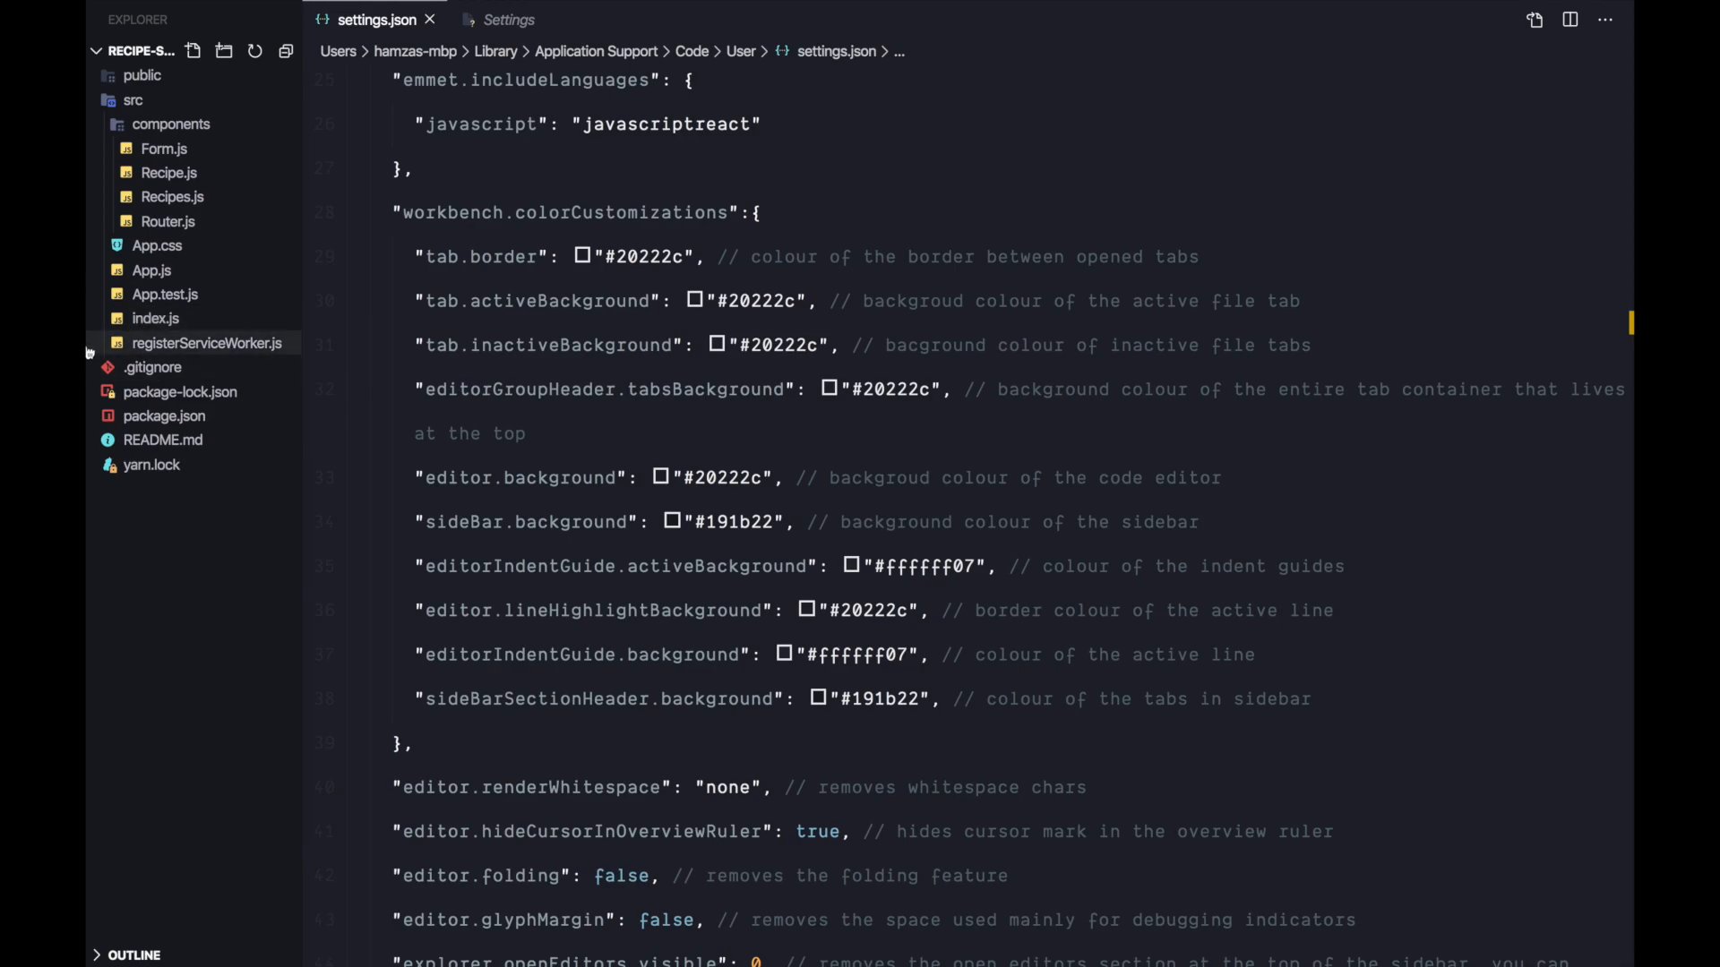
mouse_move(143, 604)
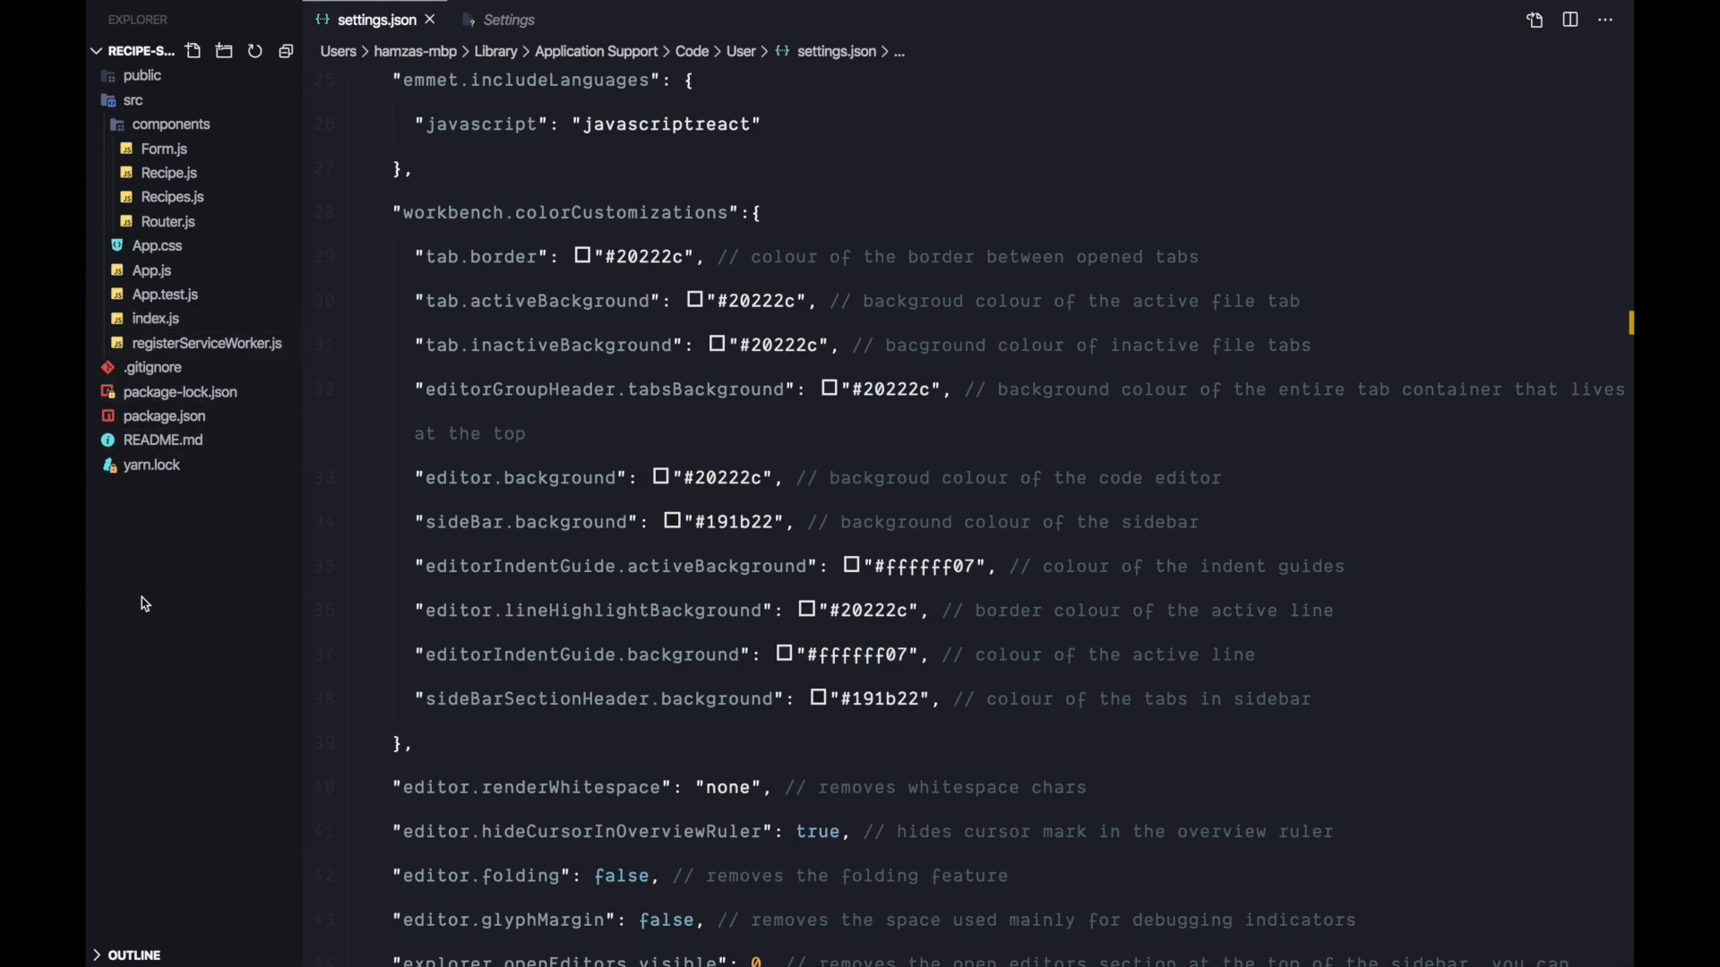
mouse_move(90, 65)
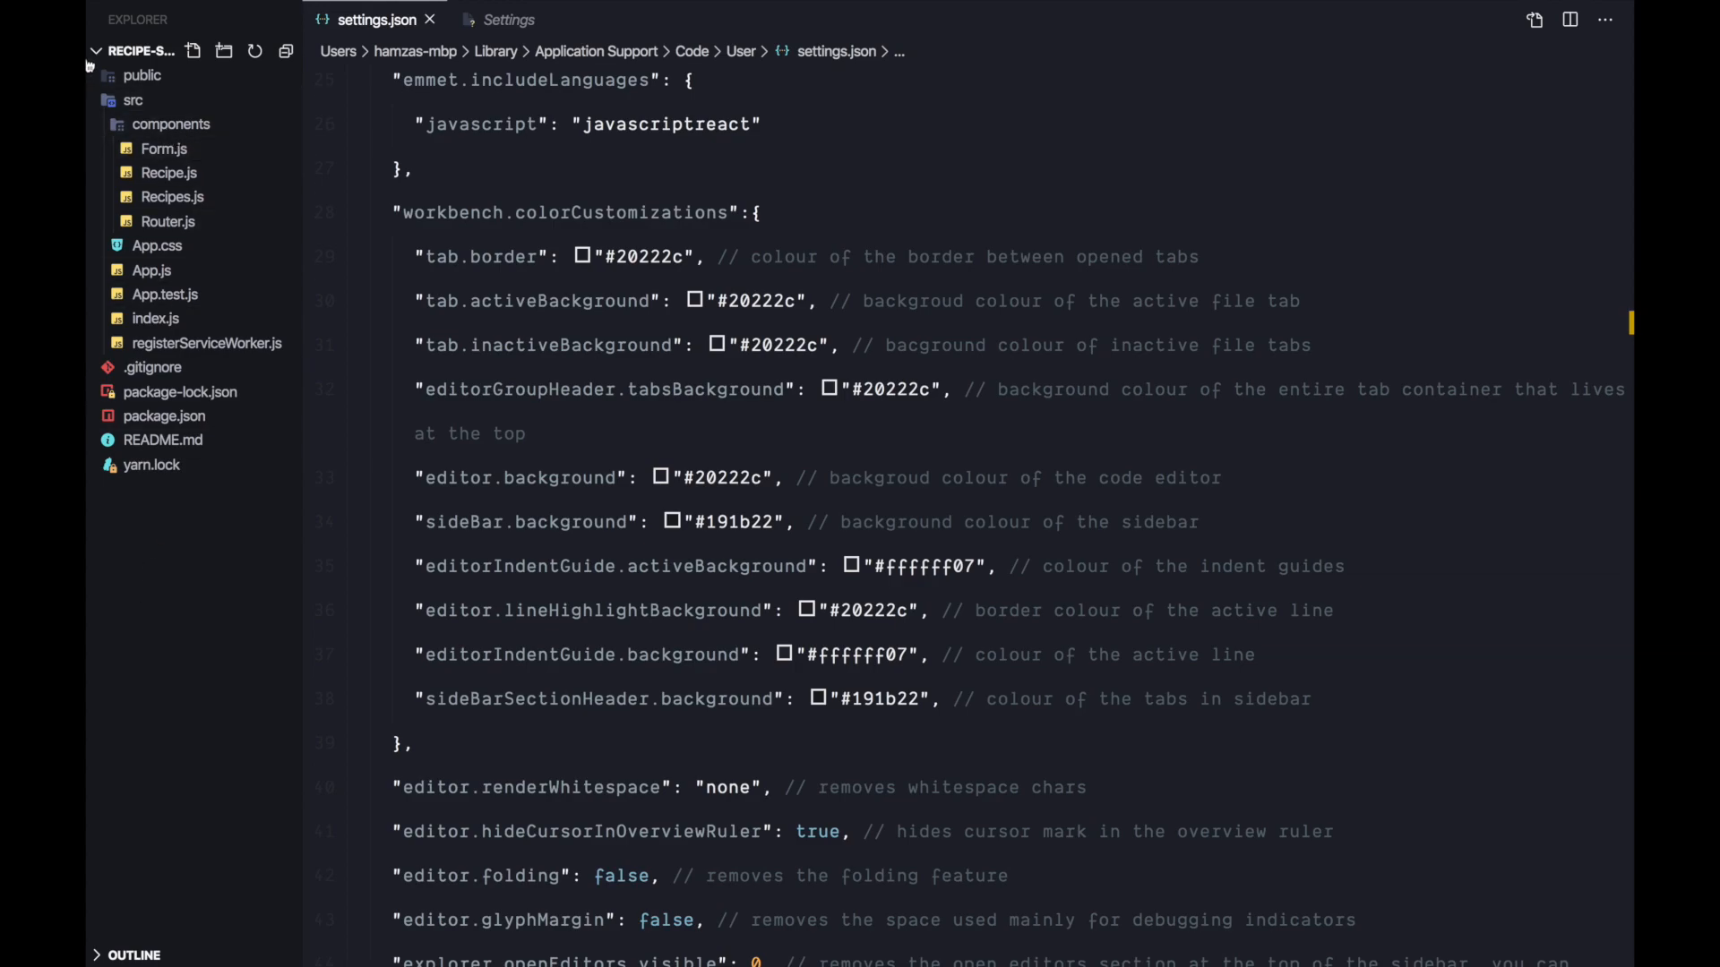
left_click(163, 440)
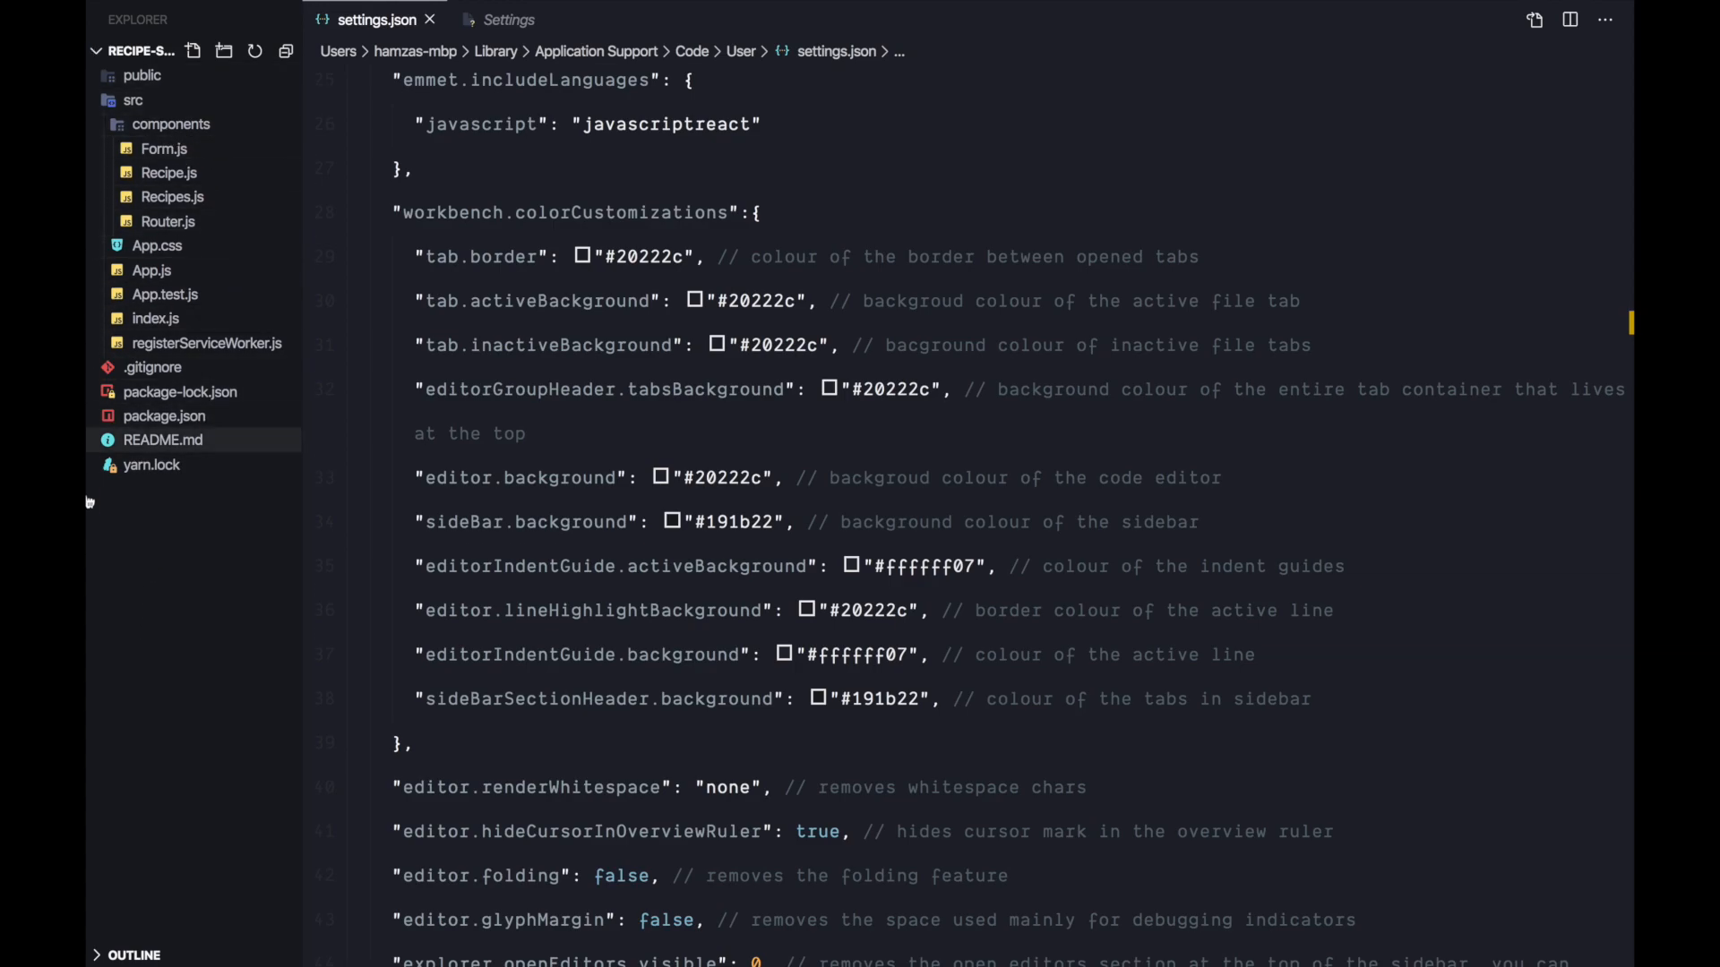
mouse_move(170, 615)
type("moxer")
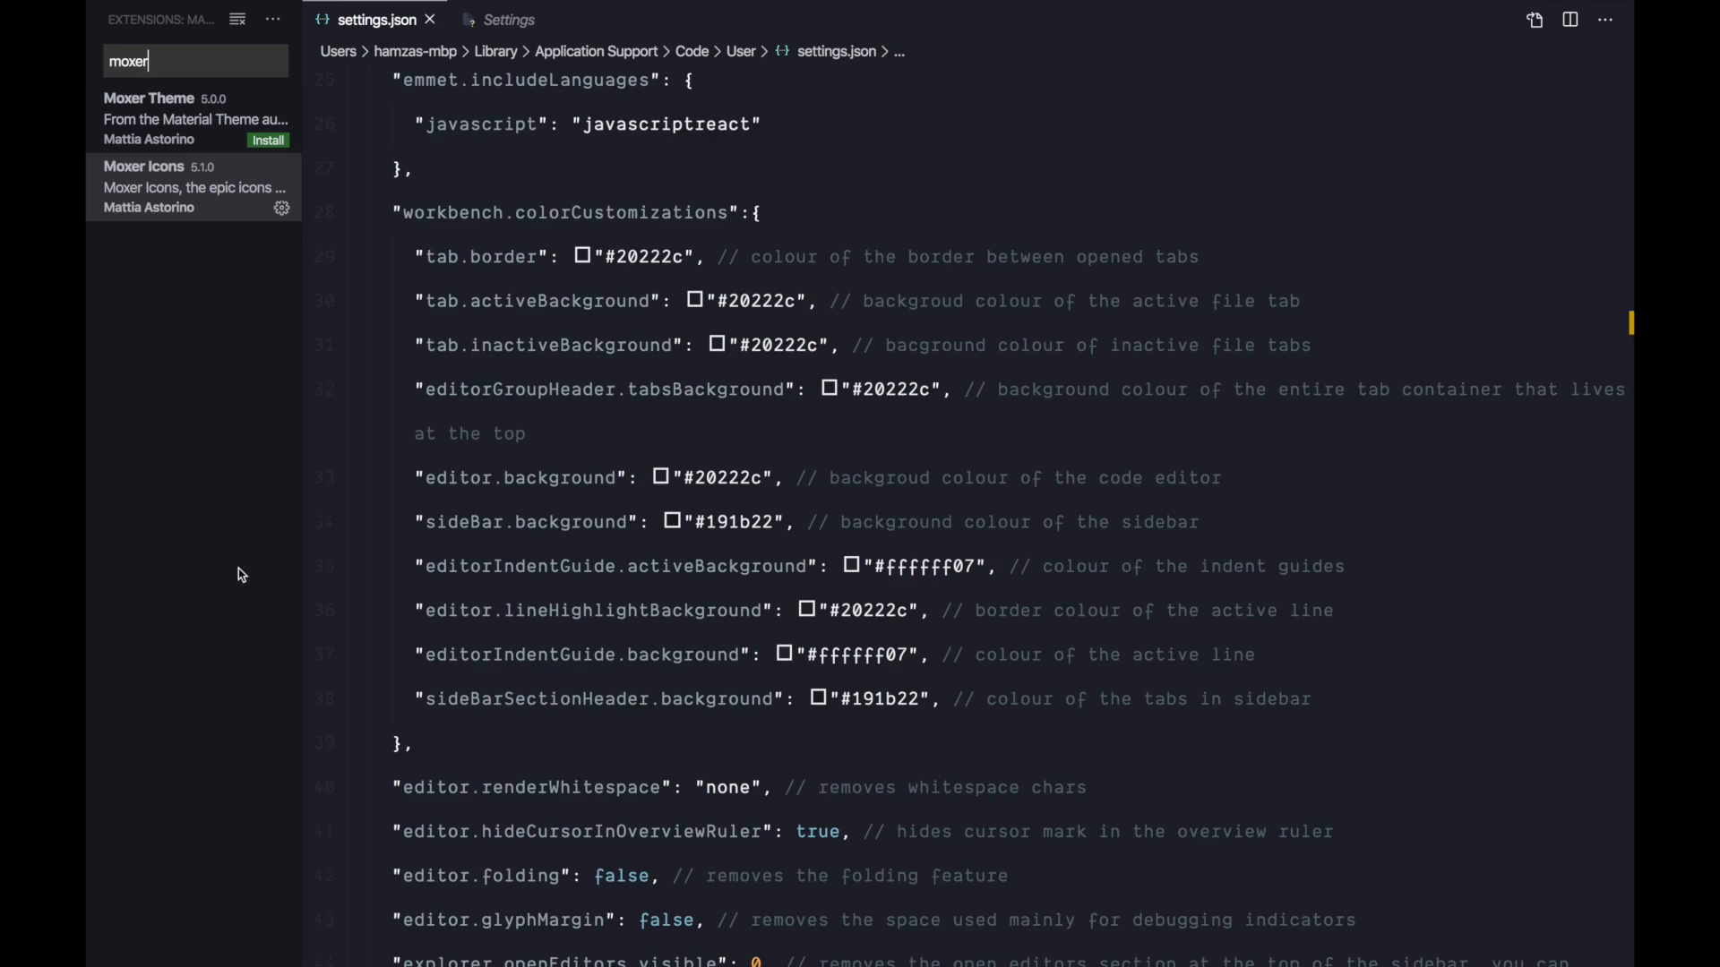
mouse_move(226, 374)
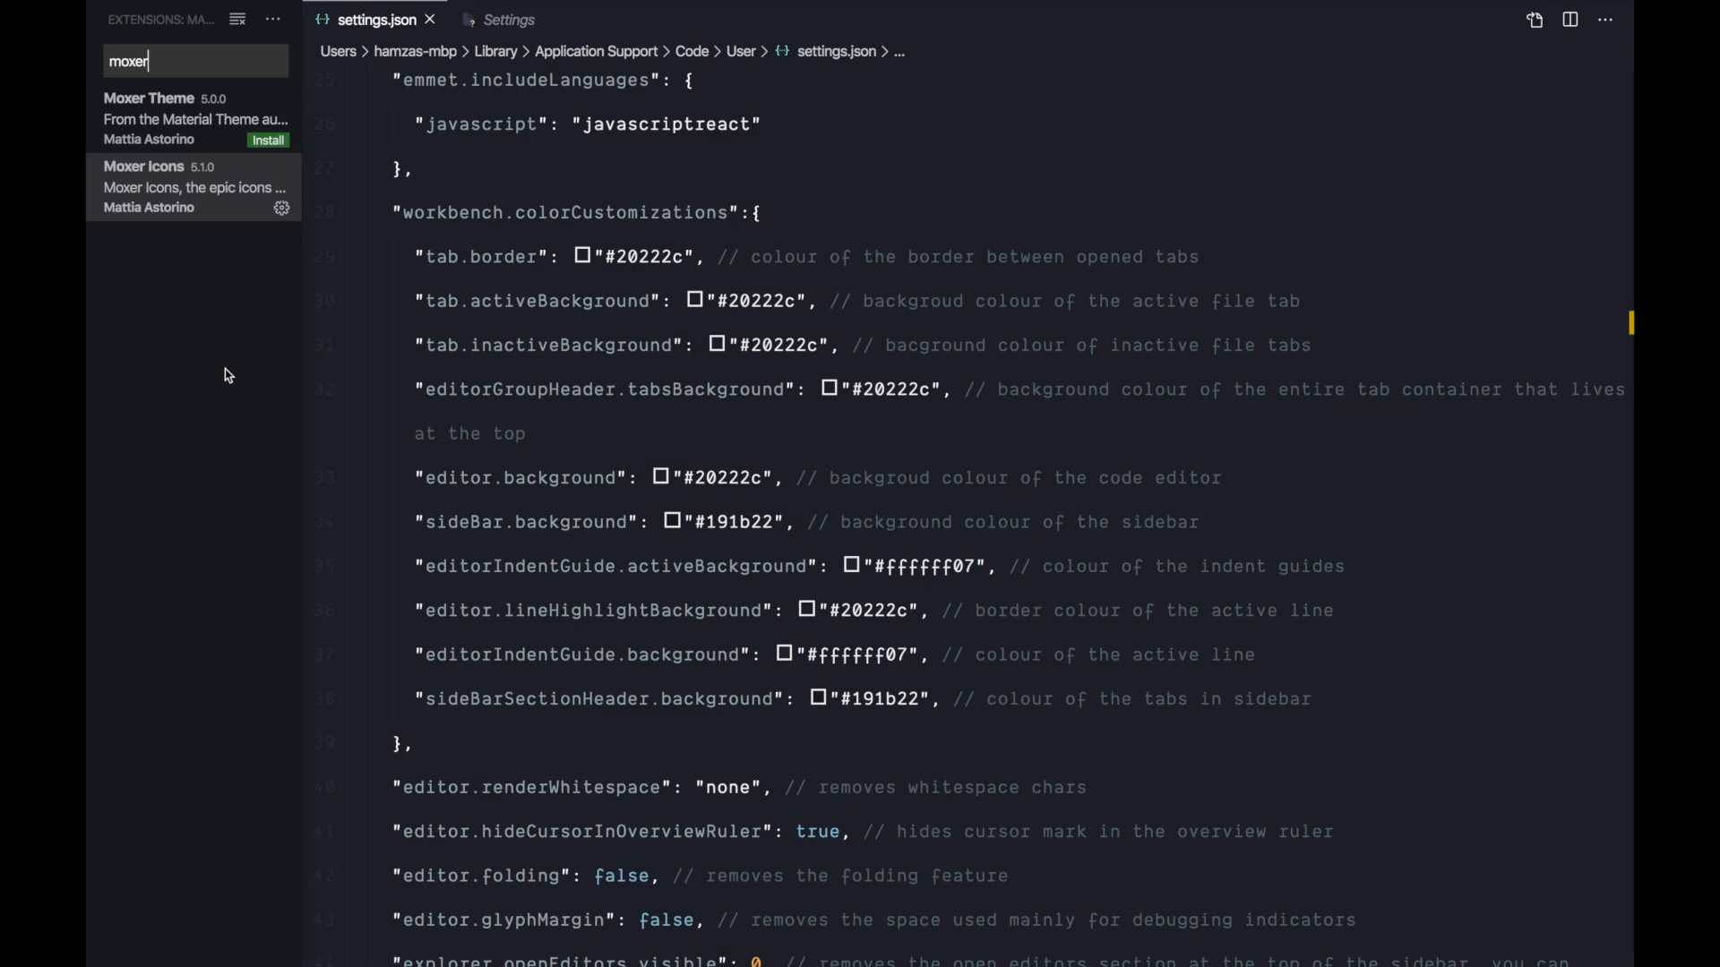
mouse_move(228, 376)
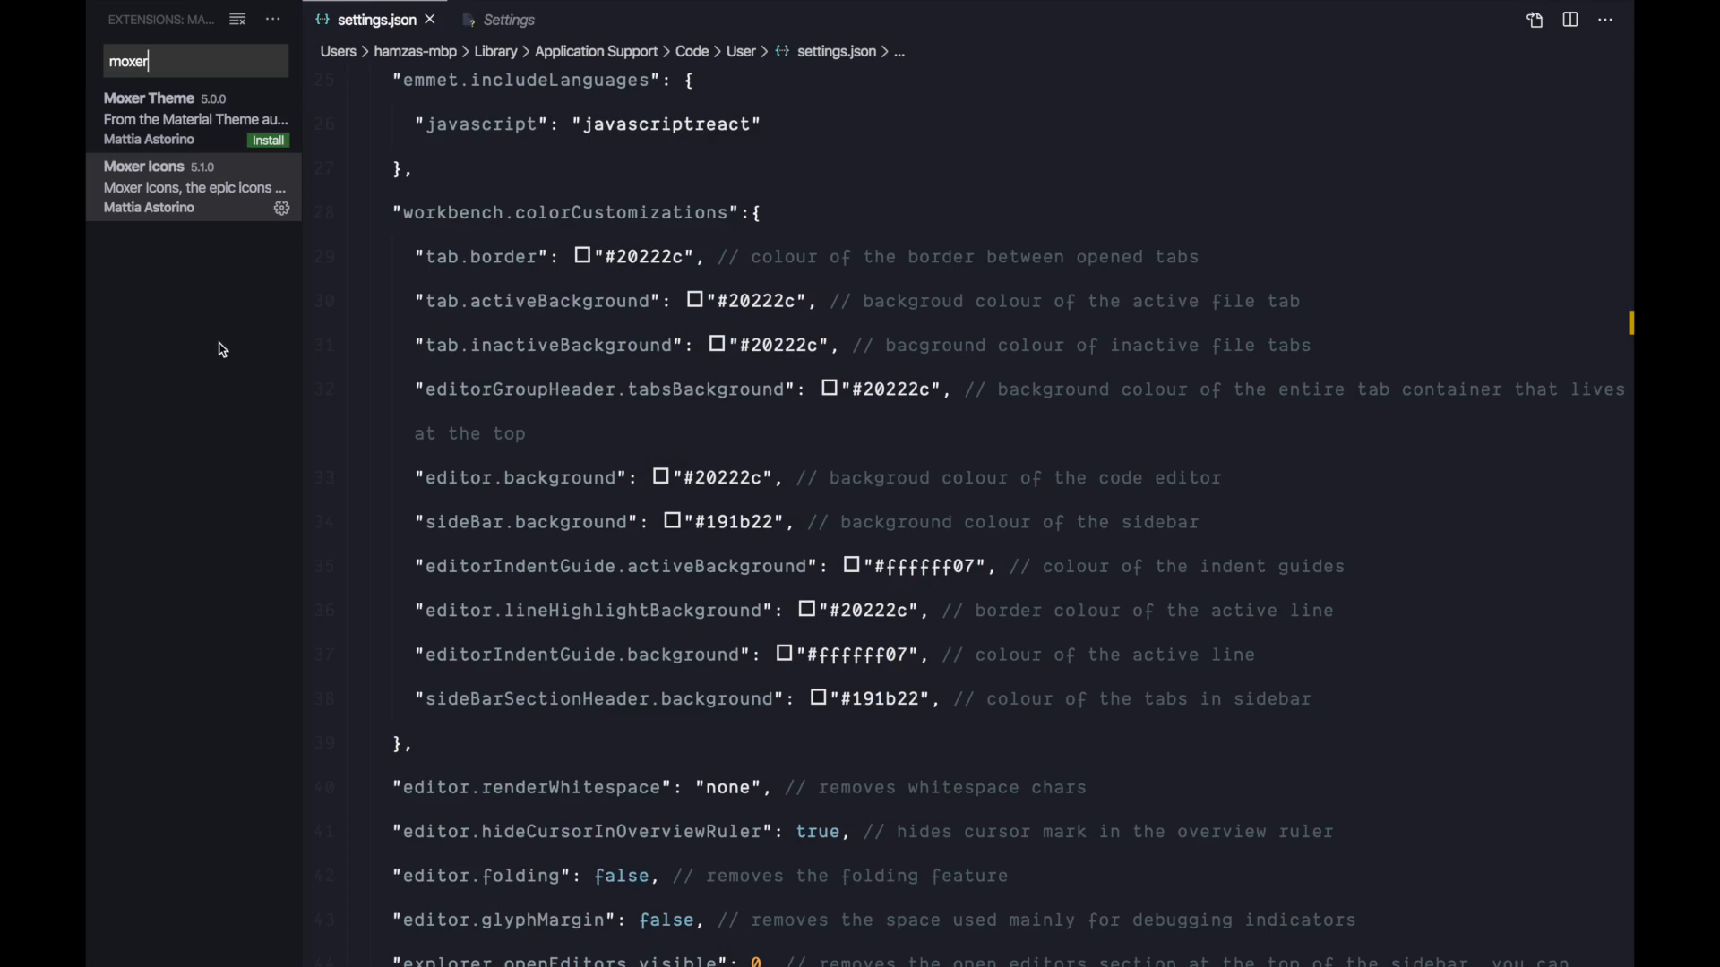
mouse_move(179, 195)
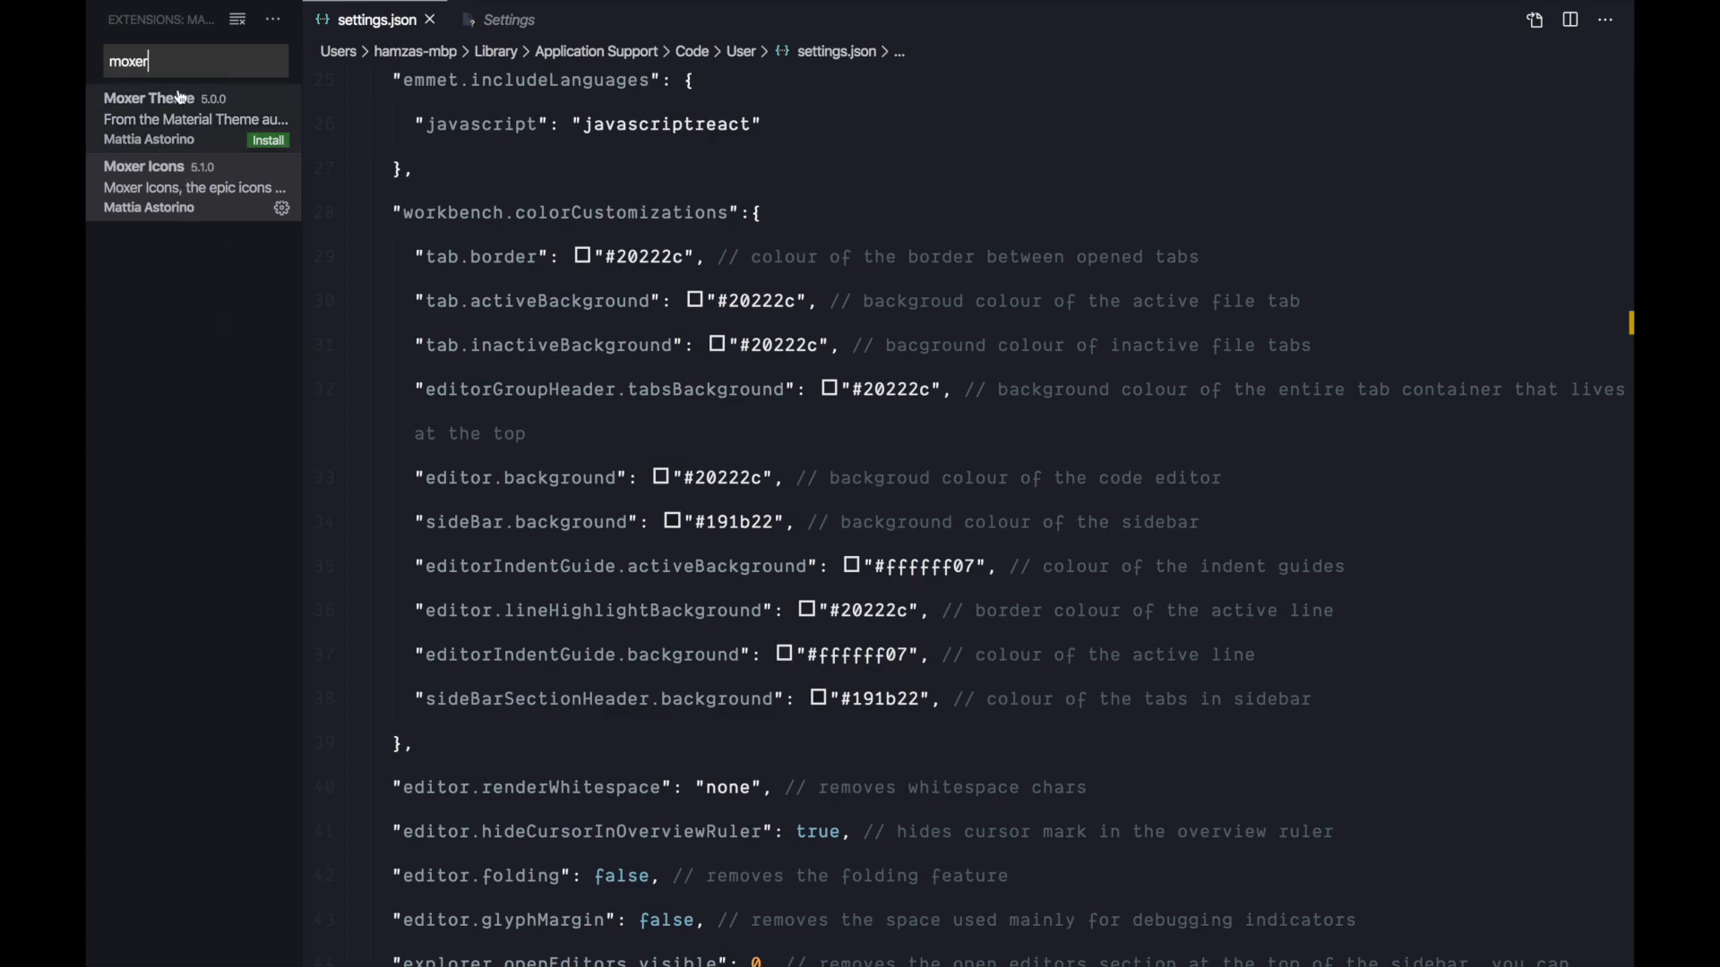
mouse_move(222, 222)
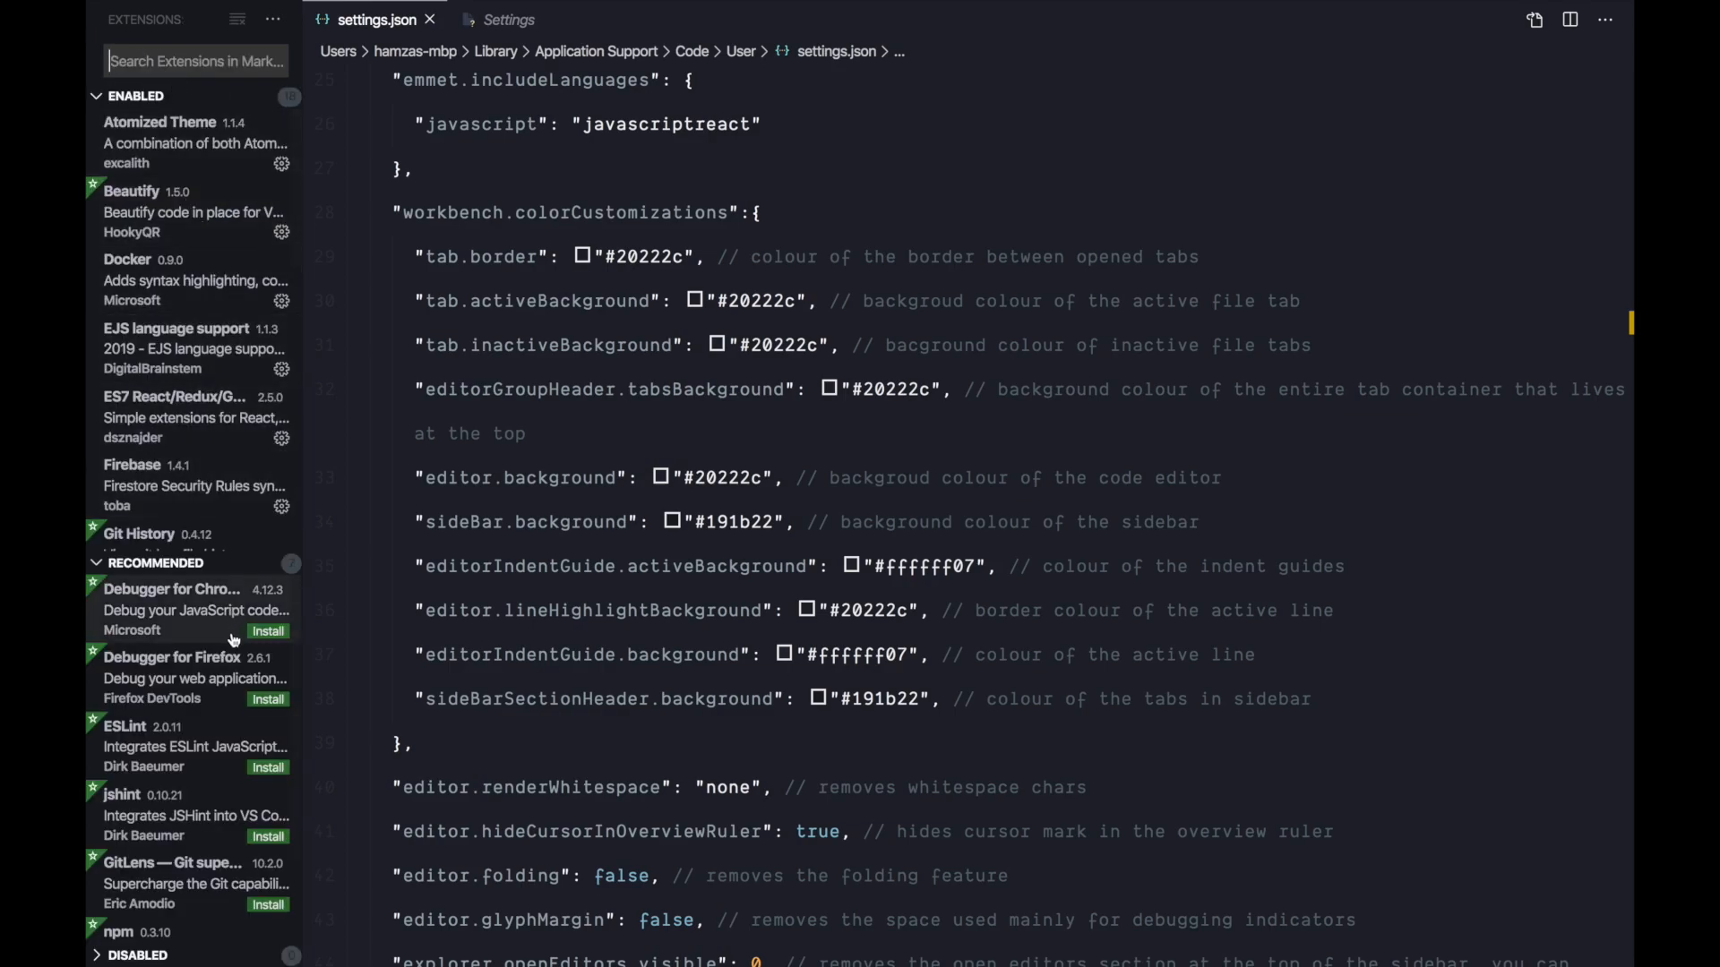
mouse_move(228, 691)
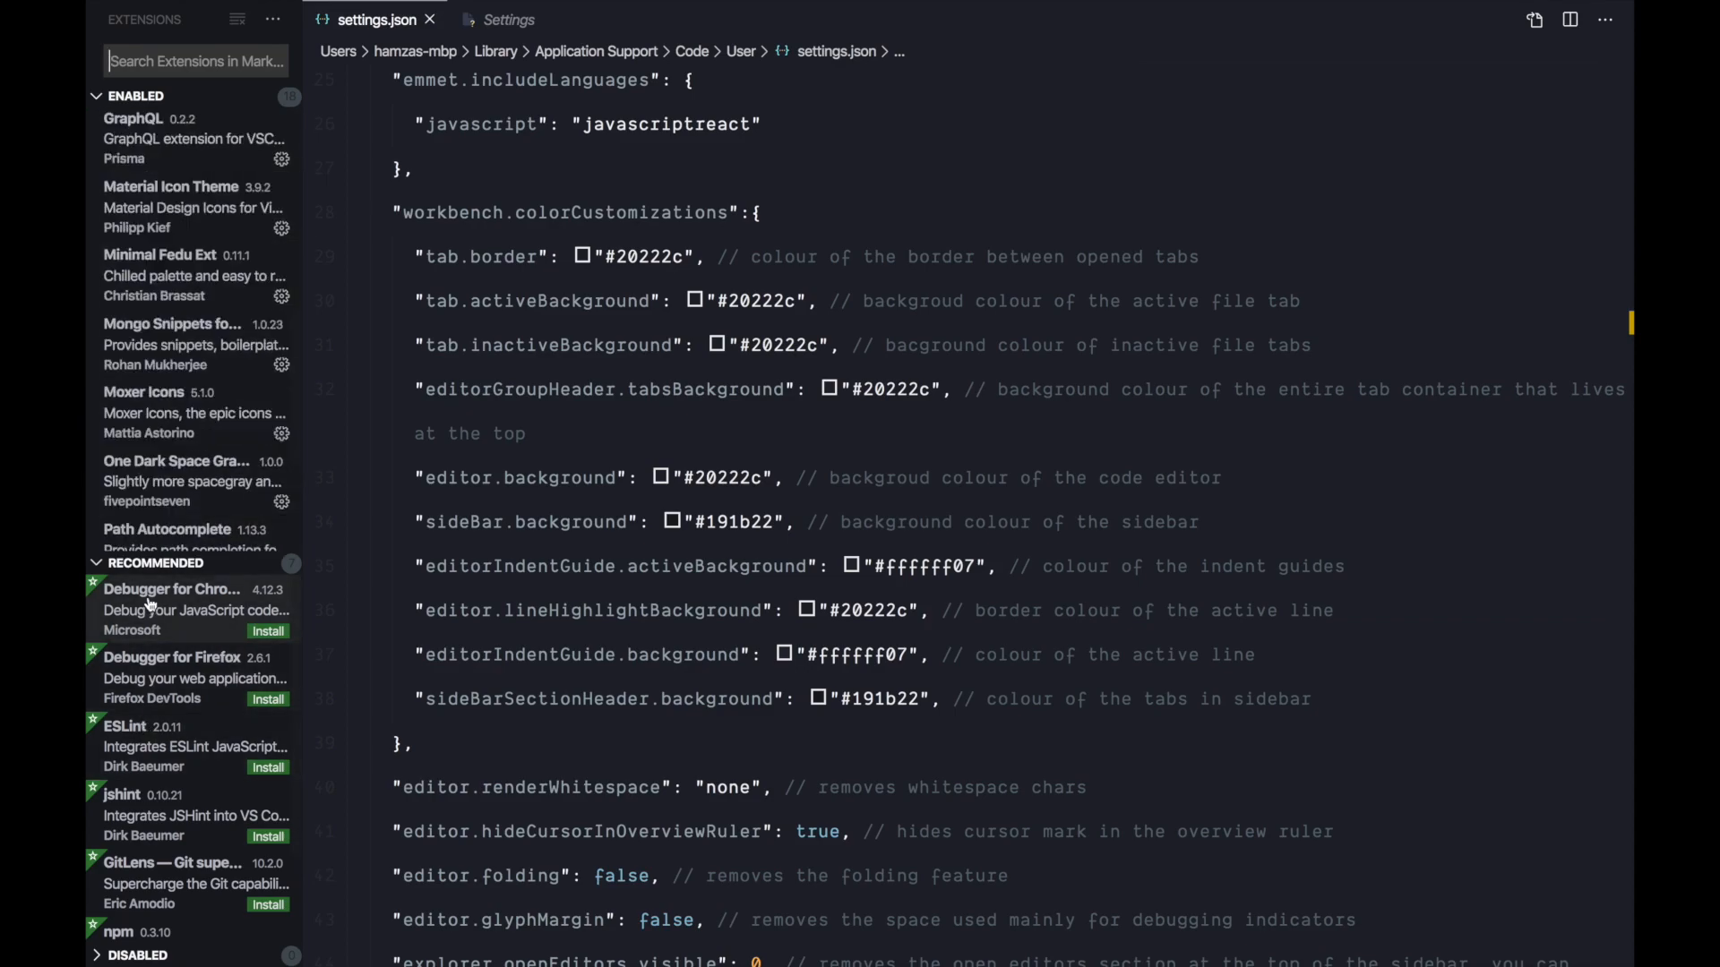
mouse_move(559, 213)
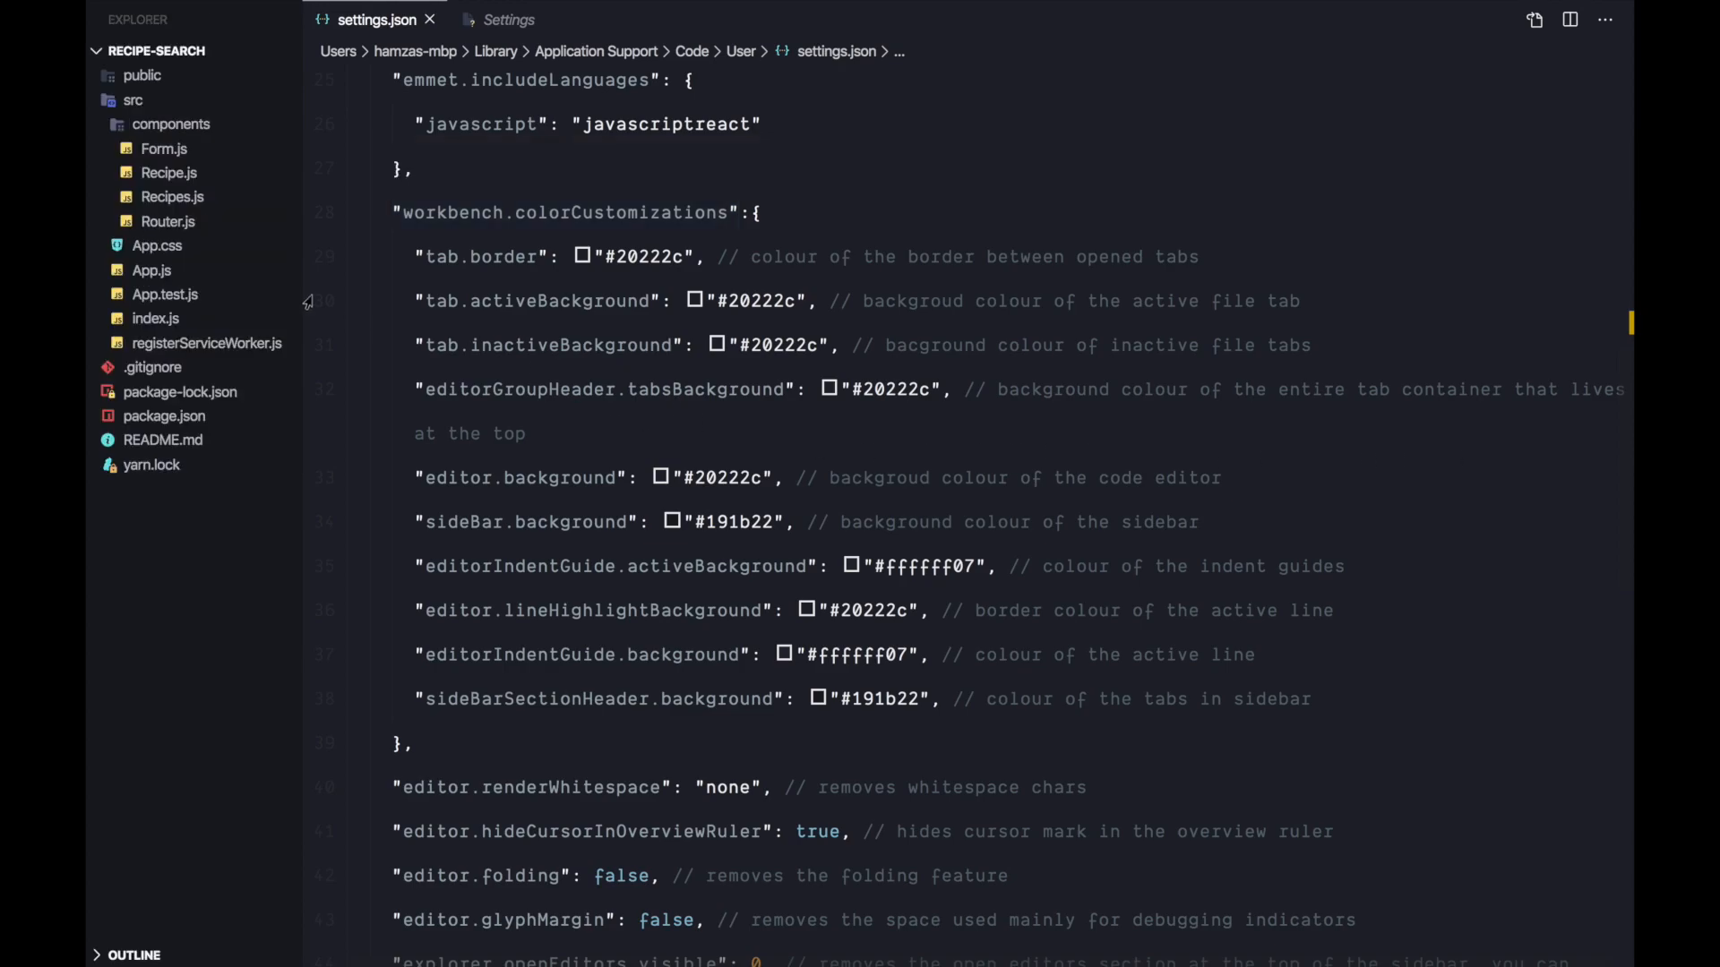
Step: Open Router.js under src/components to view it with the new theme and icons
left_click(168, 223)
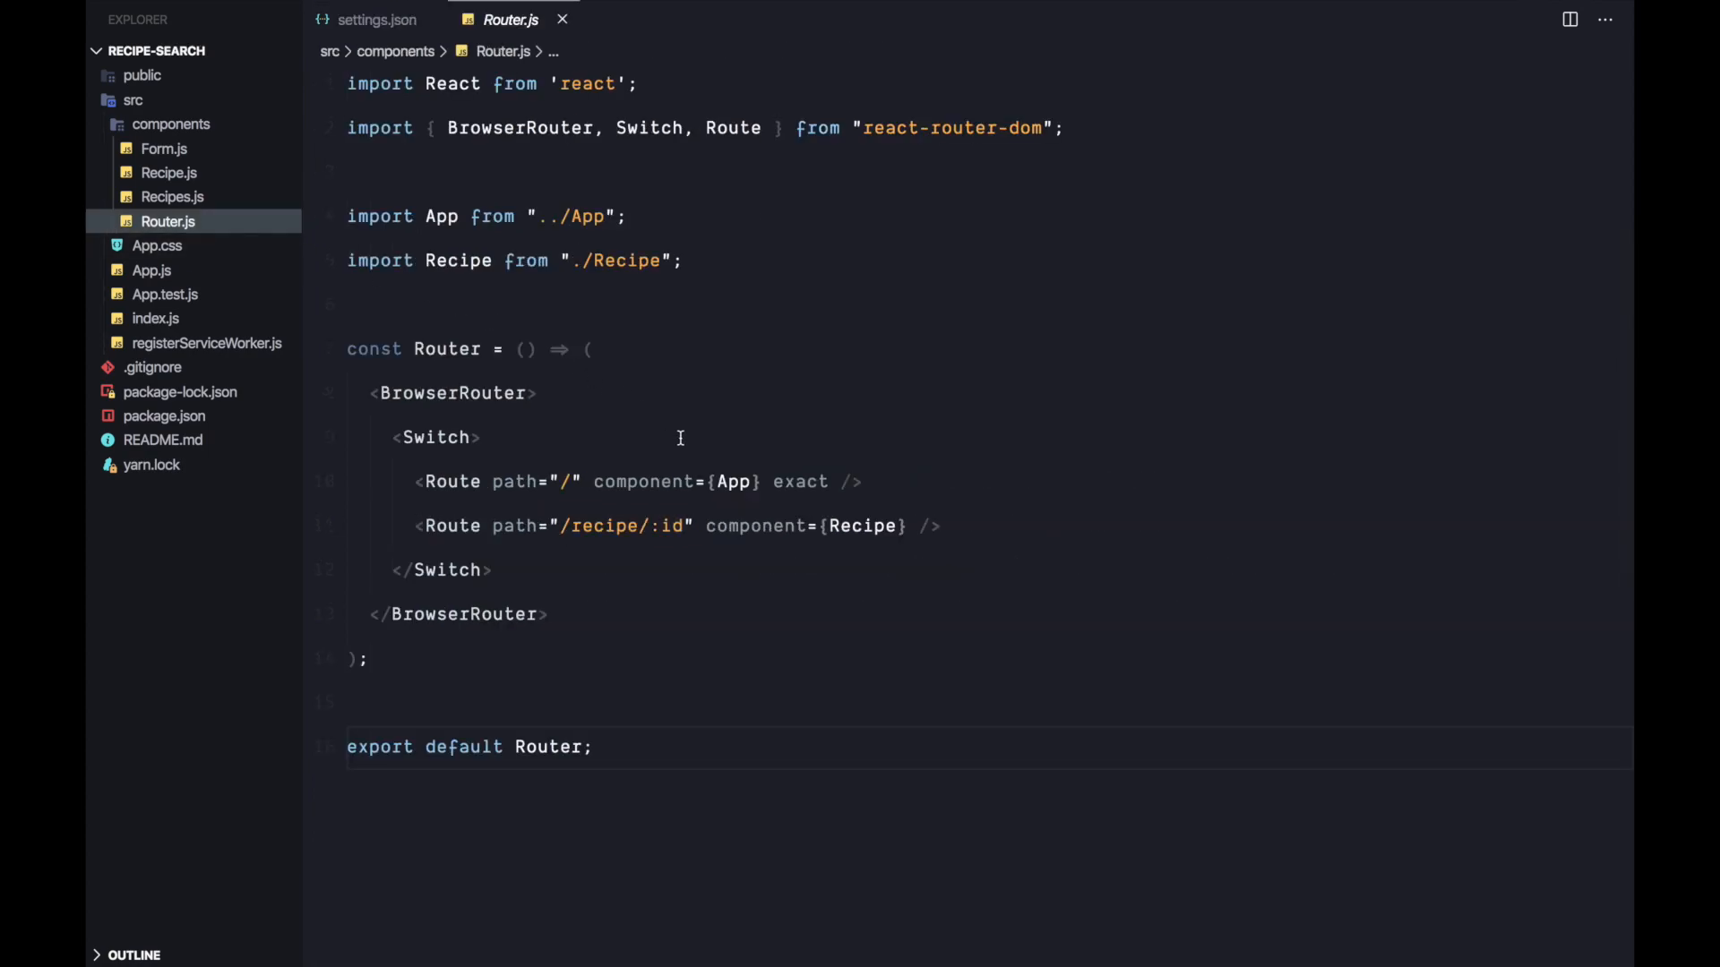
mouse_move(238, 326)
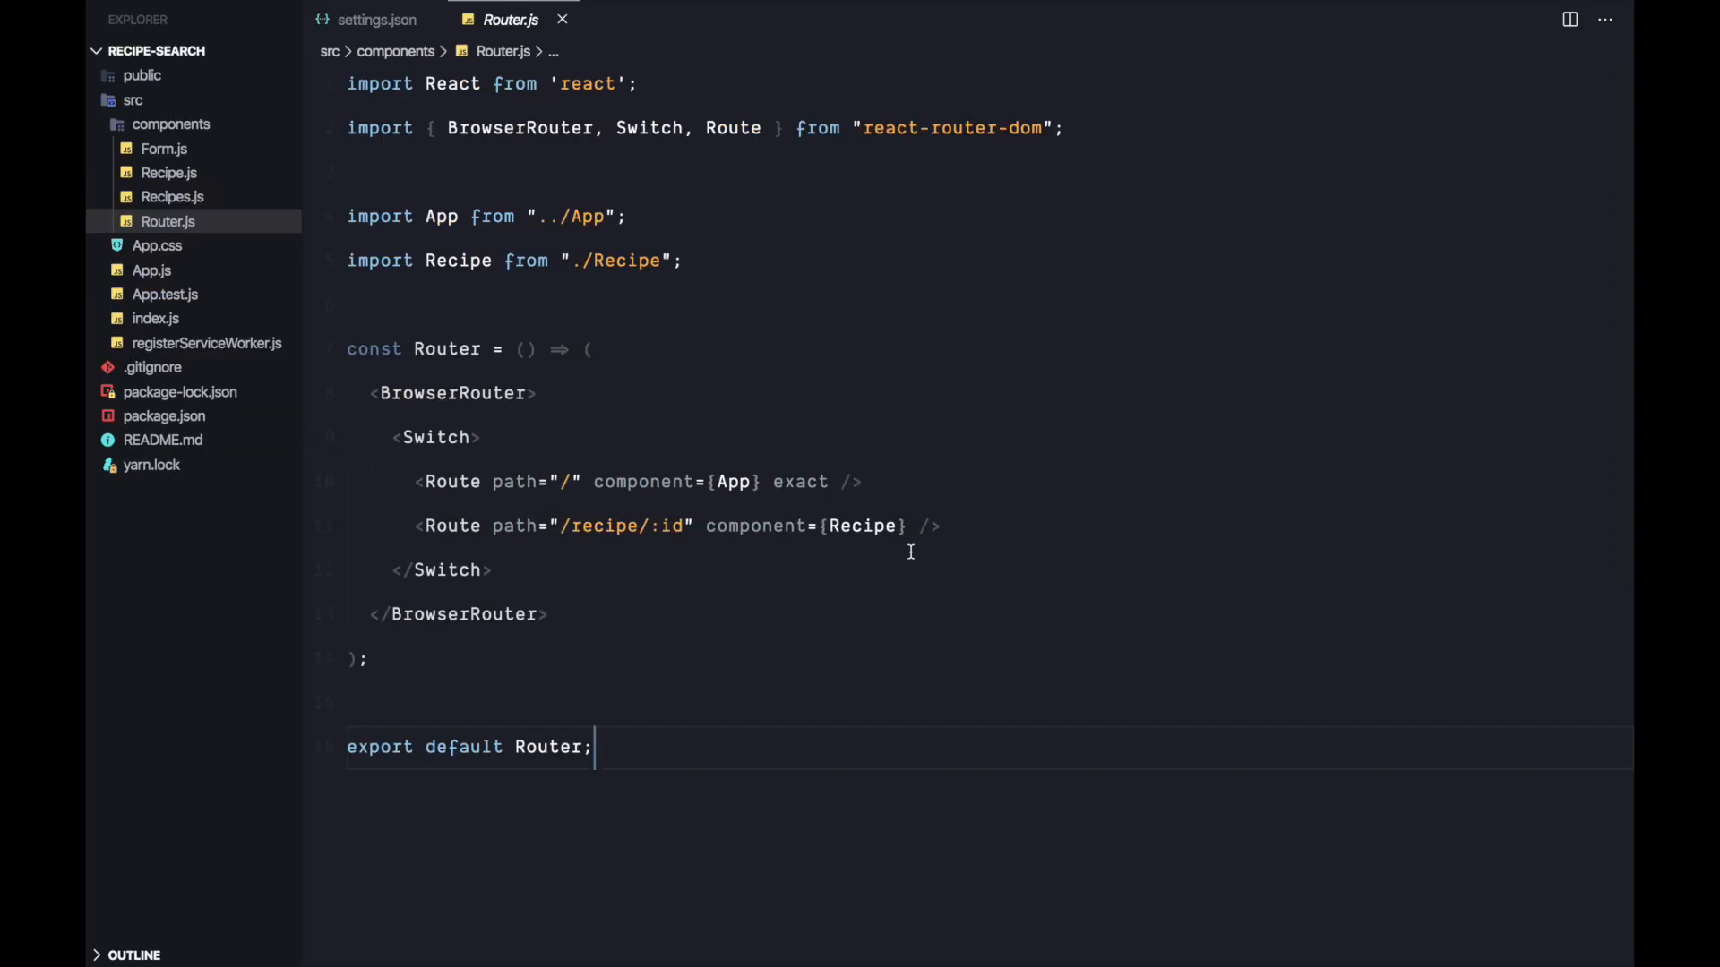
mouse_move(264, 593)
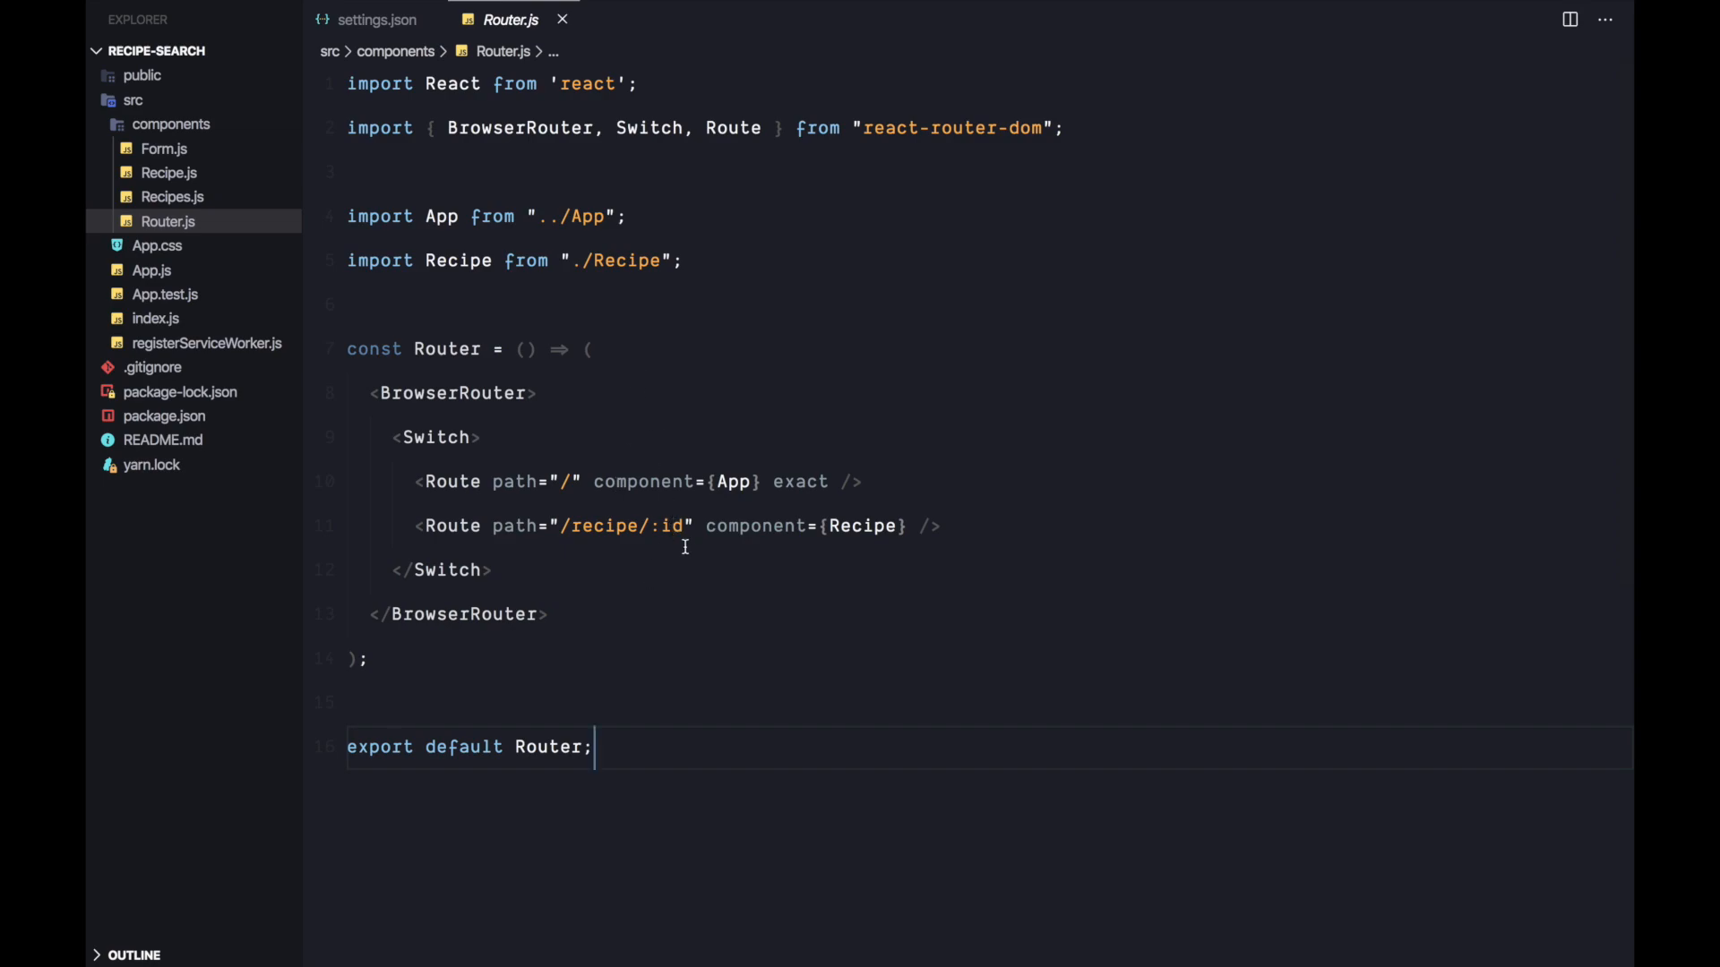
mouse_move(742, 638)
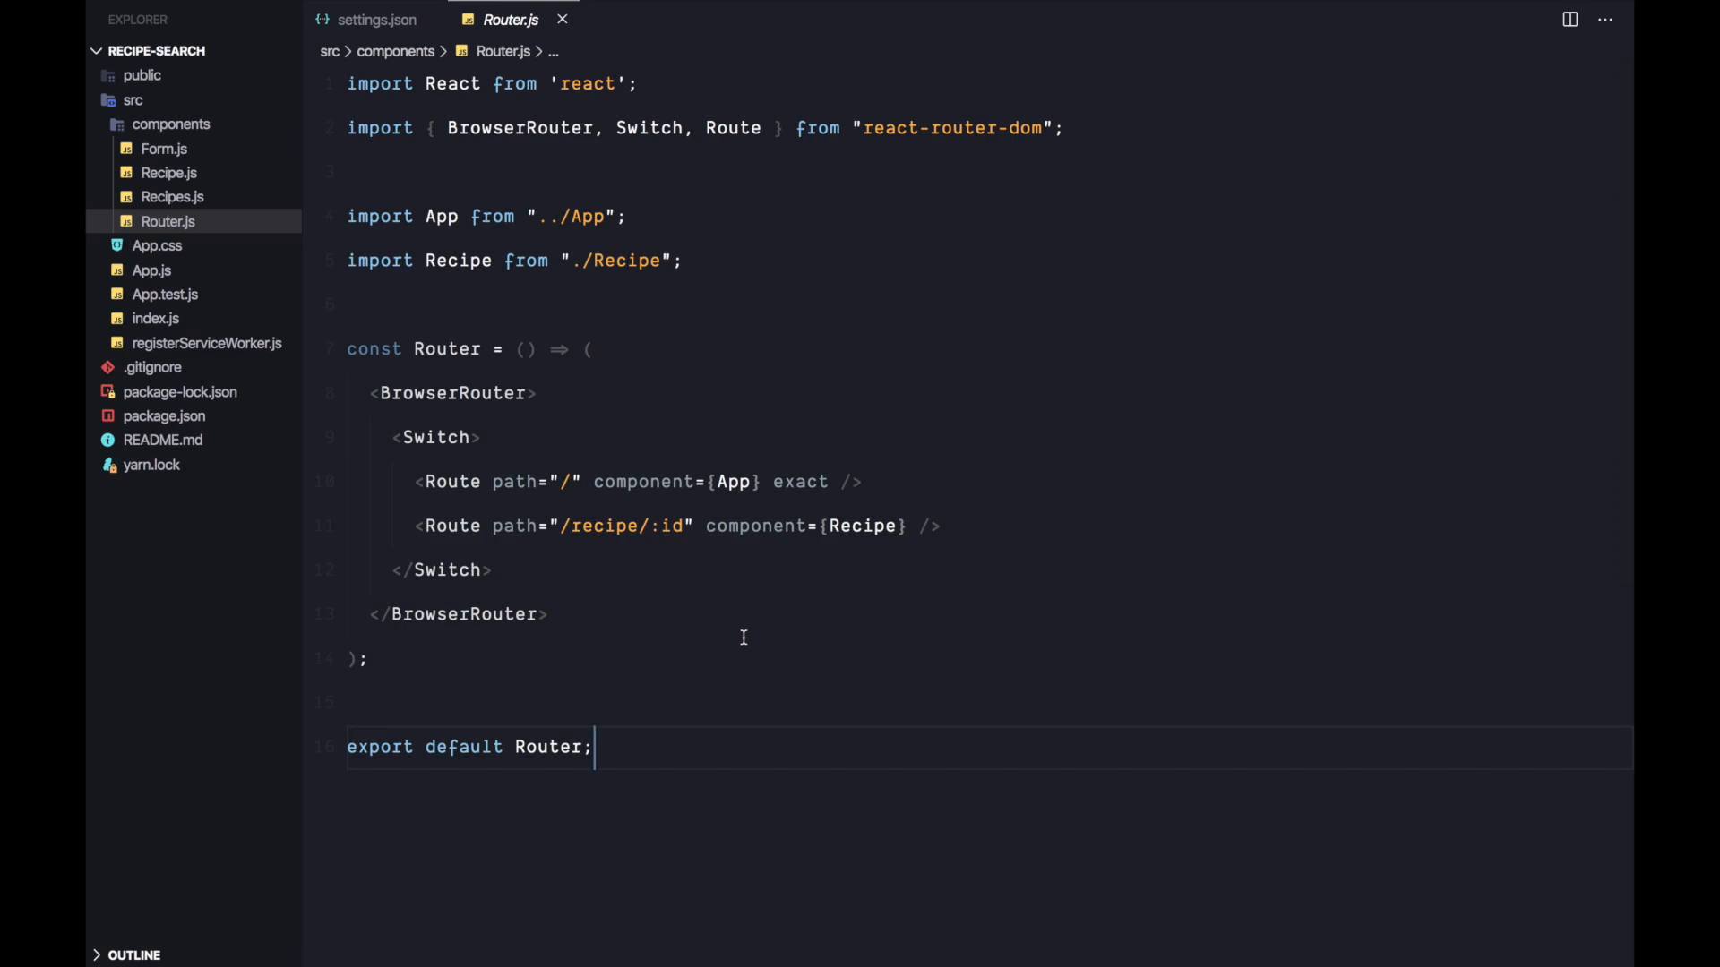
mouse_move(758, 638)
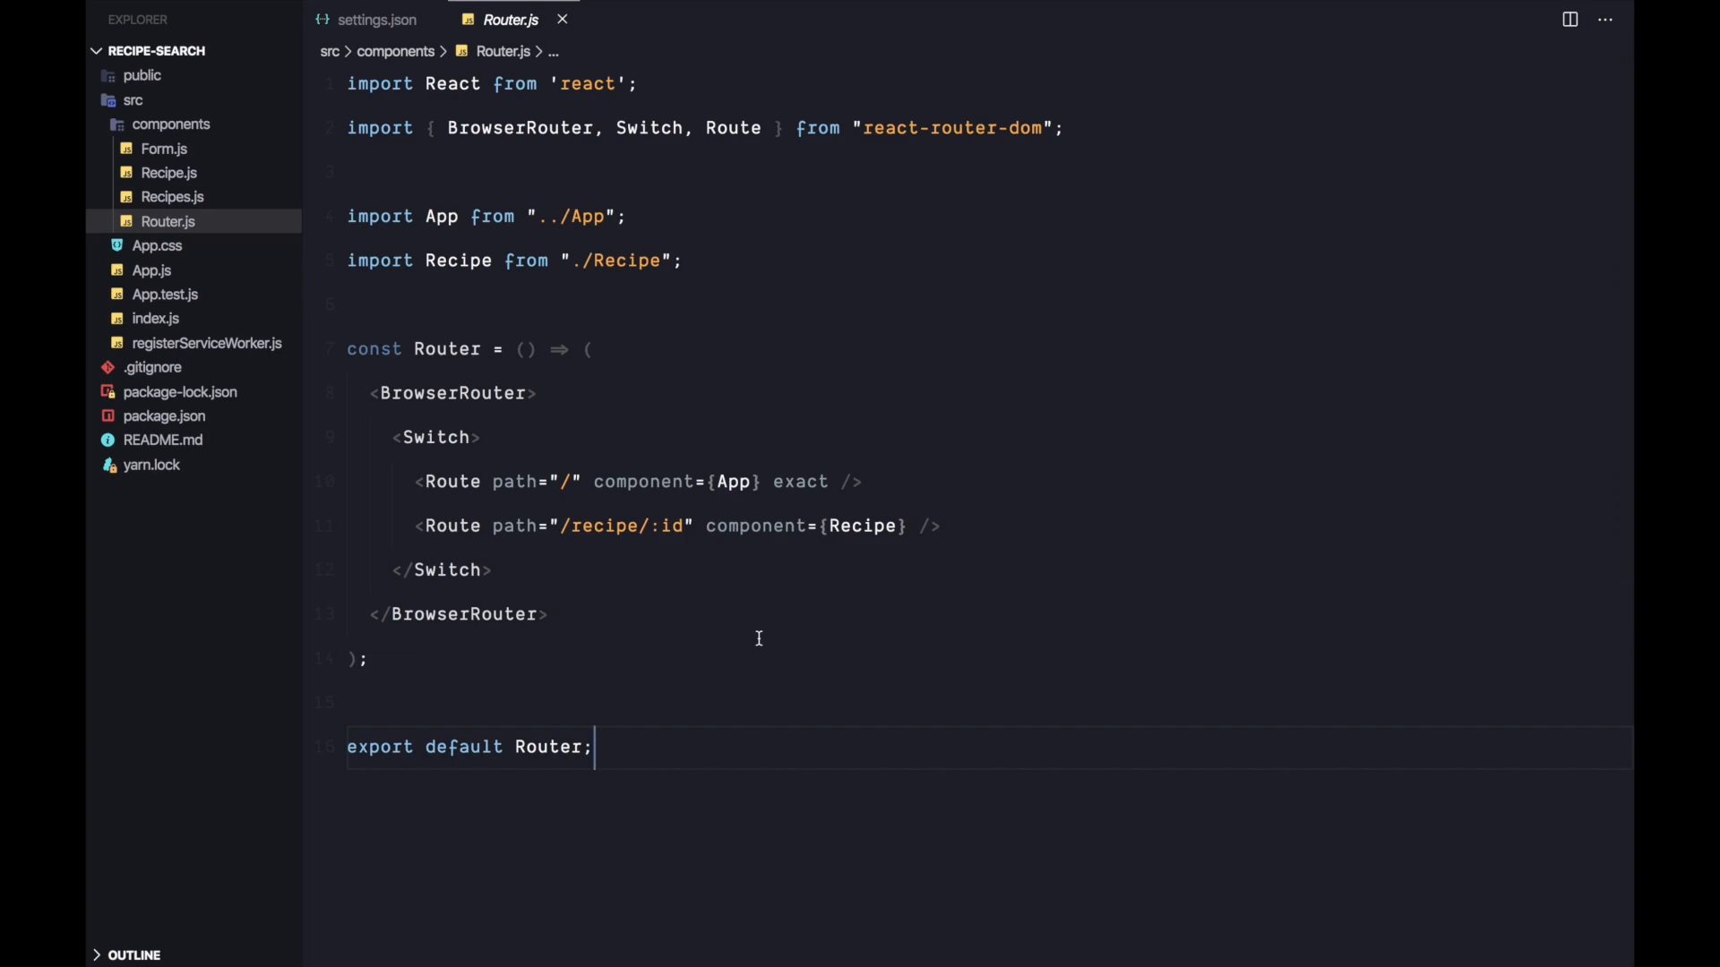
mouse_move(480, 376)
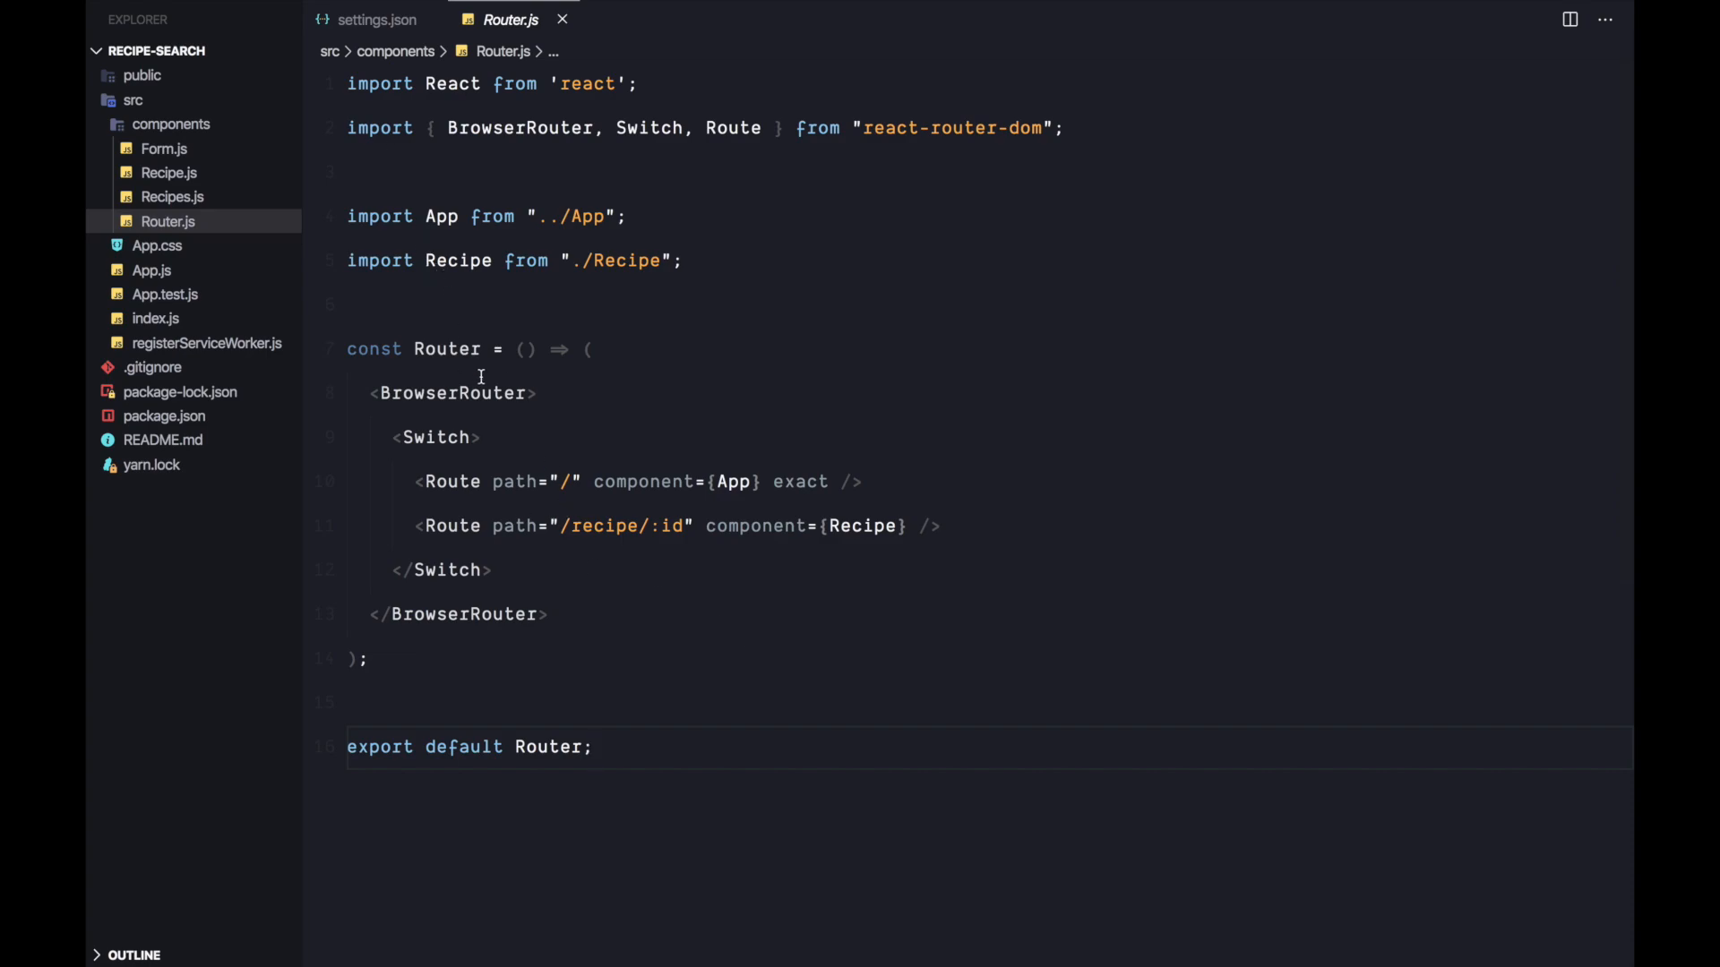
mouse_move(960, 906)
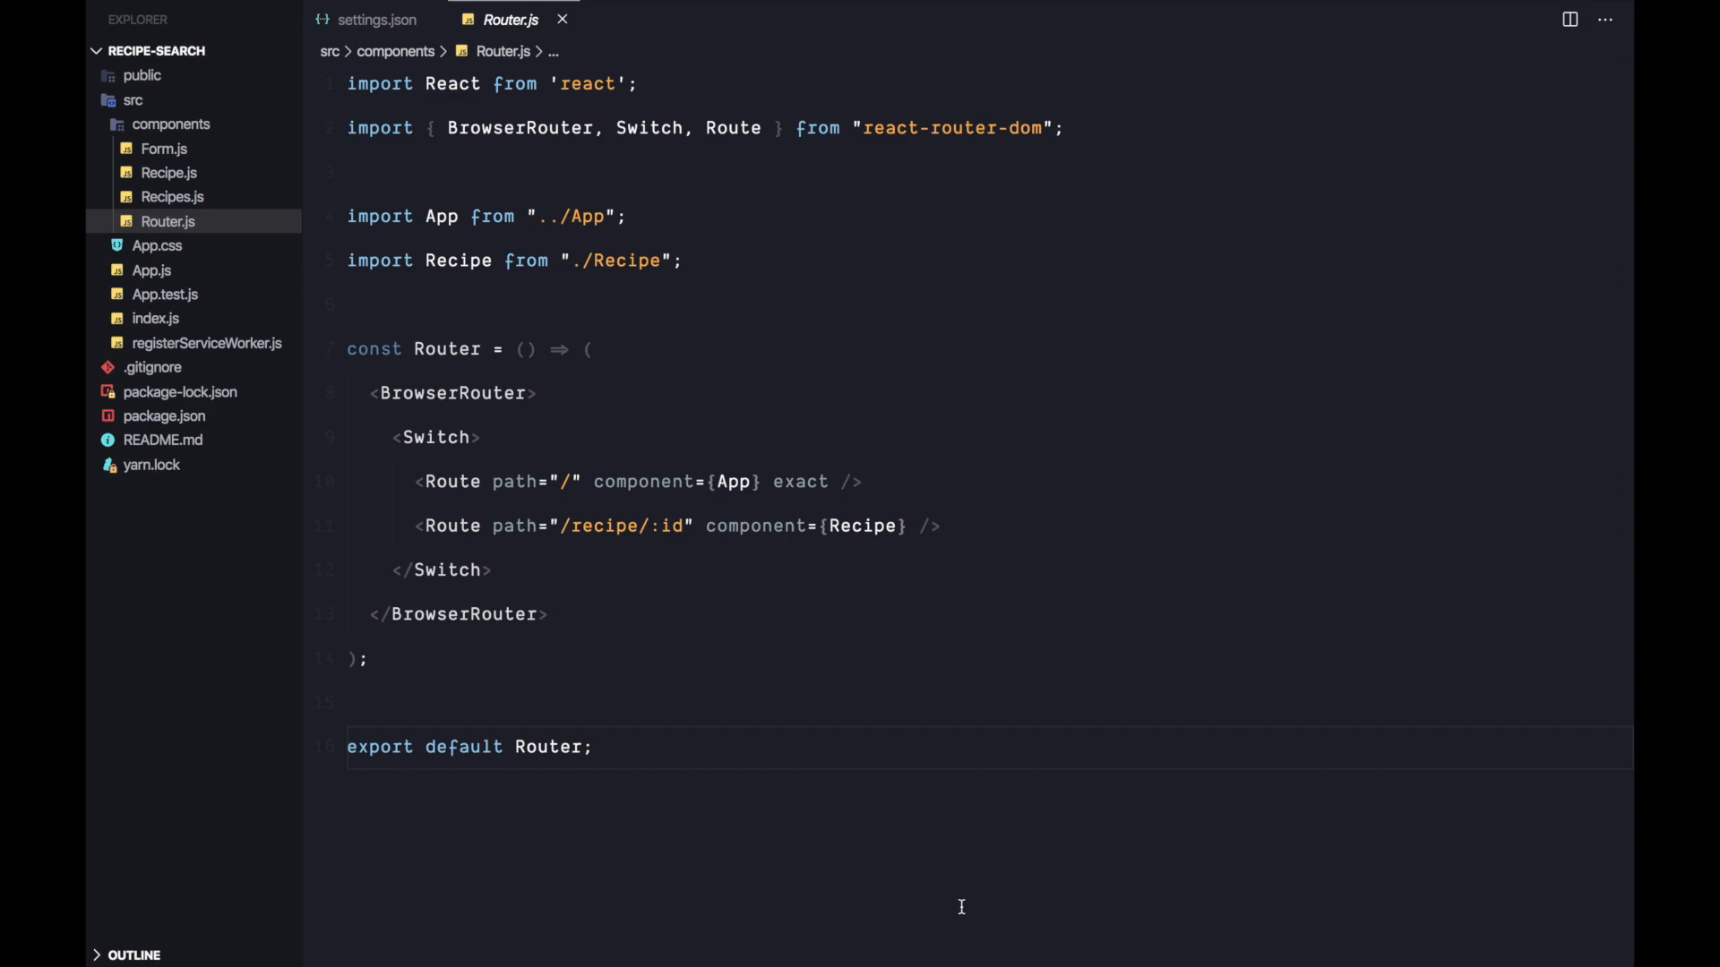